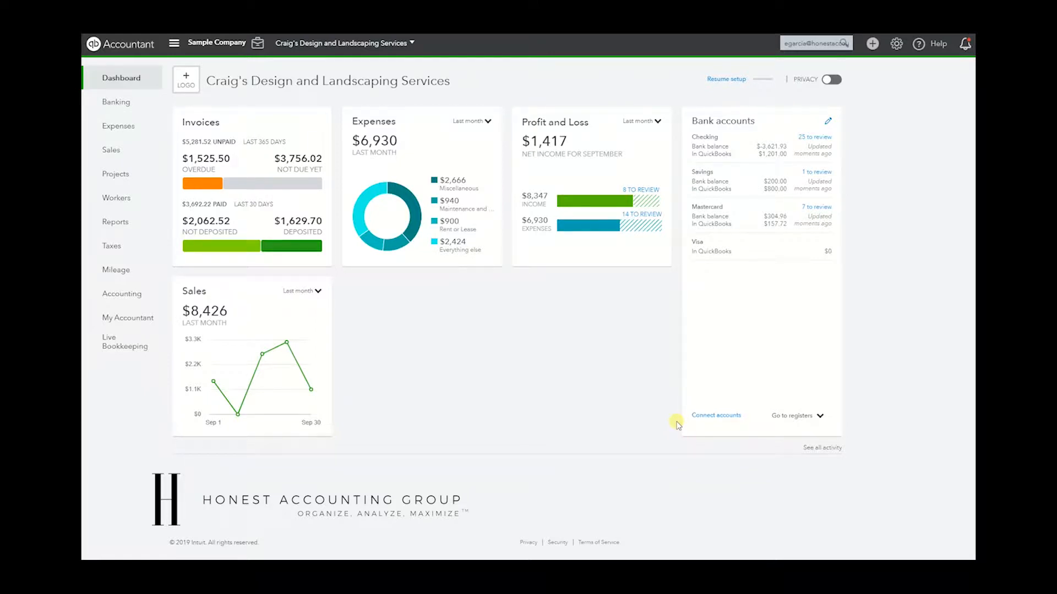
mouse_move(653, 403)
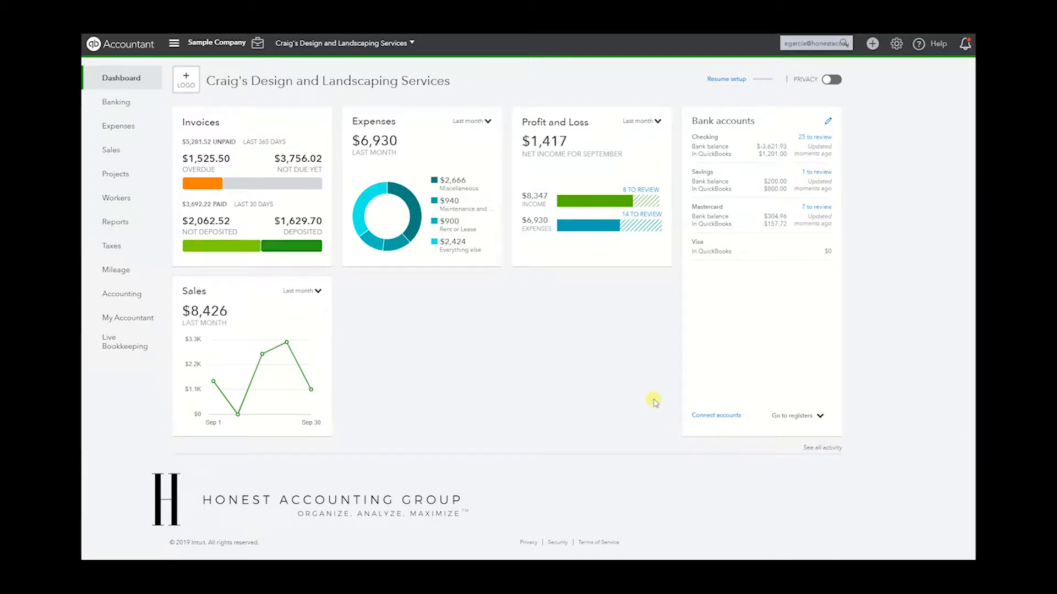
mouse_move(502, 368)
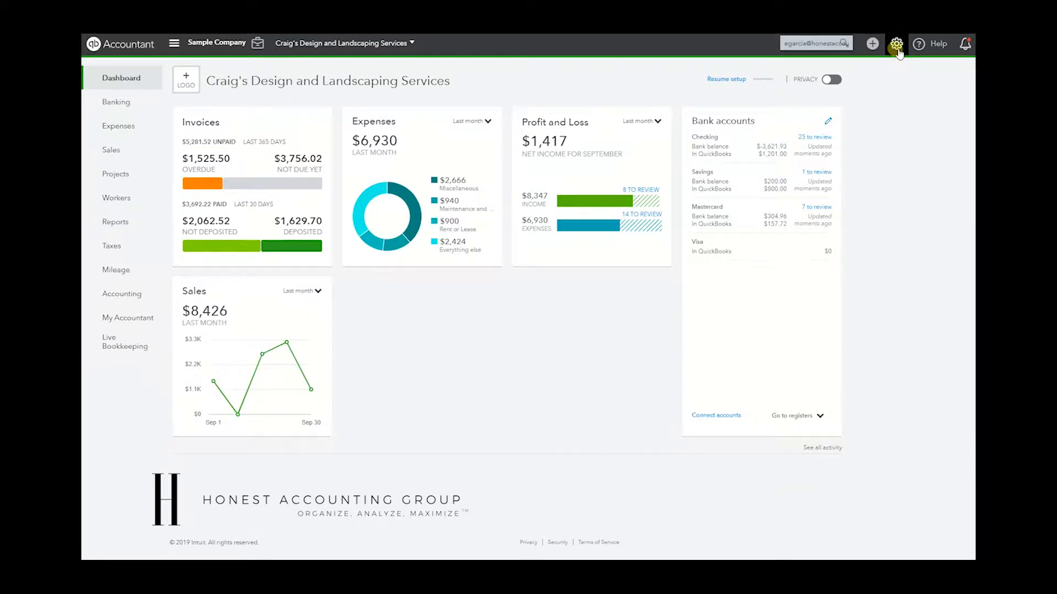
Open Account and Settings from the gear menu and show the Advanced tab
left_click(896, 43)
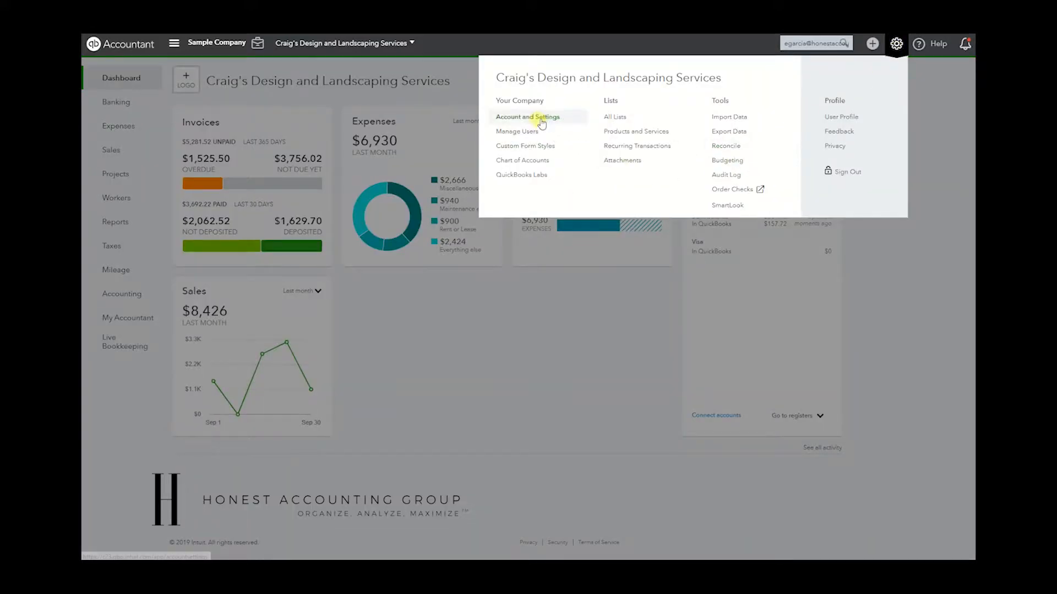
left_click(528, 117)
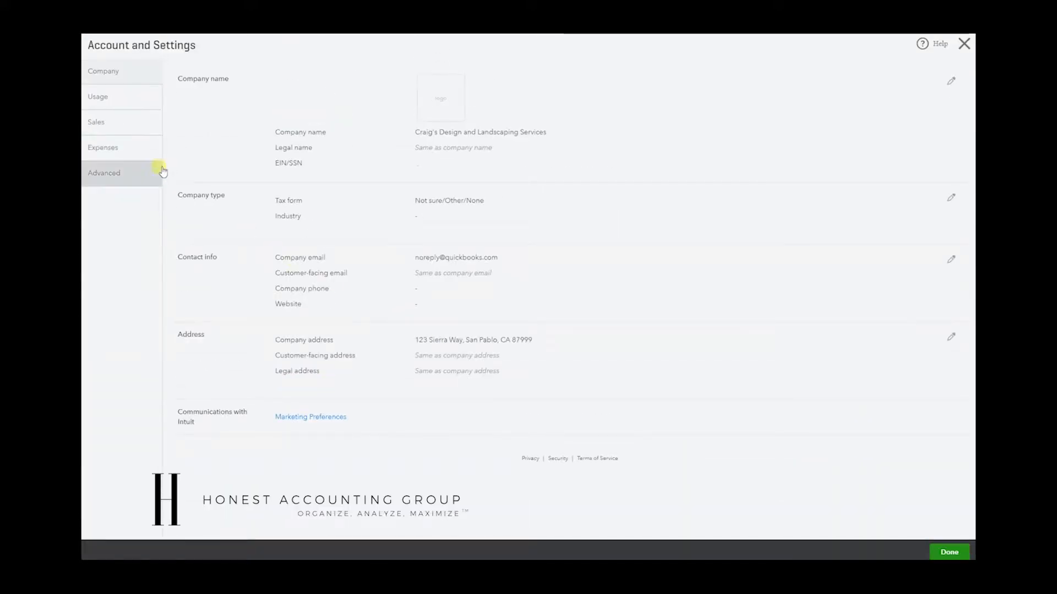
left_click(104, 172)
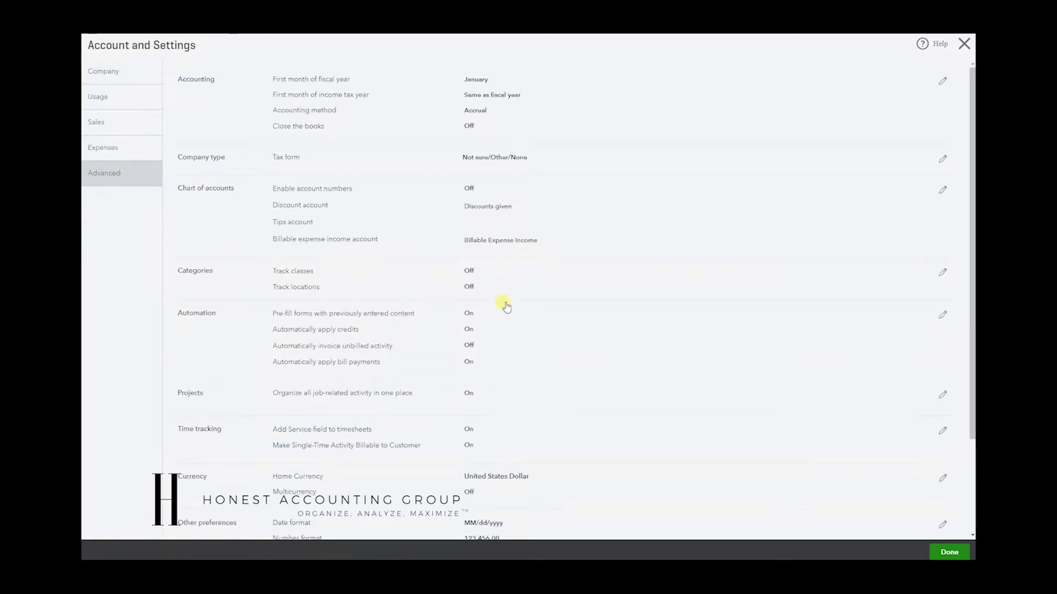
mouse_move(296, 272)
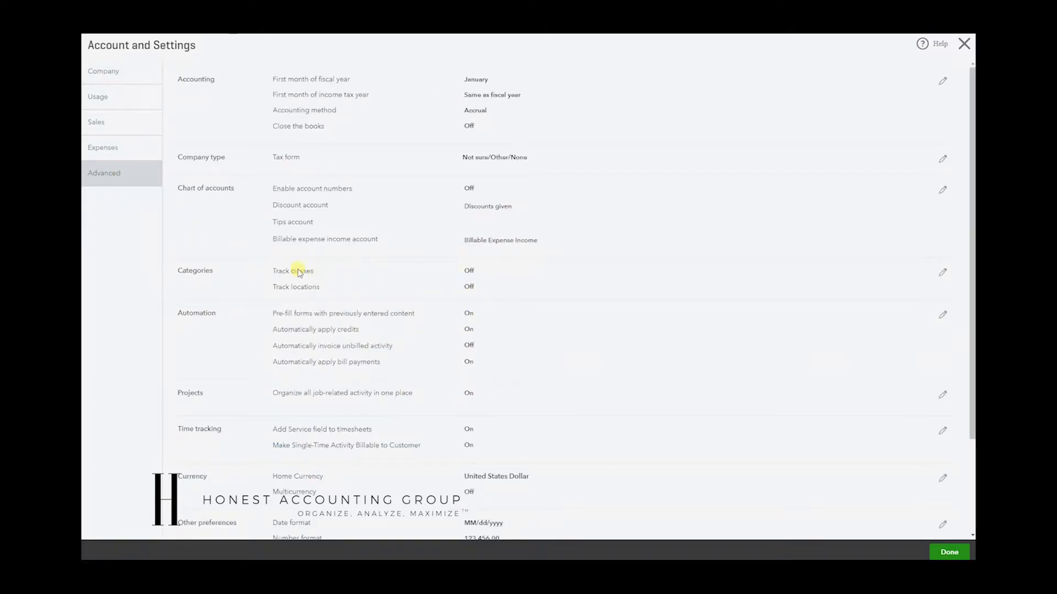
mouse_move(581, 291)
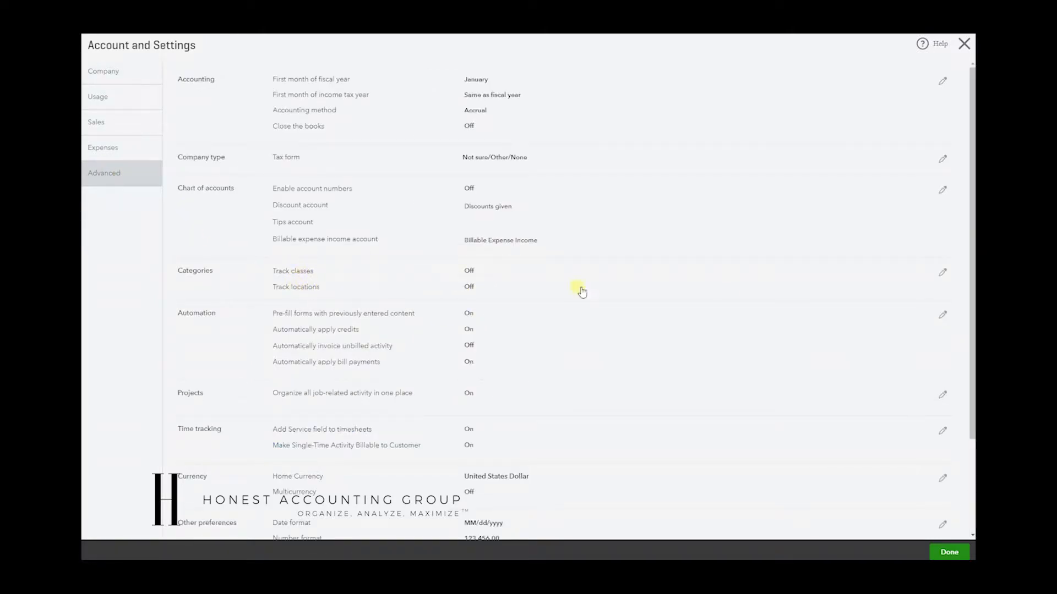
Turn on Track classes with the no-class warning and one class per transaction row
left_click(943, 272)
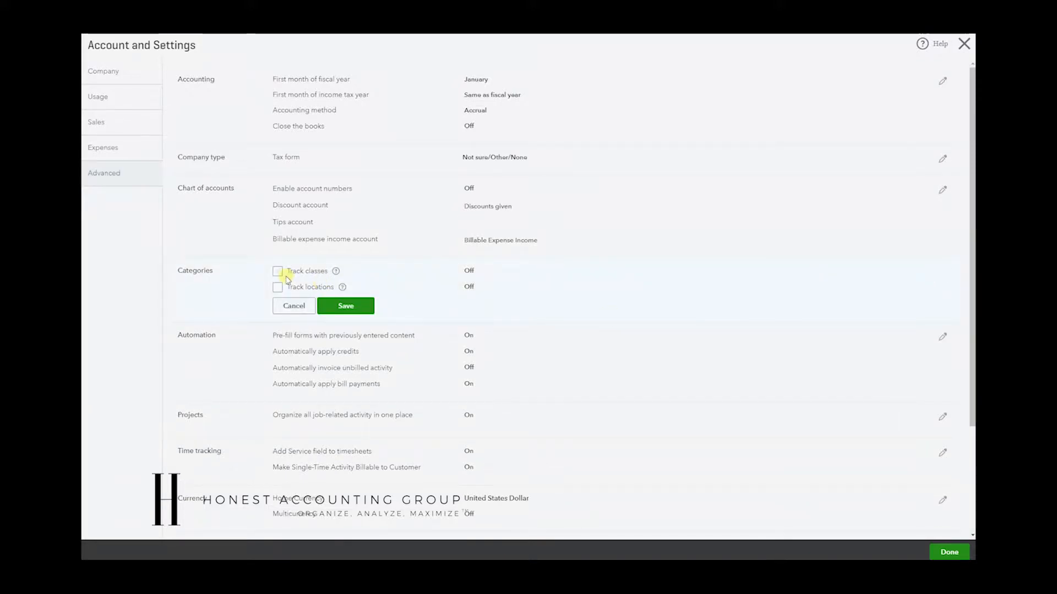
left_click(278, 270)
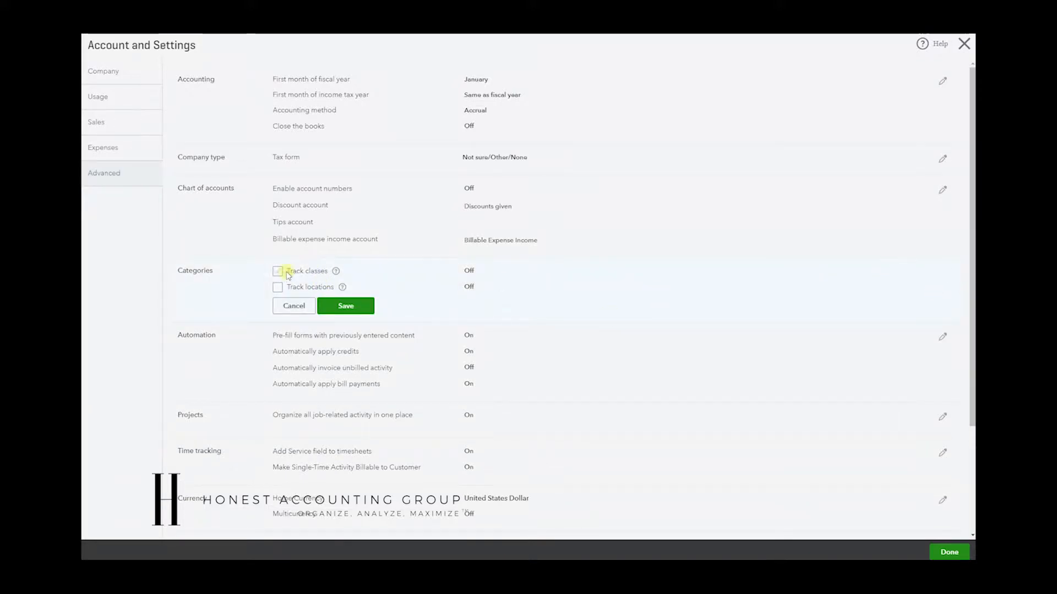
left_click(277, 270)
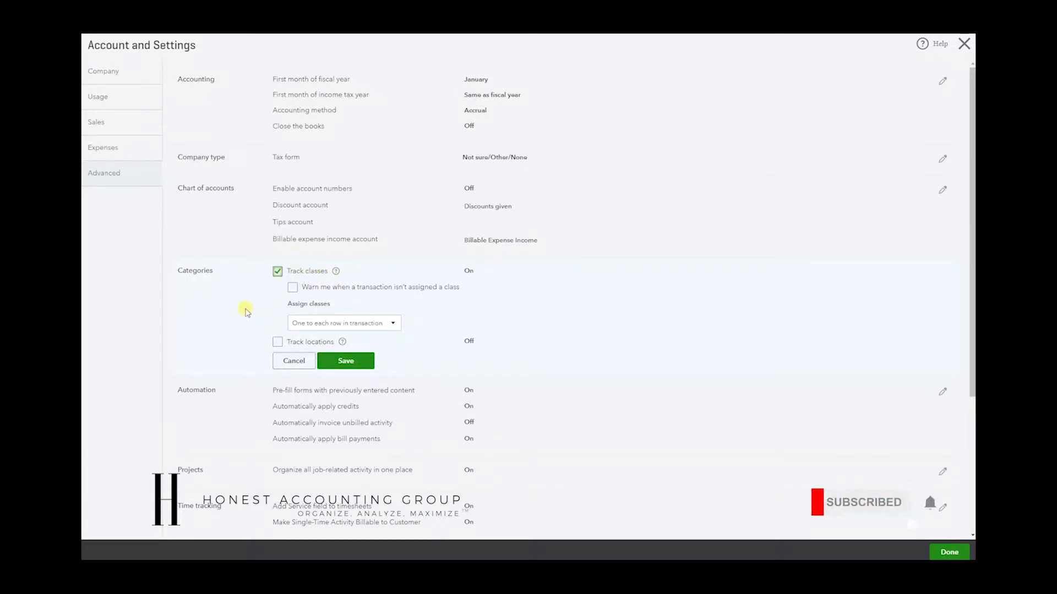
left_click(292, 287)
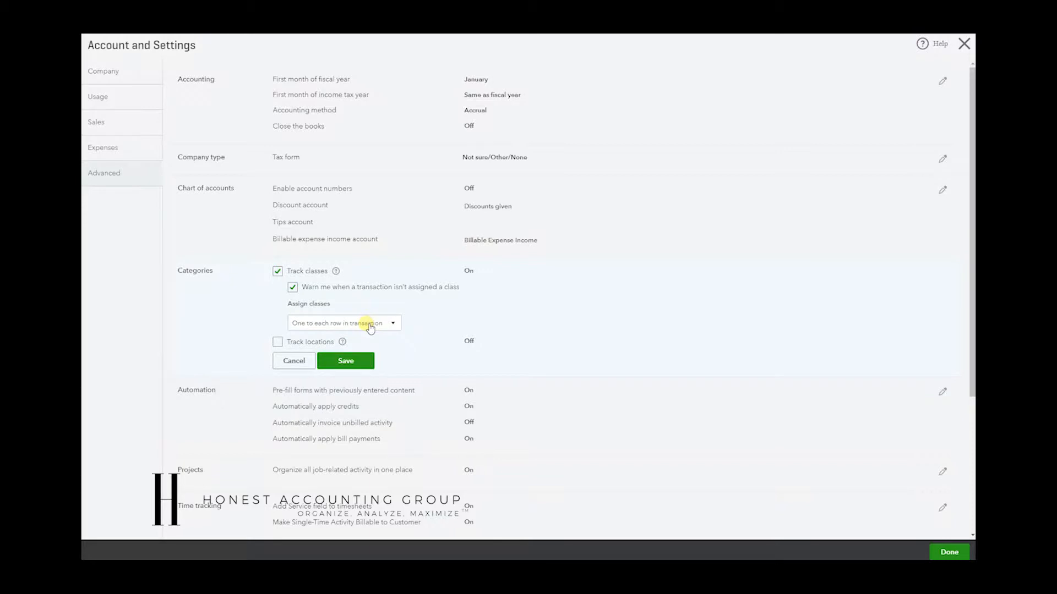
left_click(343, 322)
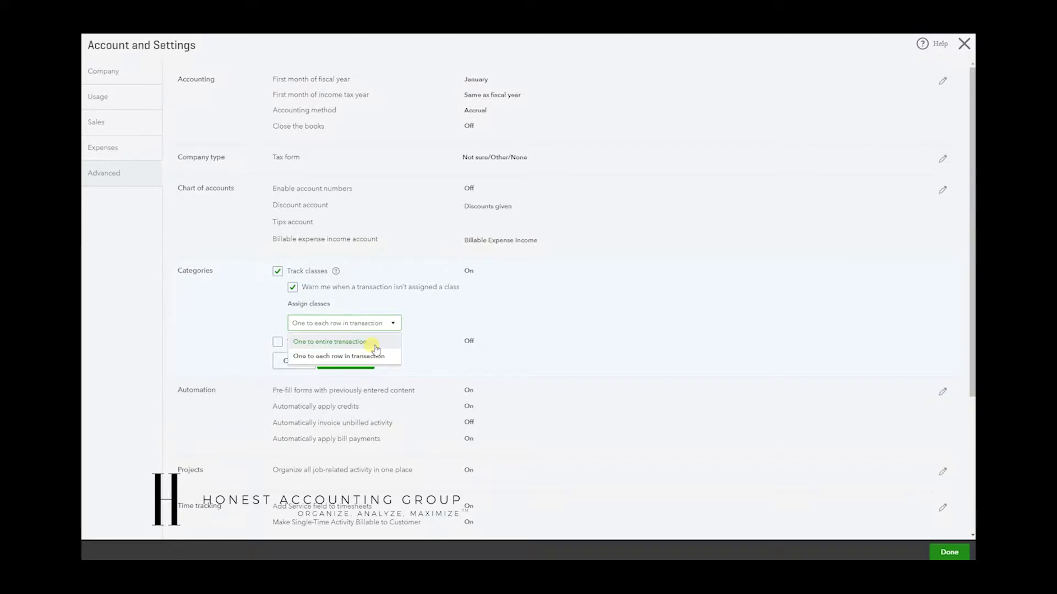
mouse_move(339, 356)
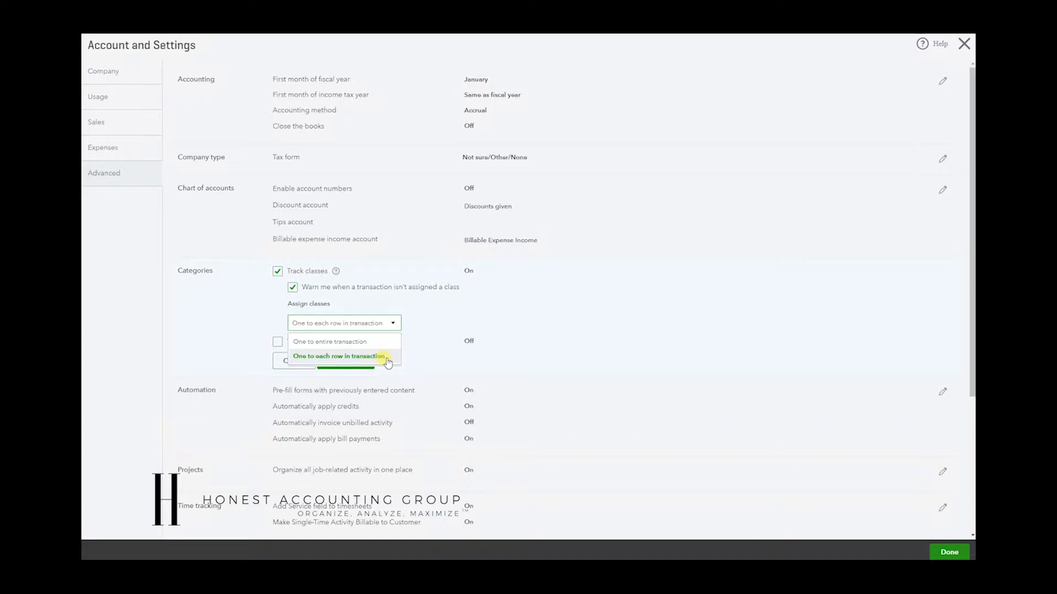
left_click(339, 356)
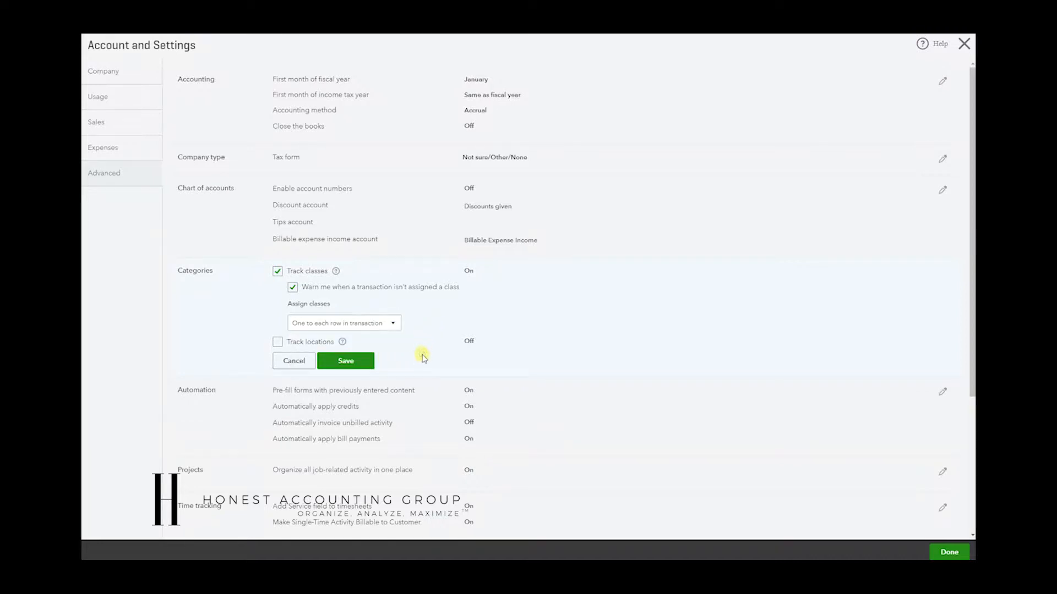
mouse_move(426, 335)
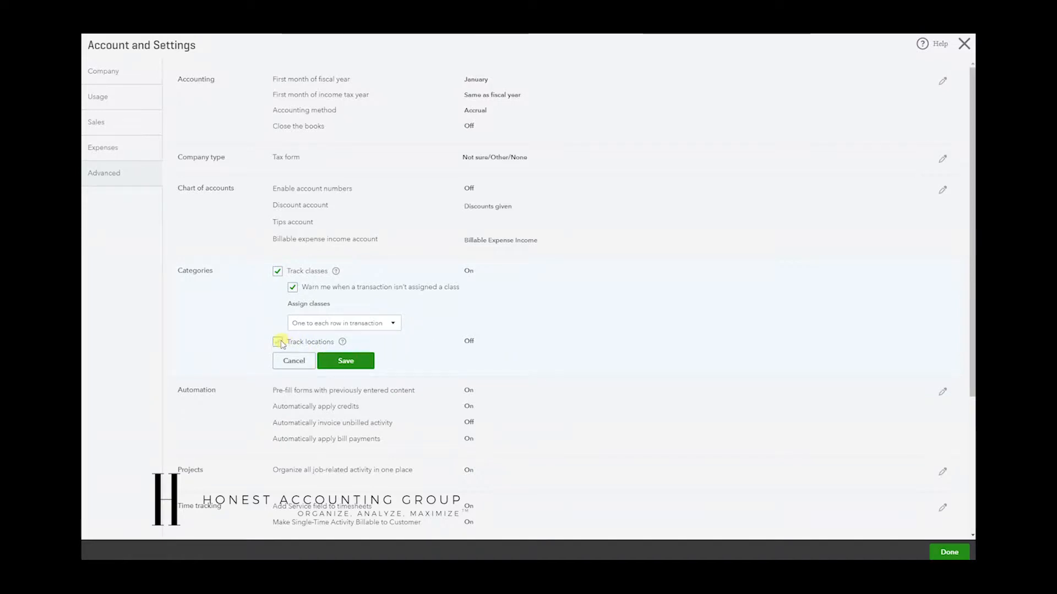
Enable Track locations, save class and location tracking, and close Account and Settings
left_click(277, 341)
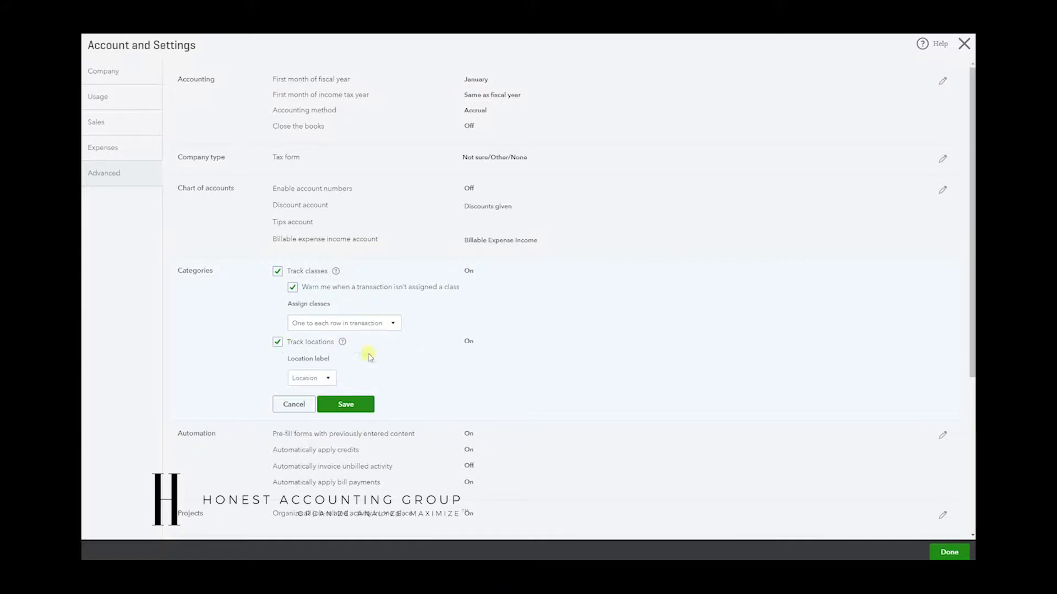
left_click(345, 404)
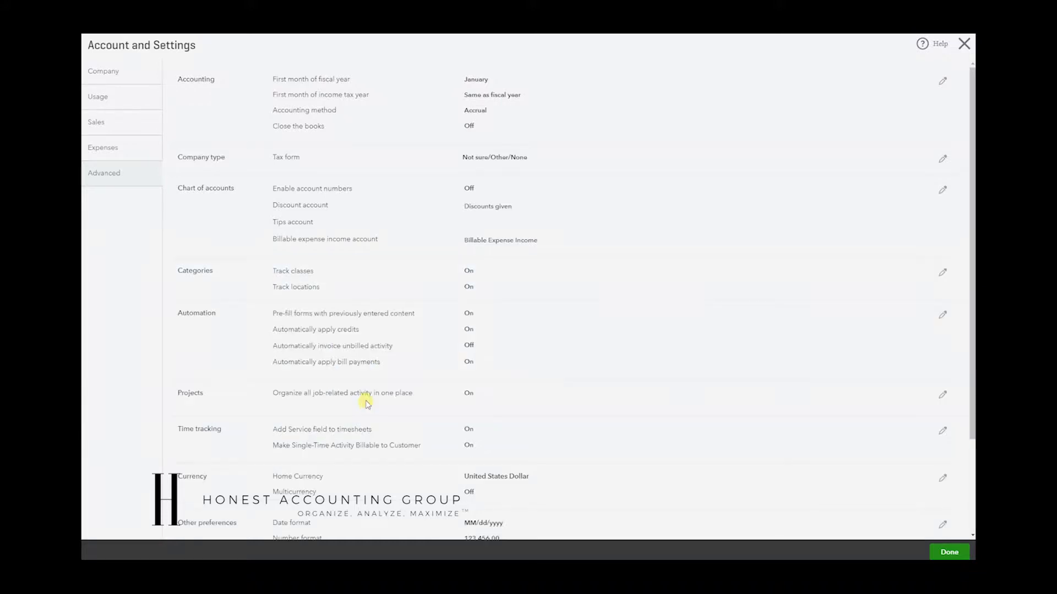
mouse_move(916, 548)
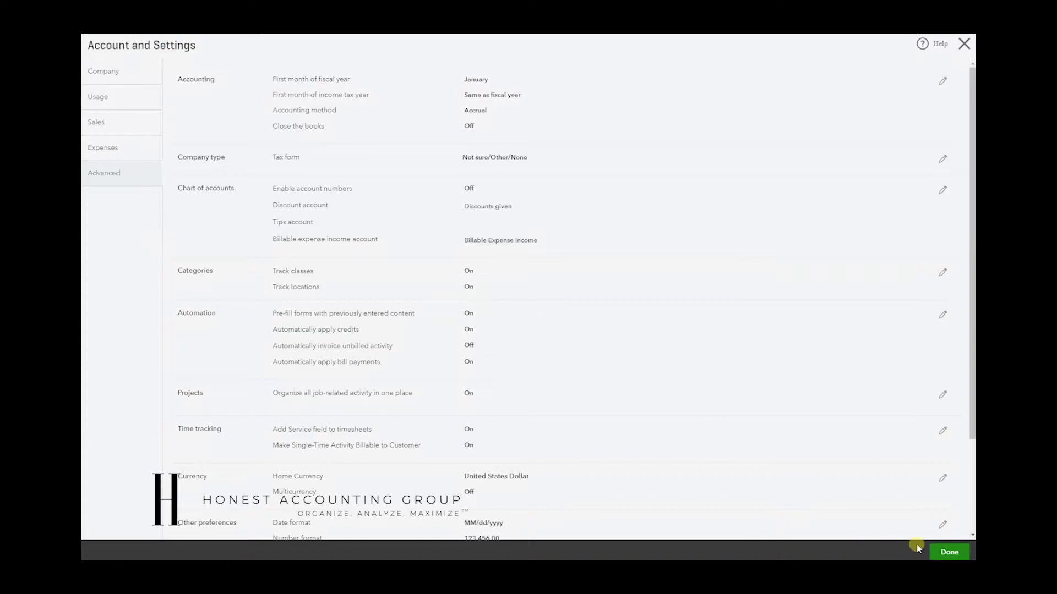
left_click(948, 552)
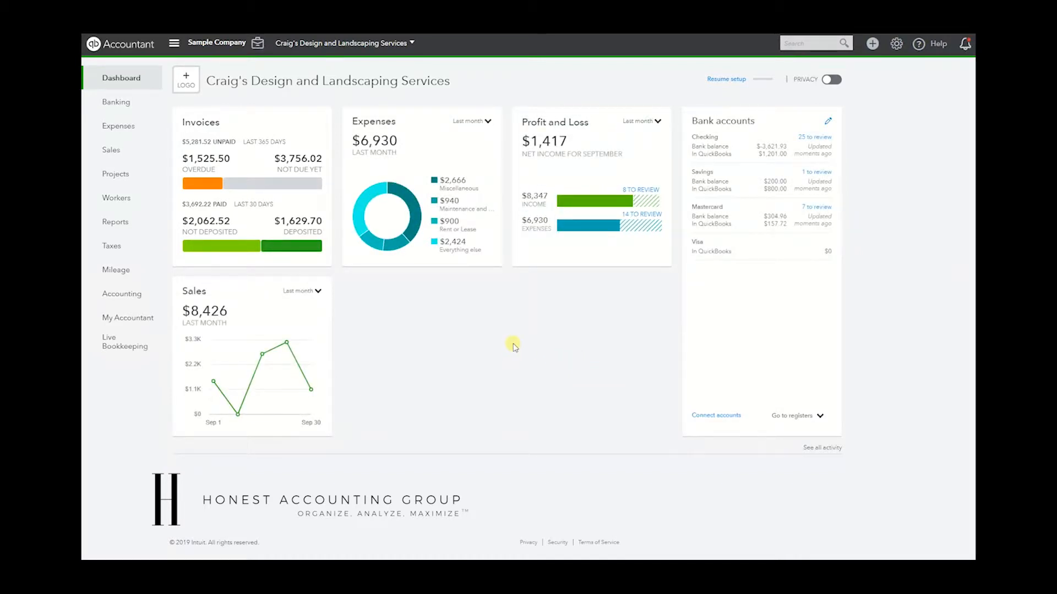
mouse_move(896, 45)
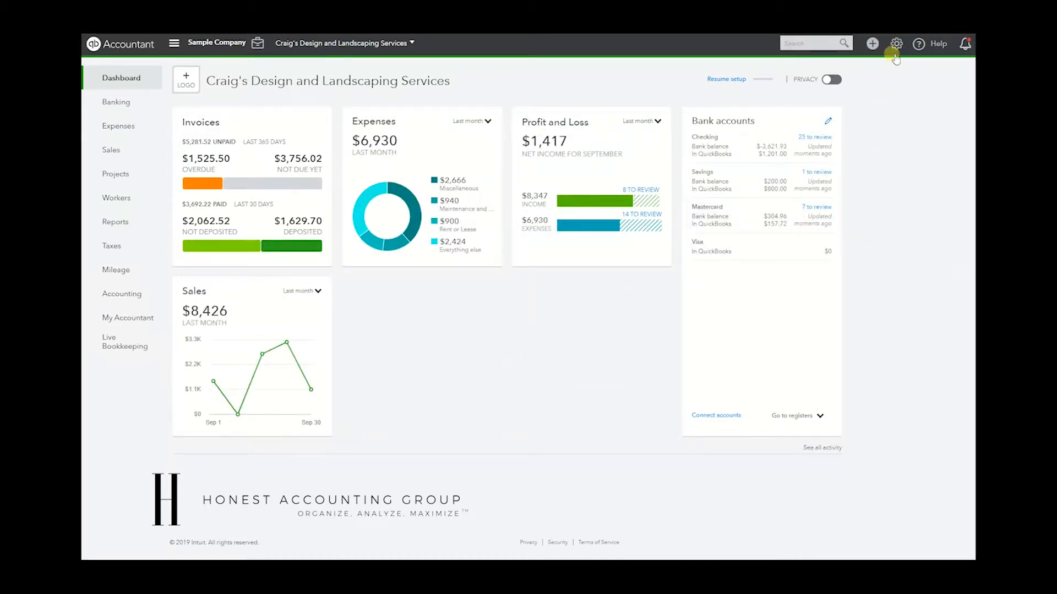
Open the All Lists page from the gear menu
left_click(897, 44)
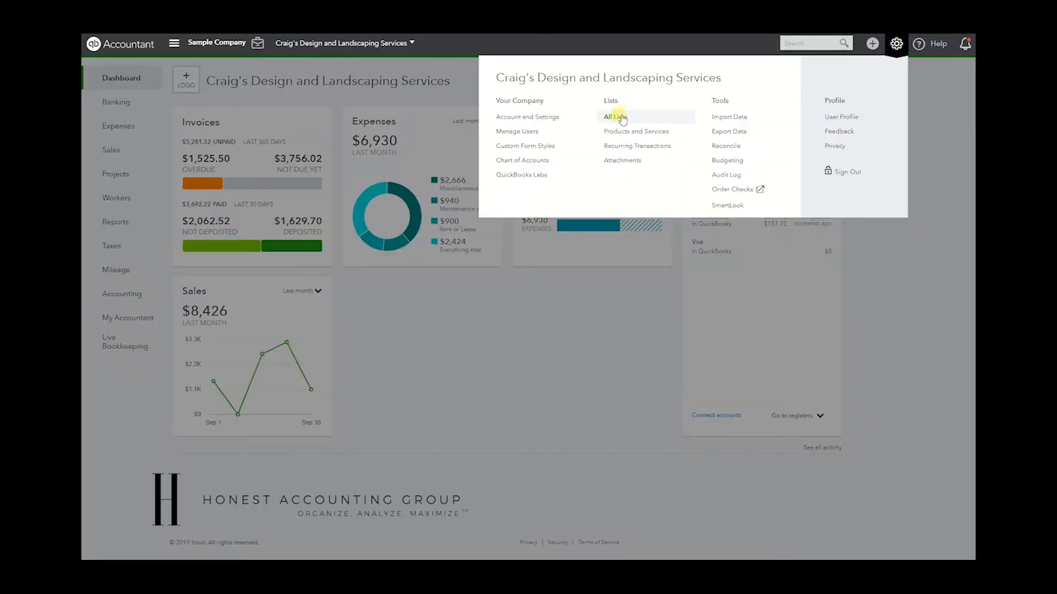
left_click(612, 117)
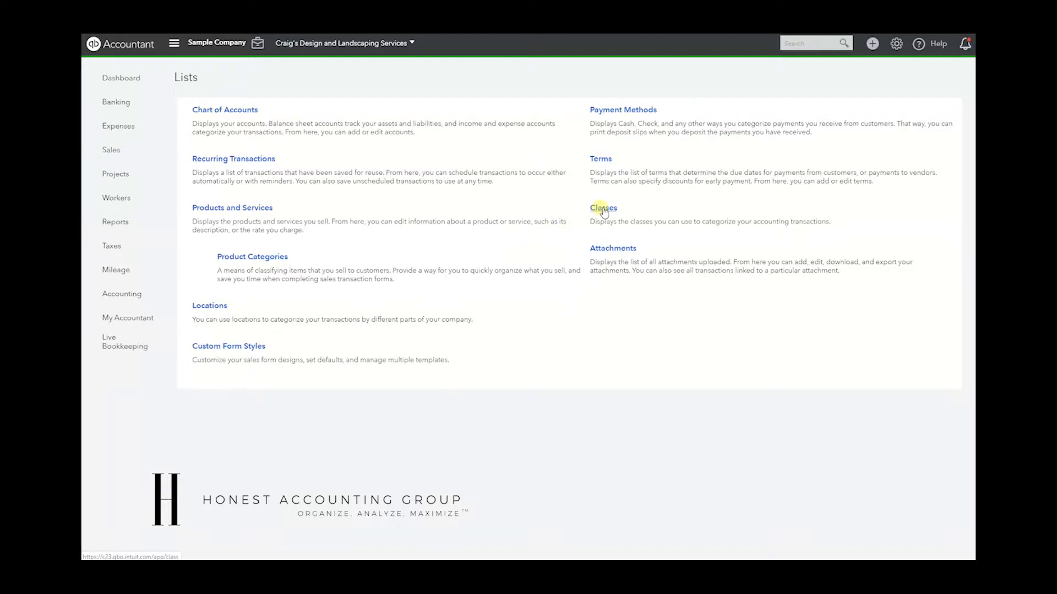
Open the Classes list and create a new Sales Staff class
left_click(603, 208)
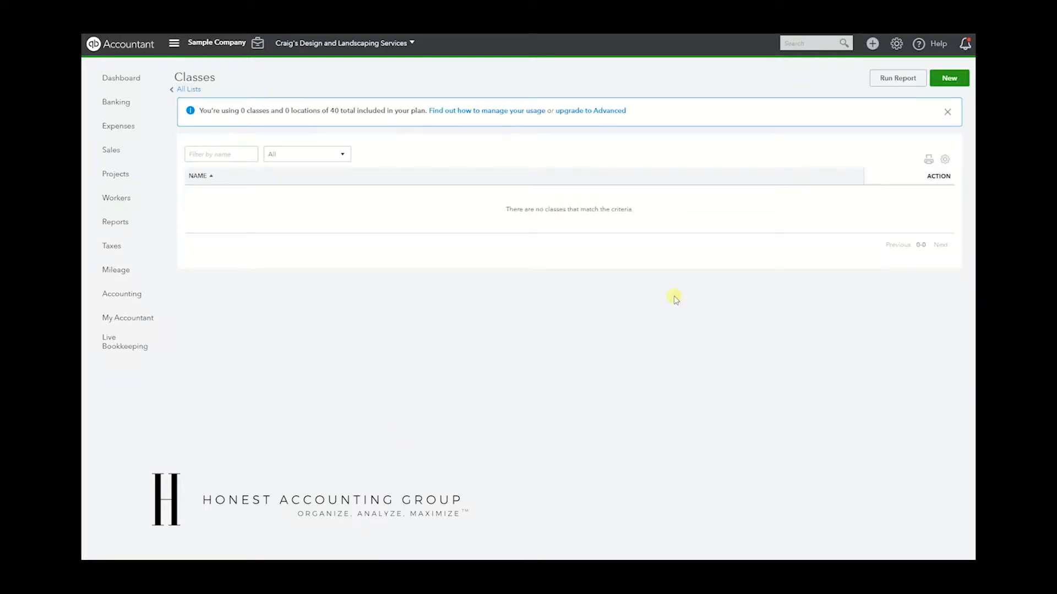
left_click(946, 112)
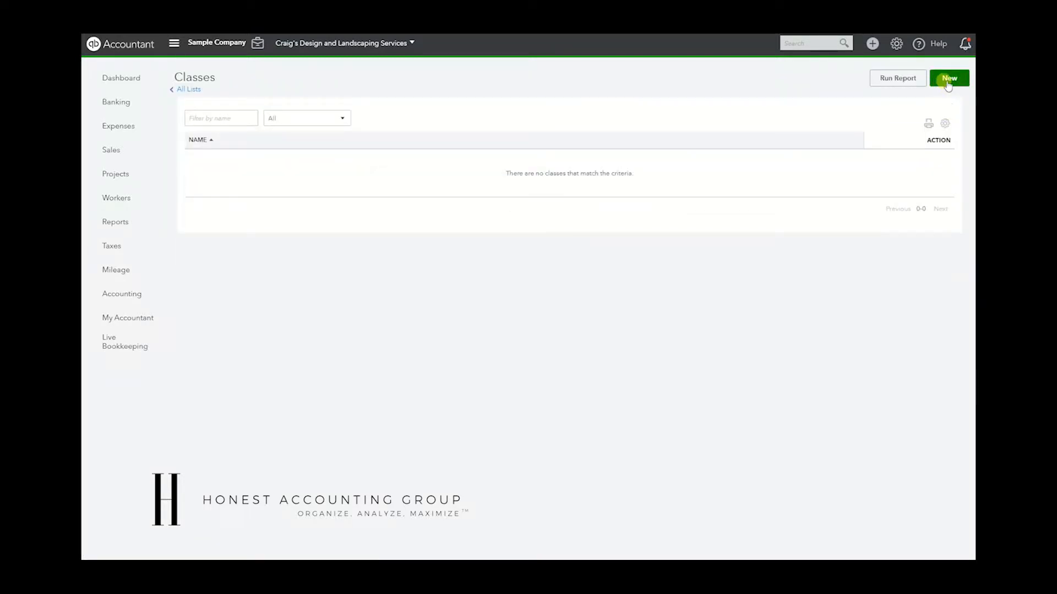
left_click(949, 78)
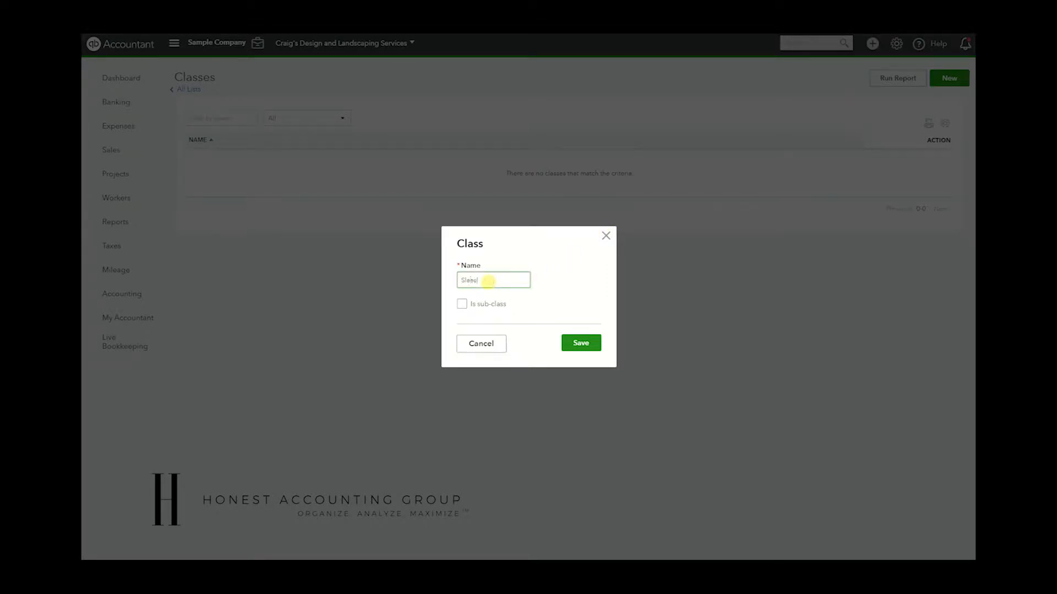
type("Sales")
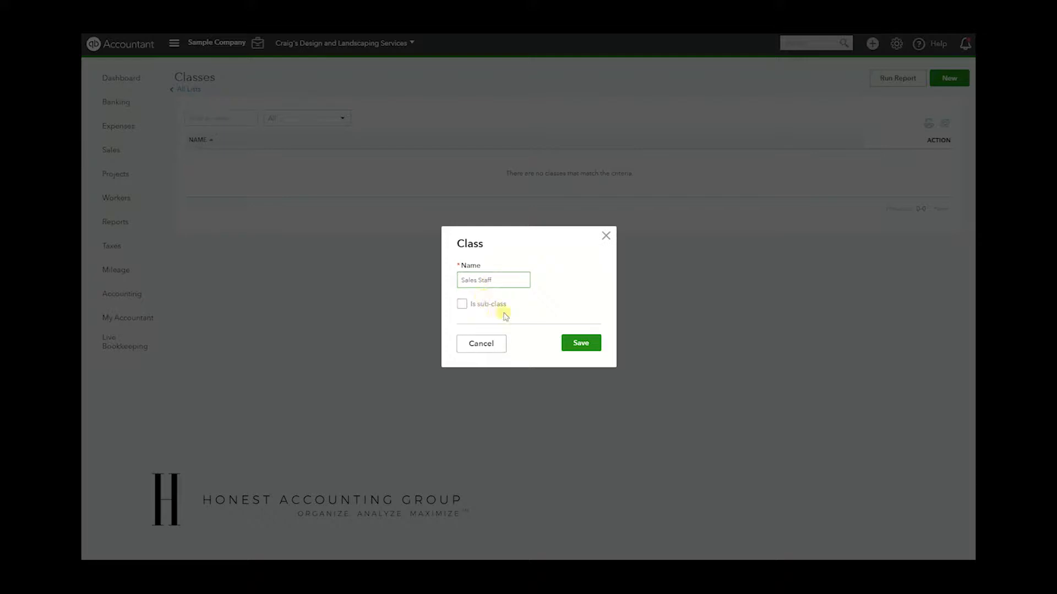
left_click(580, 343)
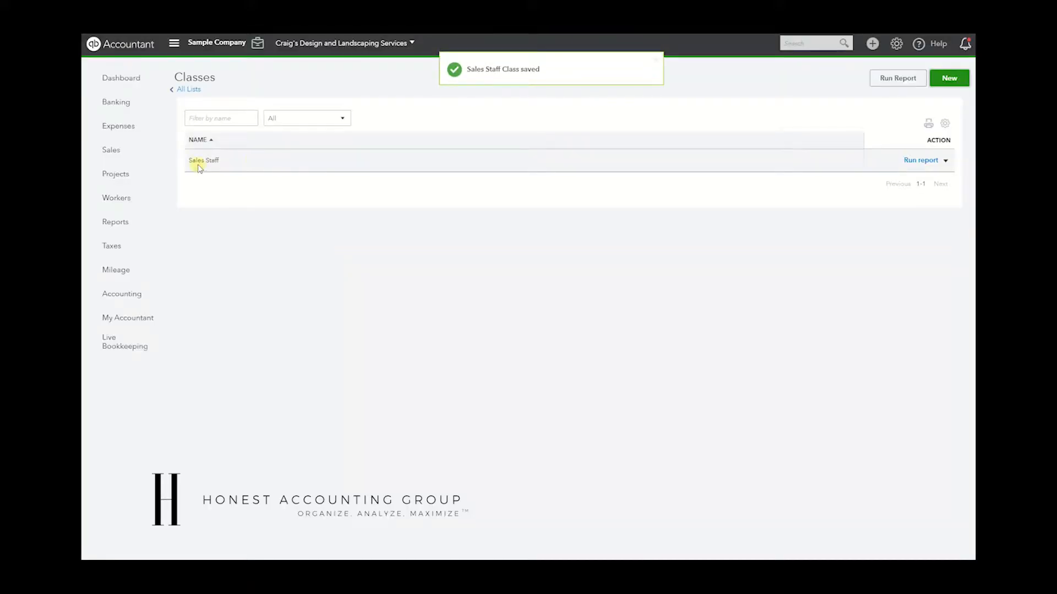
Create a John Smith class as a sub-class of Sales Staff
left_click(948, 77)
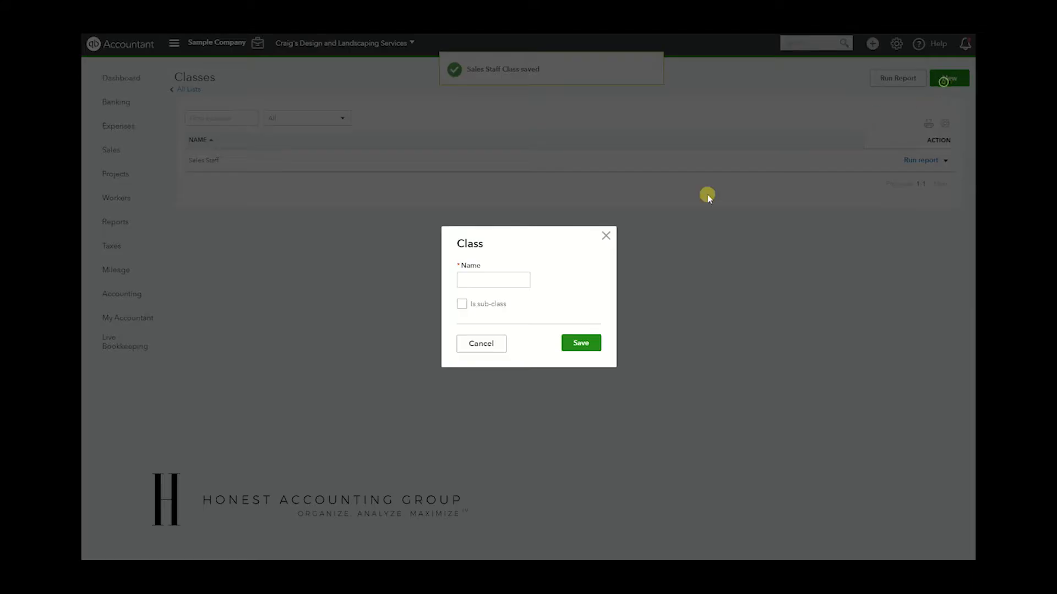
type("John Smith")
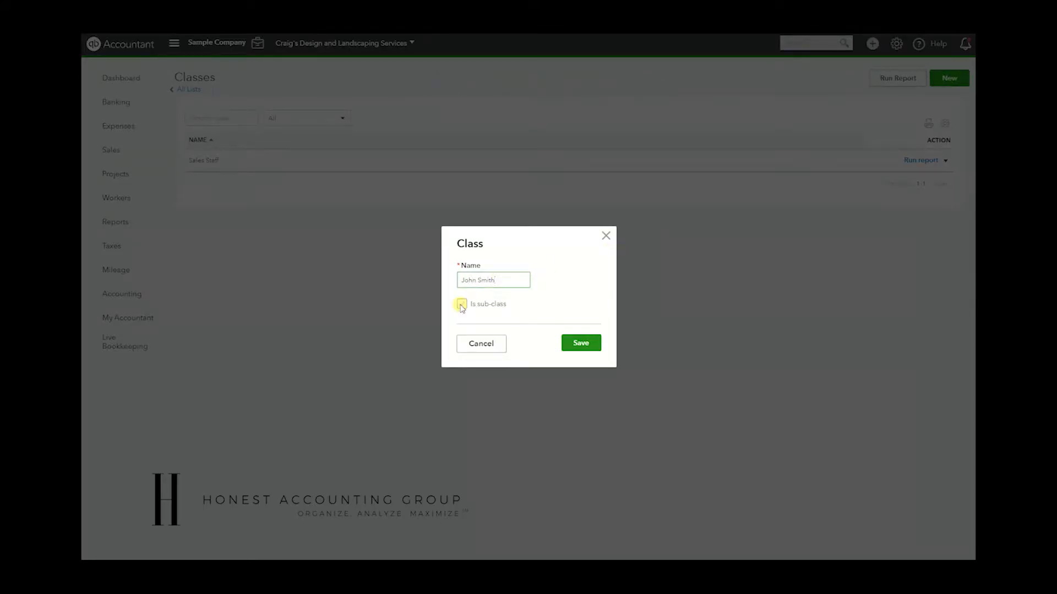
left_click(462, 304)
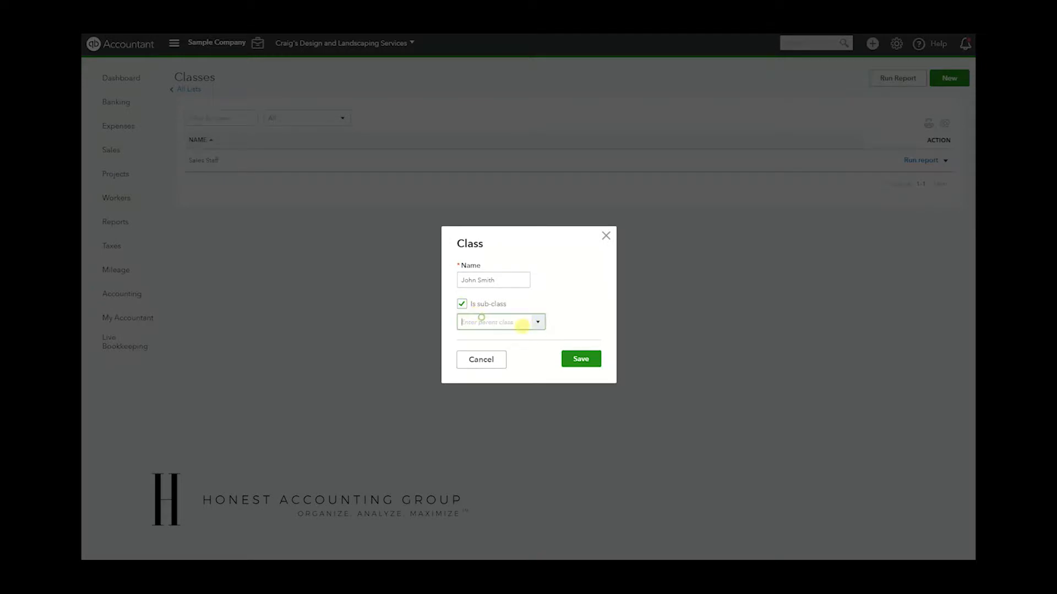
left_click(499, 321)
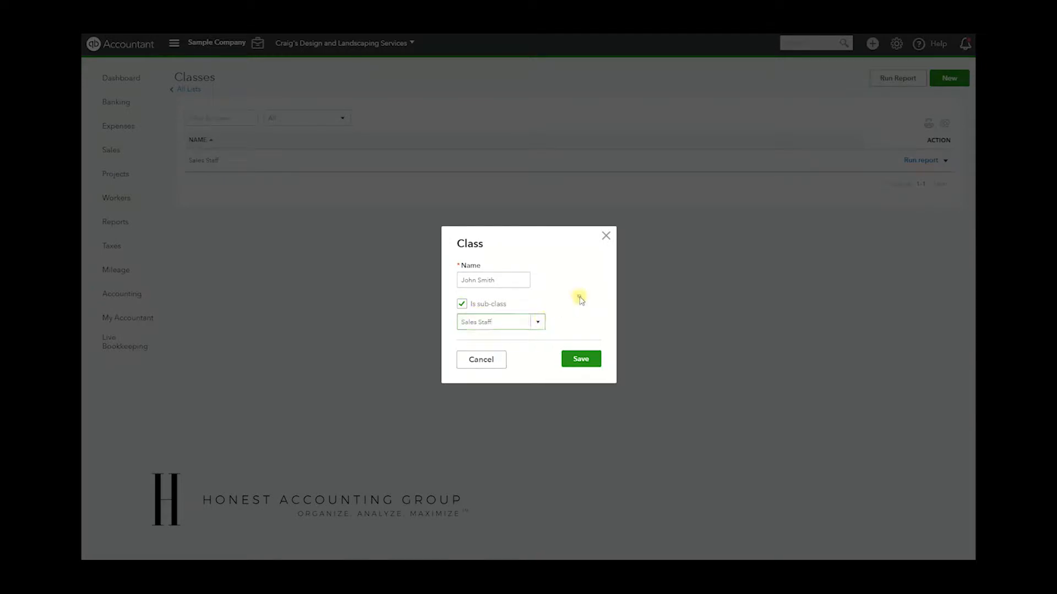
left_click(579, 358)
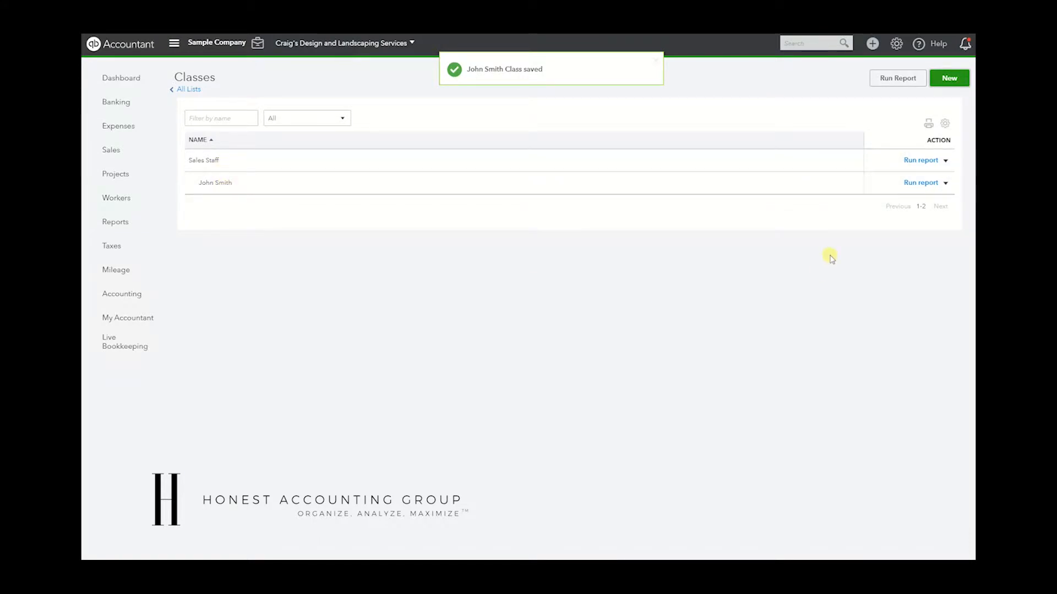
Add a Los Angeles location through All Lists > Locations
left_click(897, 44)
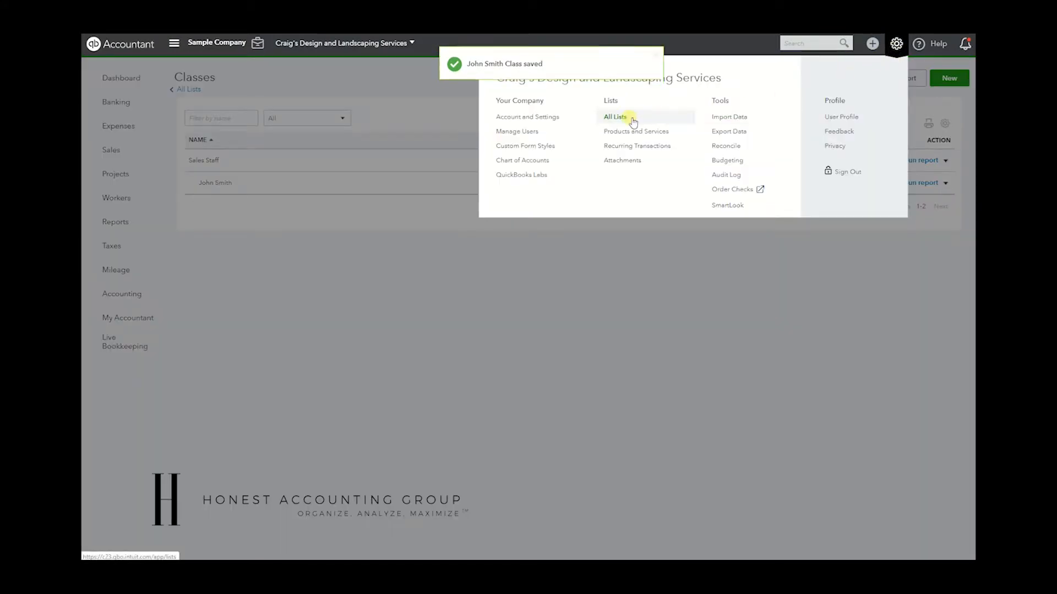
left_click(615, 117)
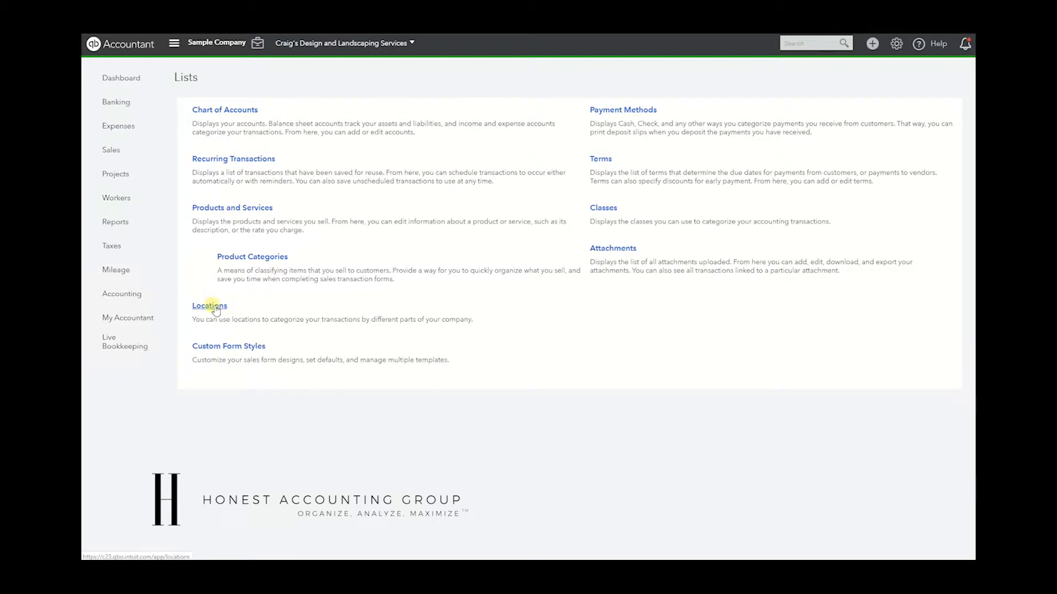
left_click(209, 305)
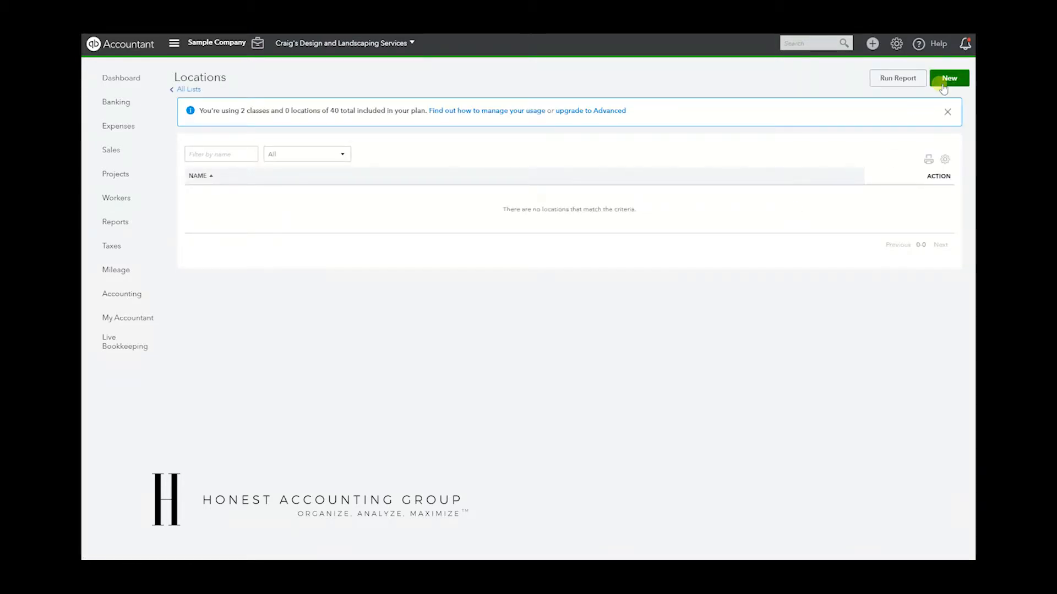
left_click(948, 77)
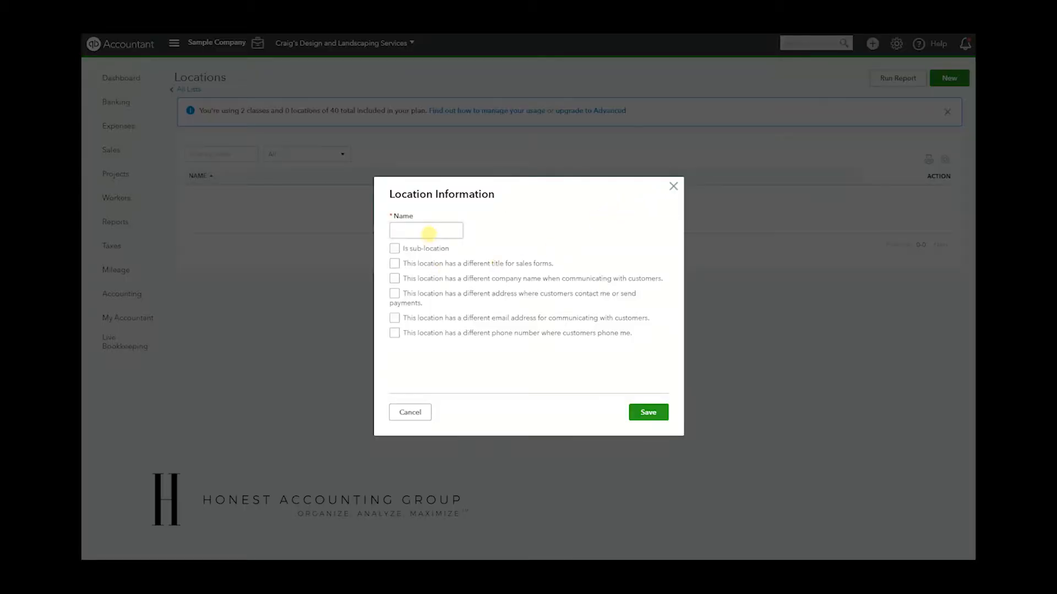
type("Los Angeles")
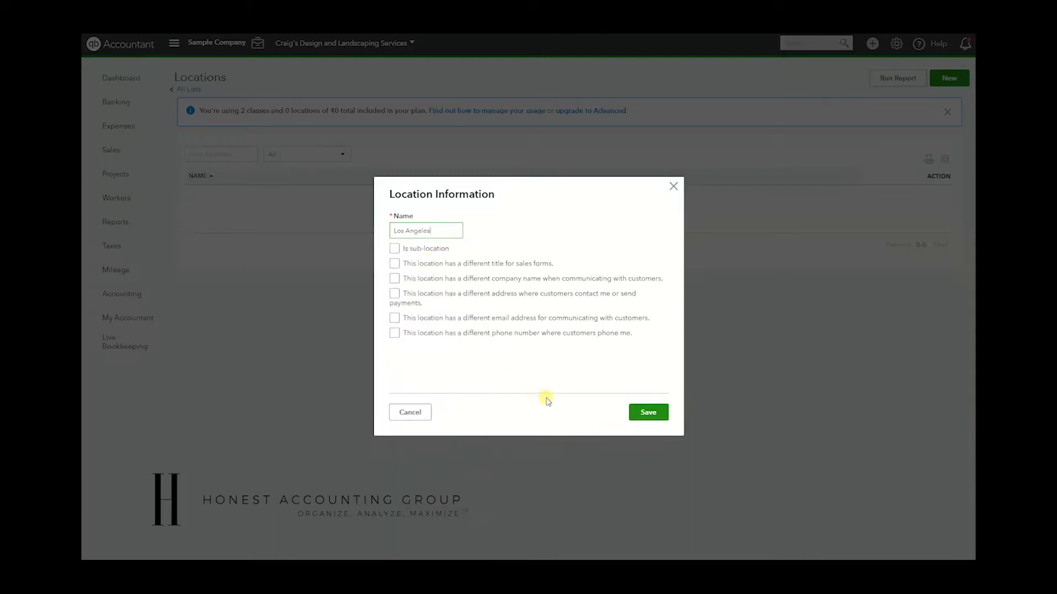
left_click(647, 411)
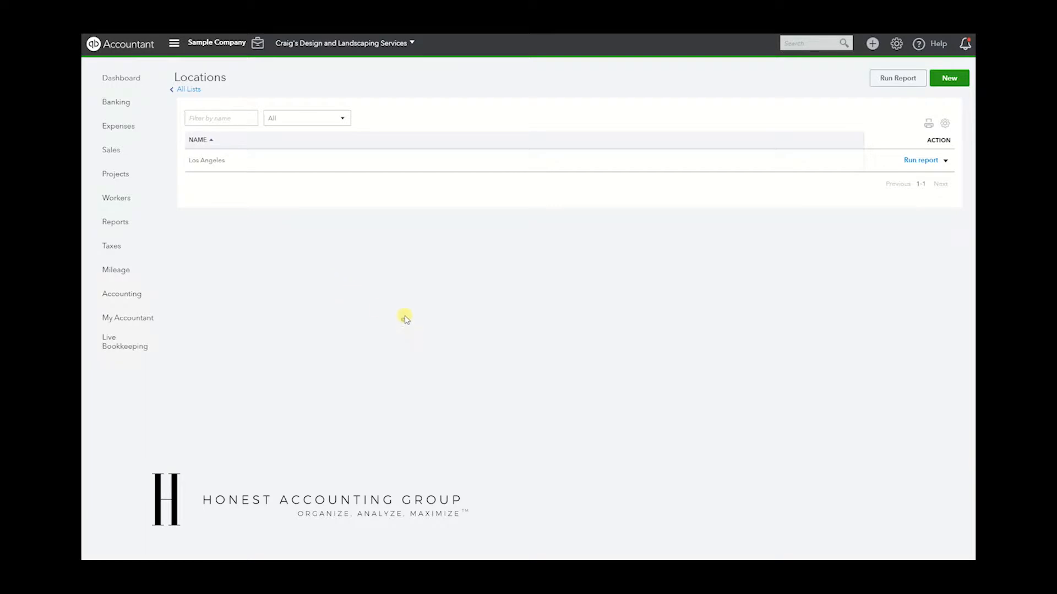
mouse_move(866, 68)
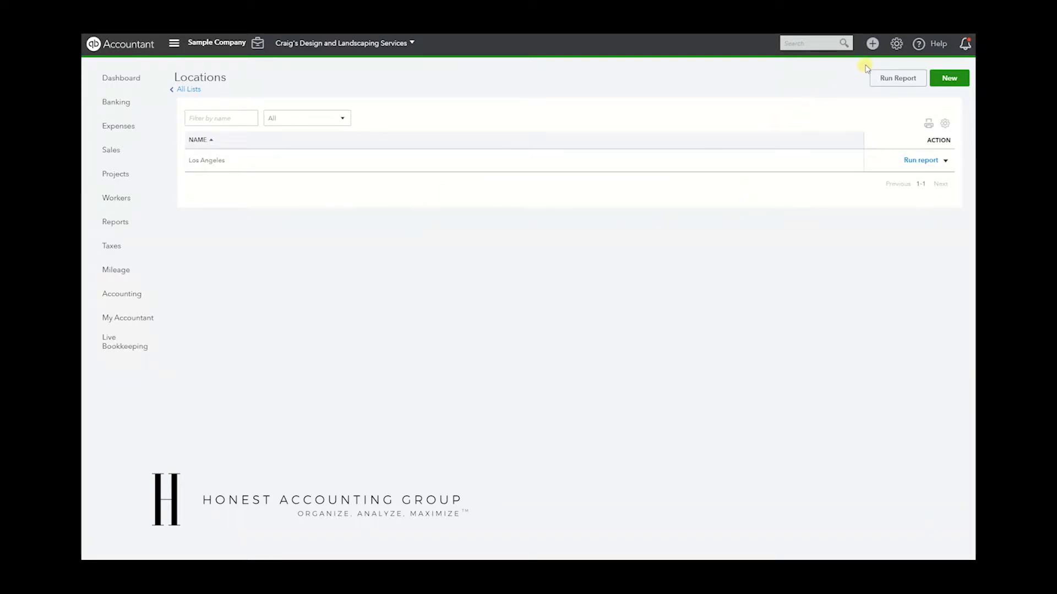
Start a Cool Cars invoice with a Design line at 7,500 and an Installation line
left_click(871, 43)
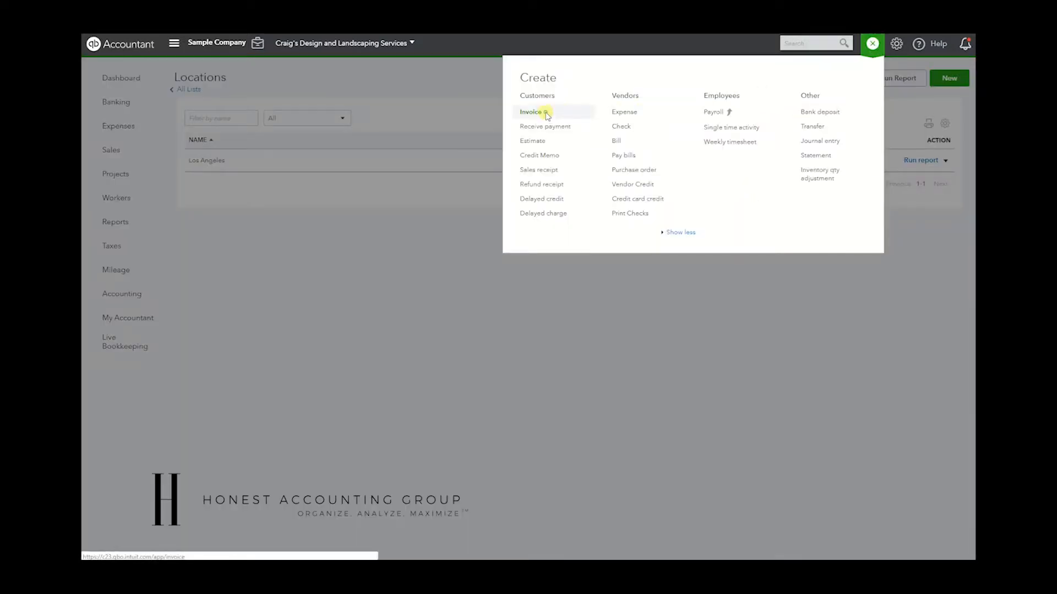
left_click(531, 111)
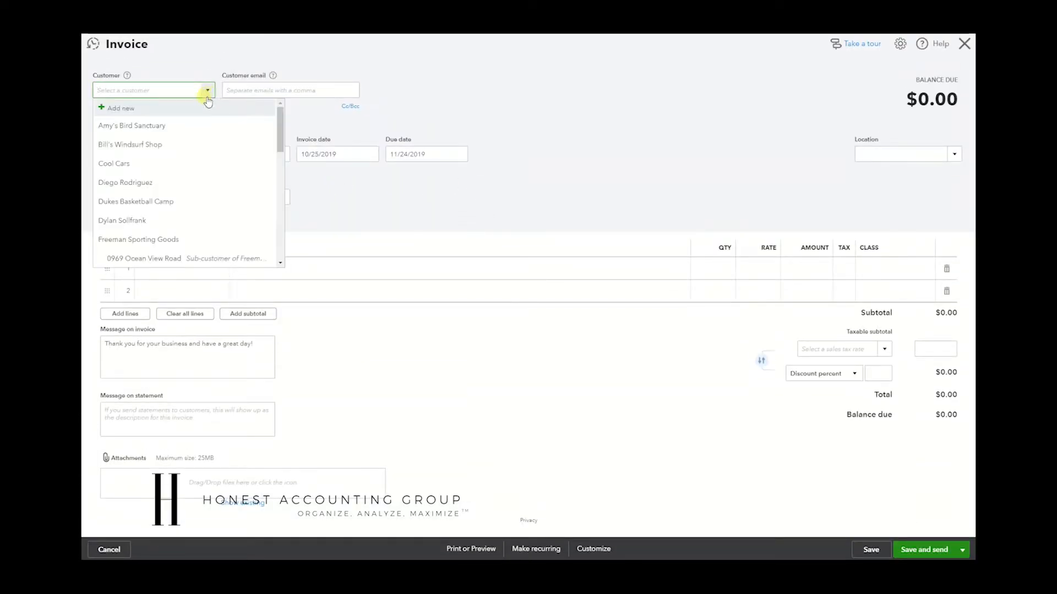
left_click(114, 163)
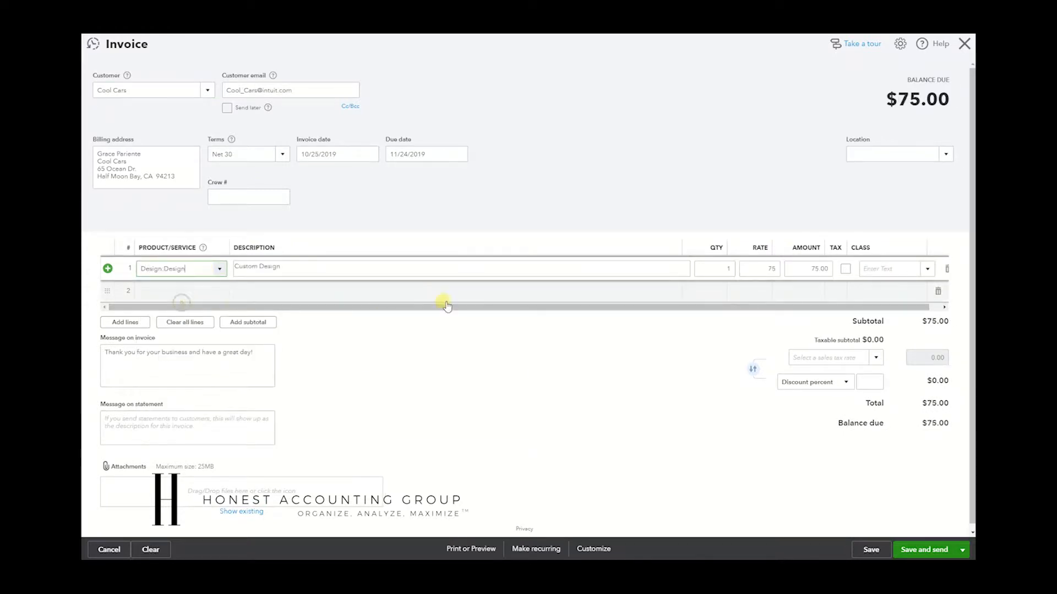
type("7500")
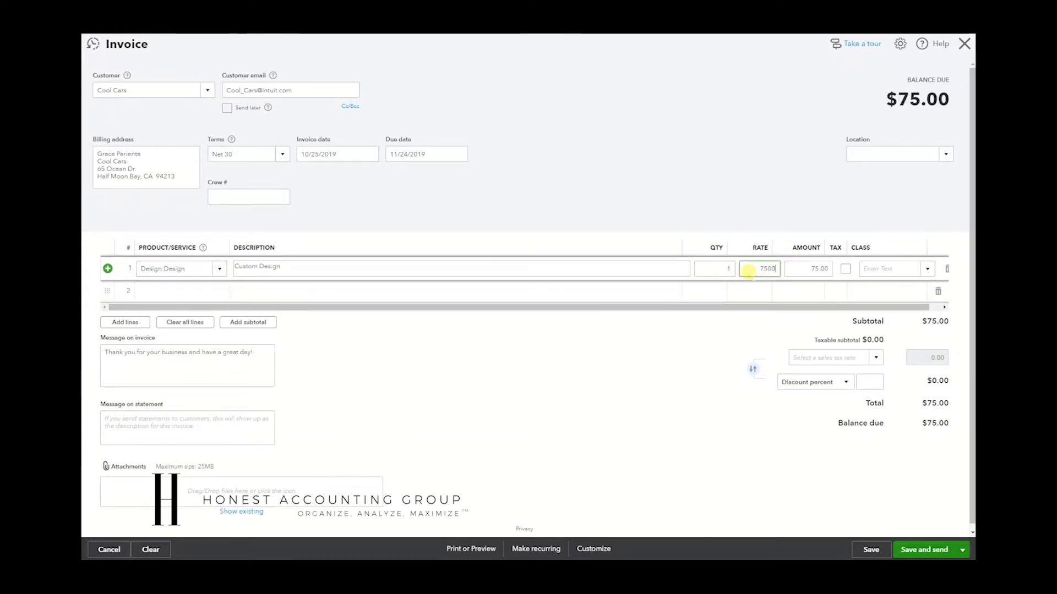
type("7500")
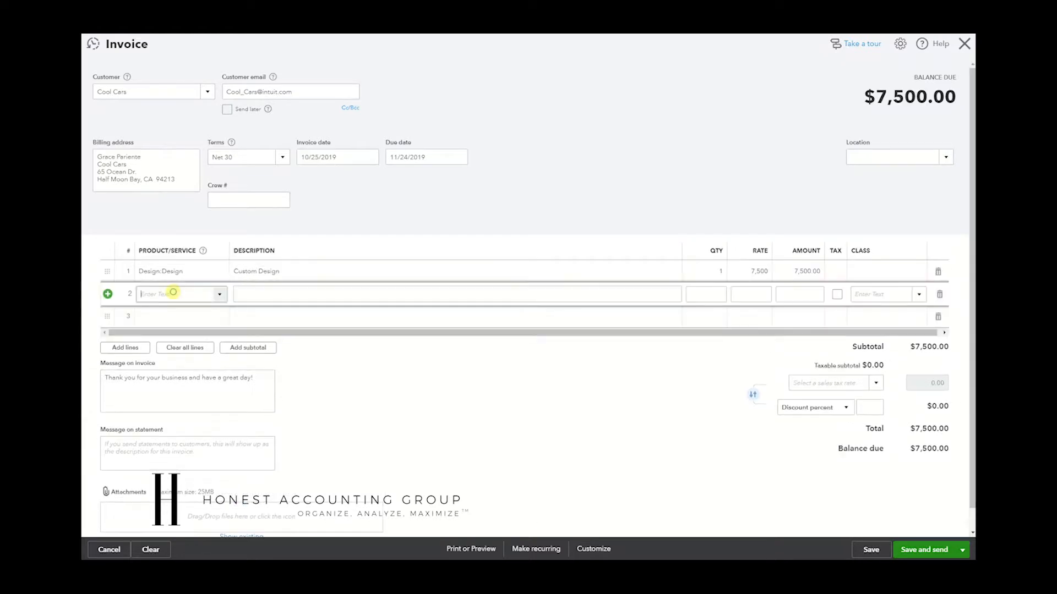
type("Ins")
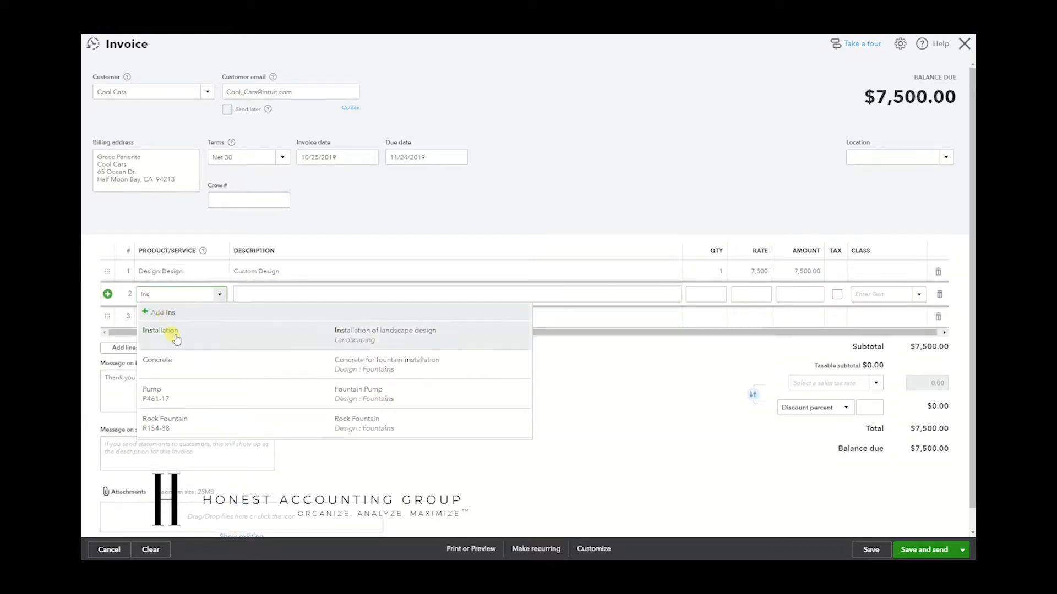
left_click(160, 331)
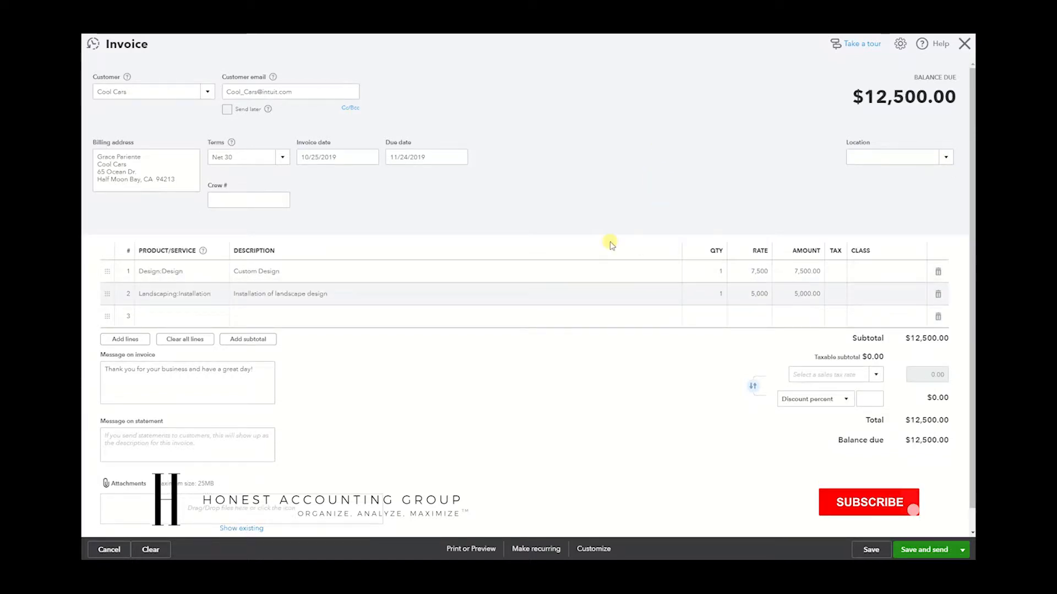
Set the invoice location to Los Angeles
left_click(868, 502)
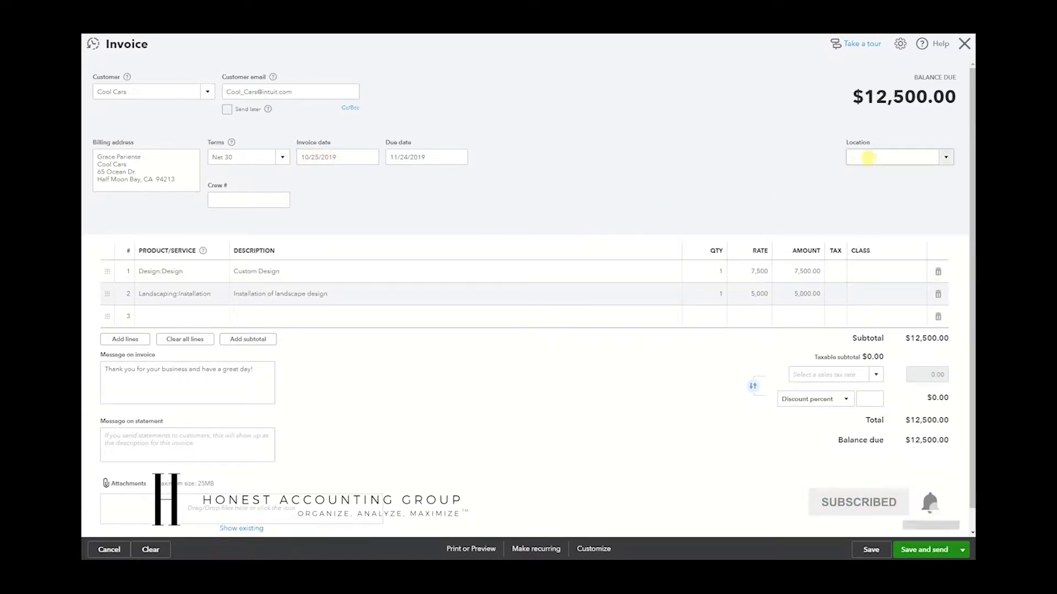
mouse_move(947, 157)
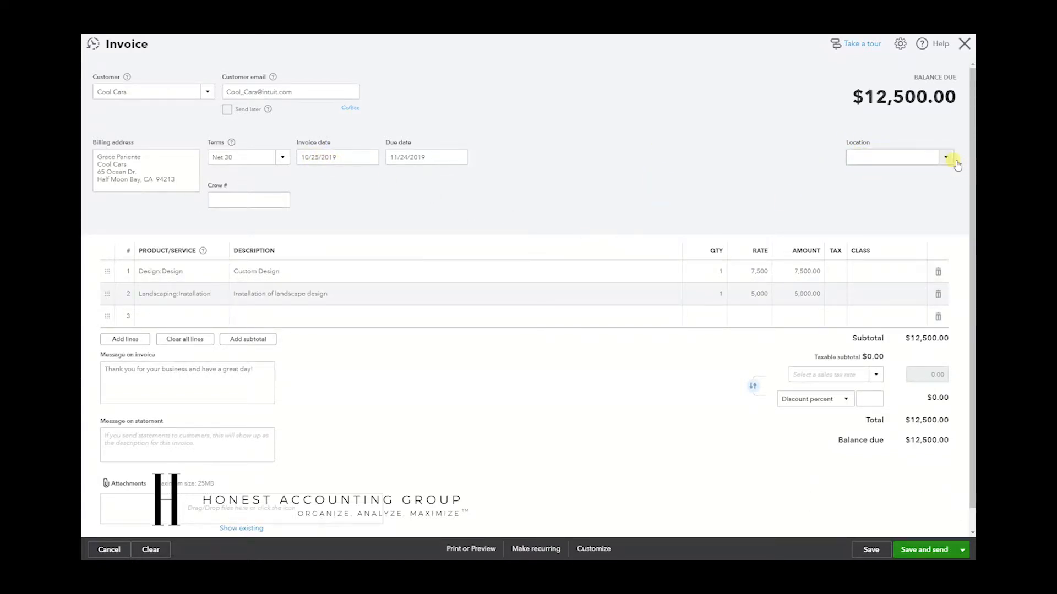
left_click(945, 157)
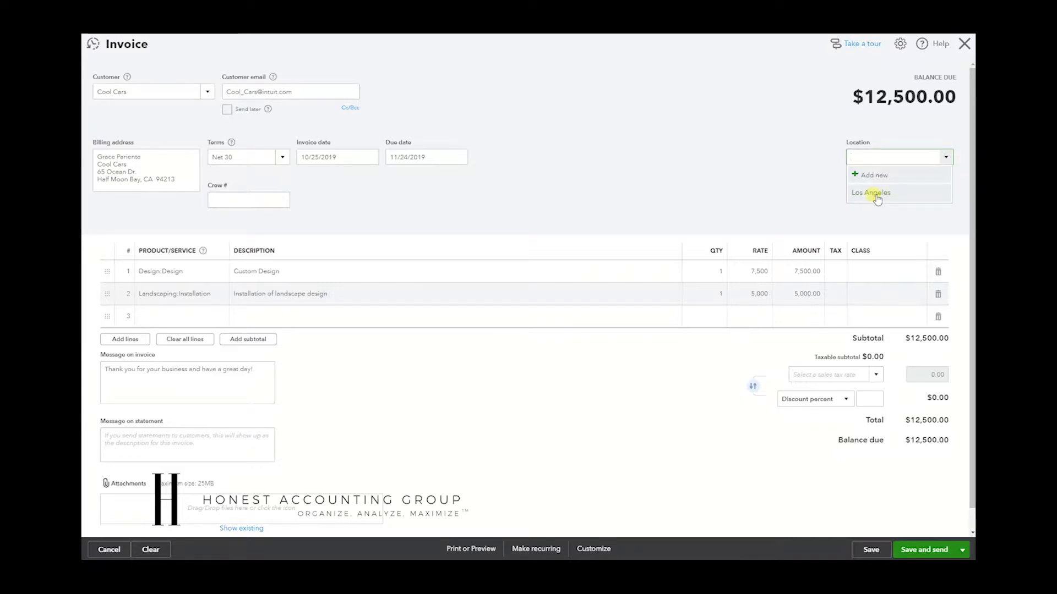
left_click(871, 193)
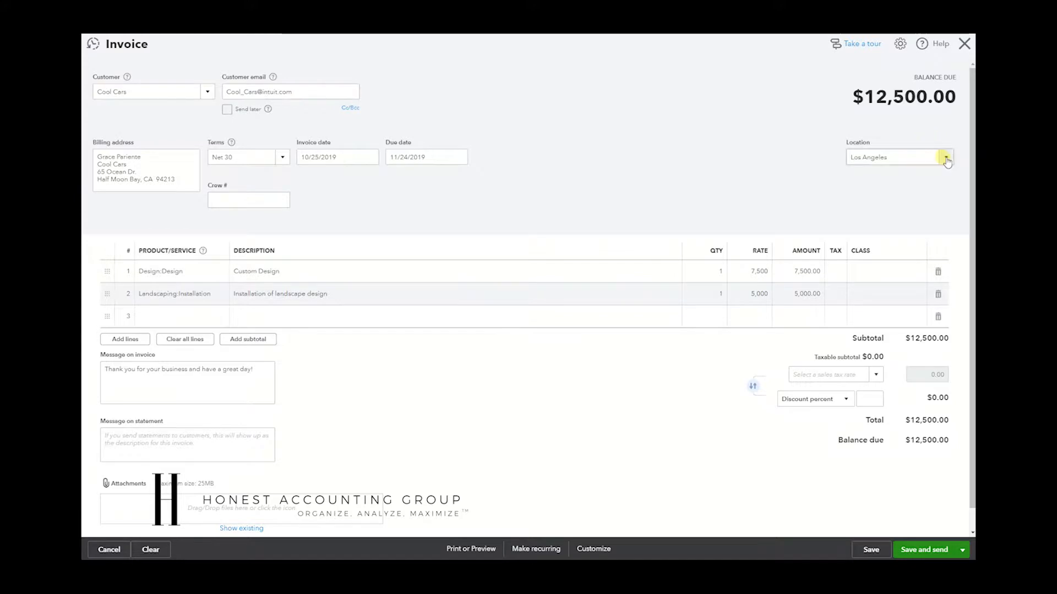
Add Chicago and another new location beginning 'New Yo' from the location dropdown
left_click(946, 157)
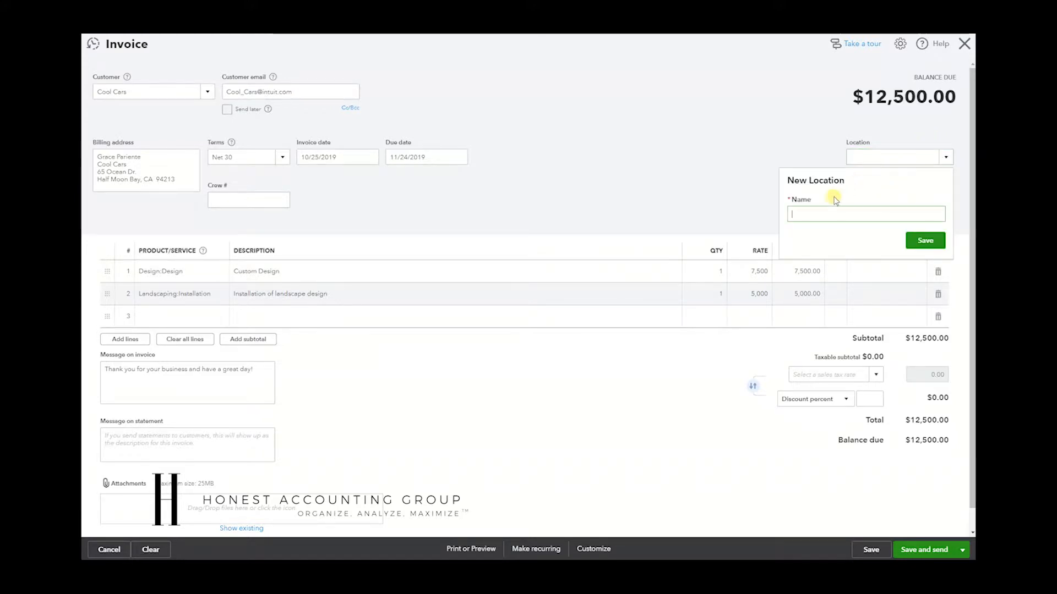
type("Chicago")
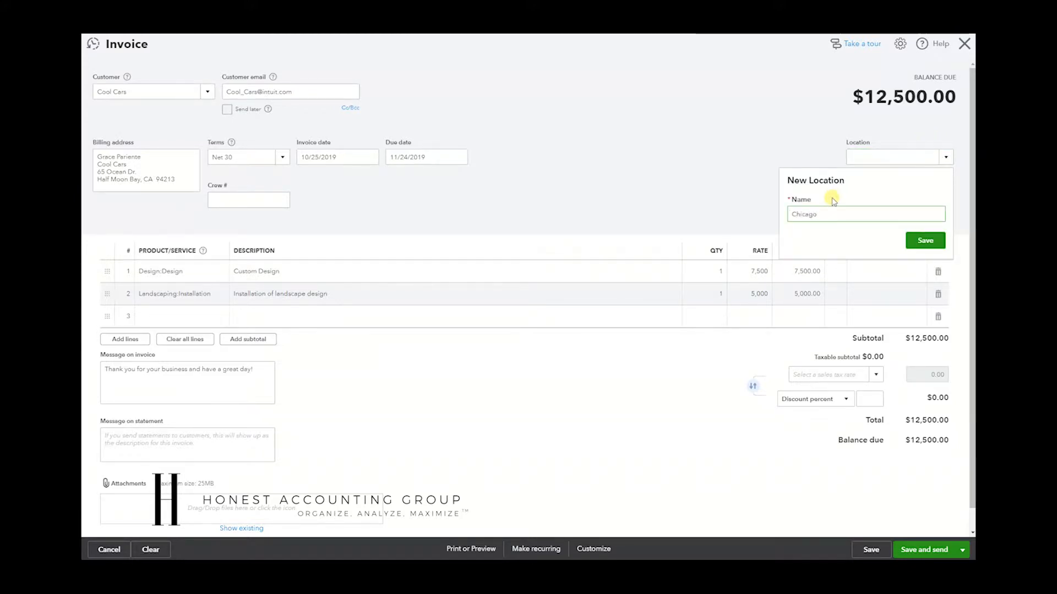
left_click(924, 240)
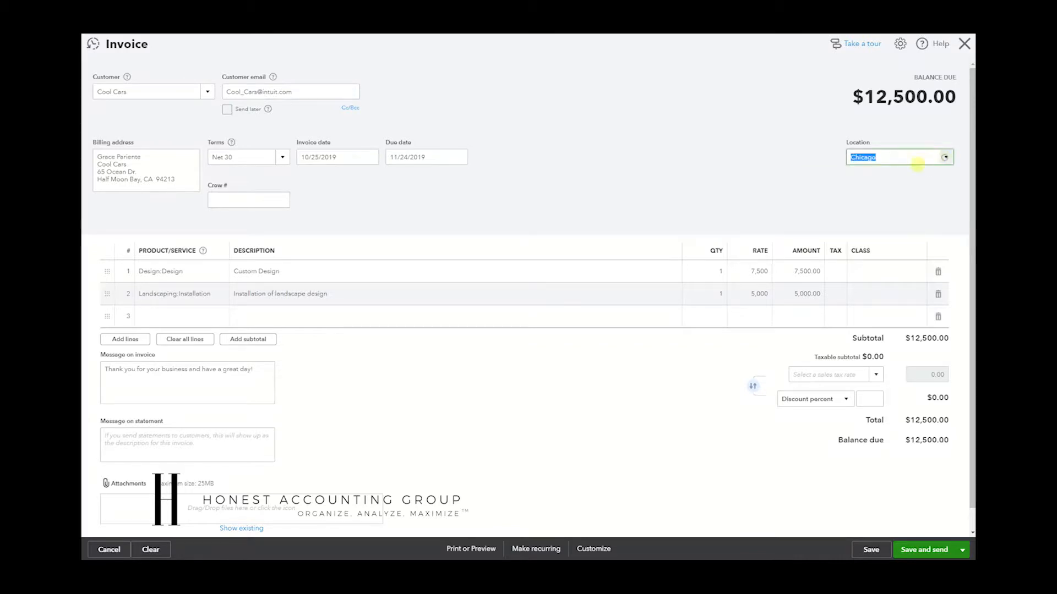
type("New Yo")
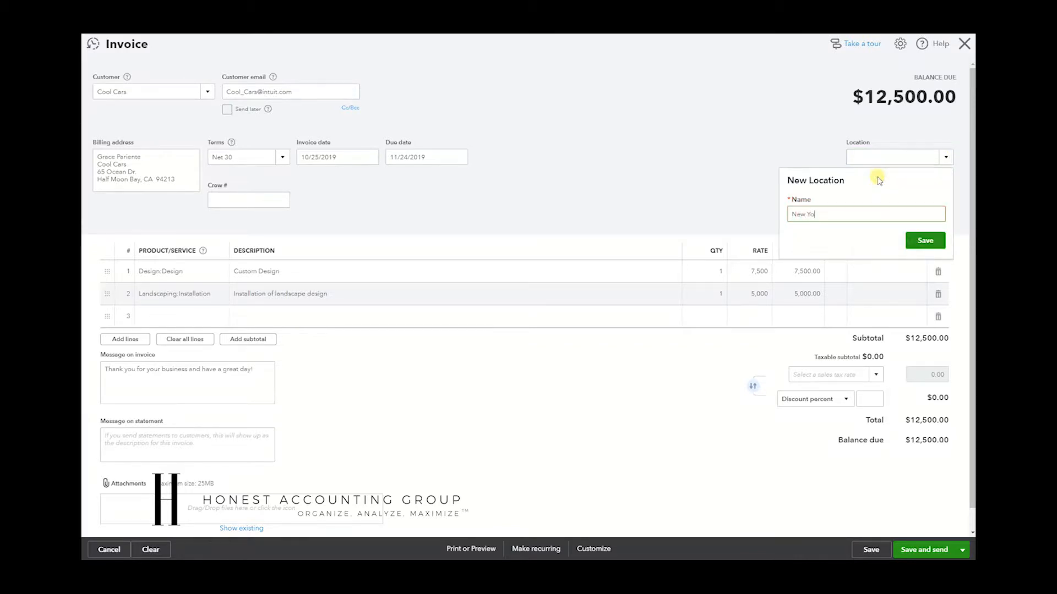
left_click(924, 241)
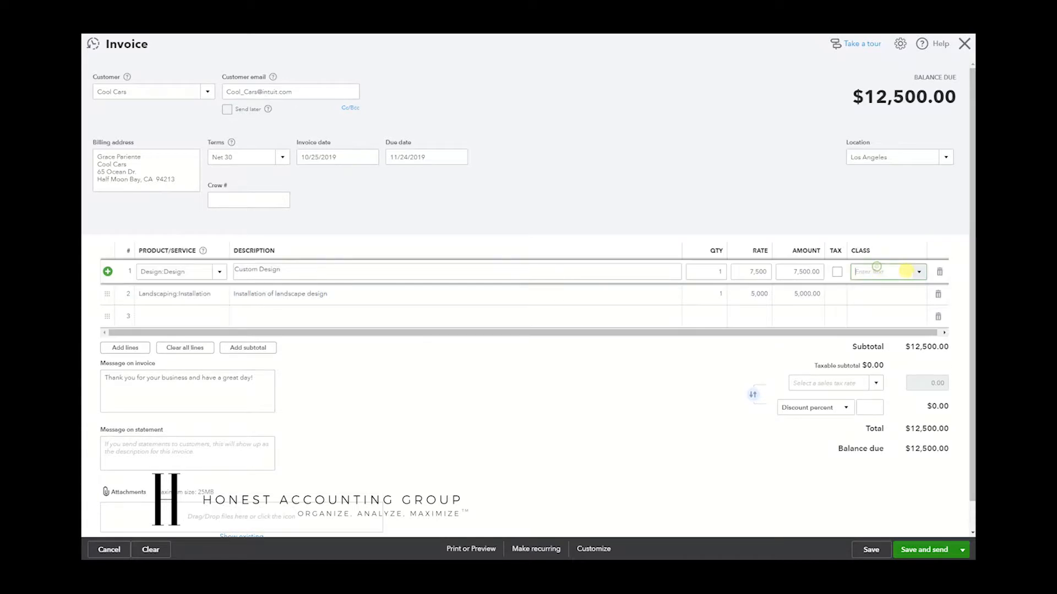
Give the design line the John Smith class, save invoice 1038 despite the warning, and close it
left_click(916, 271)
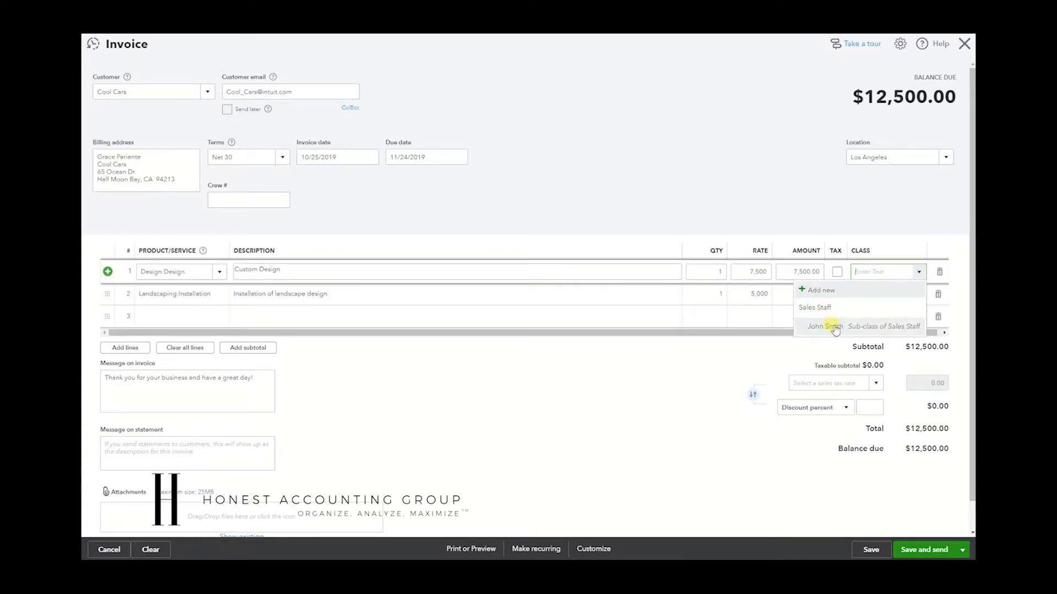
left_click(821, 326)
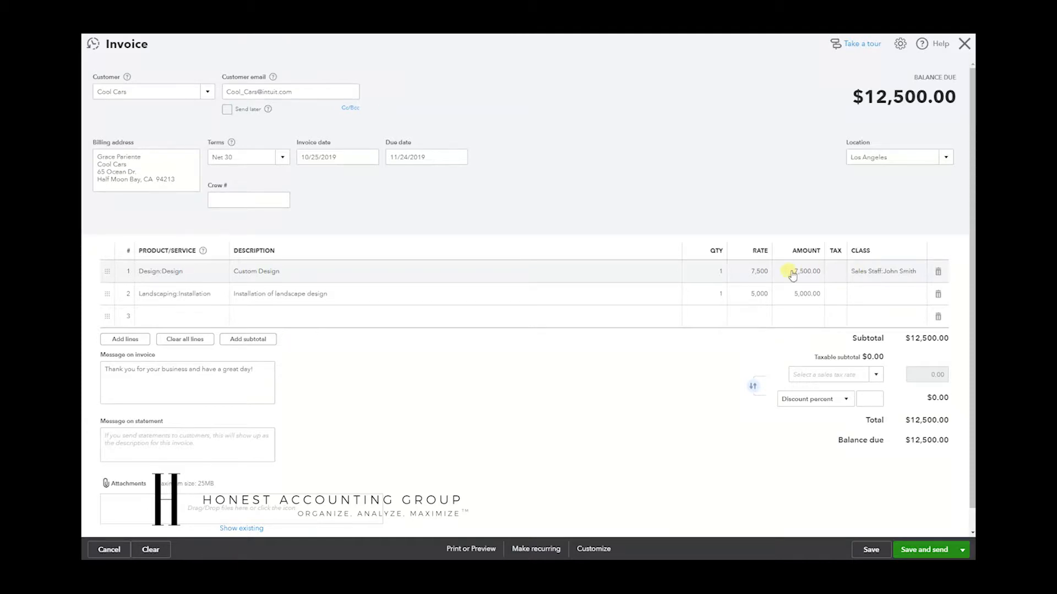
mouse_move(777, 309)
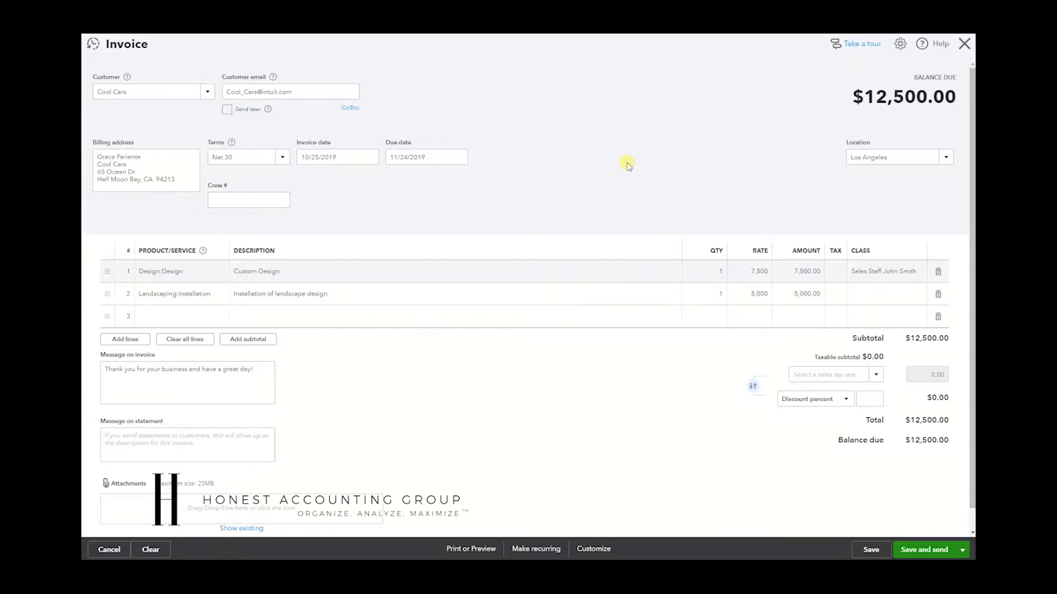
left_click(871, 549)
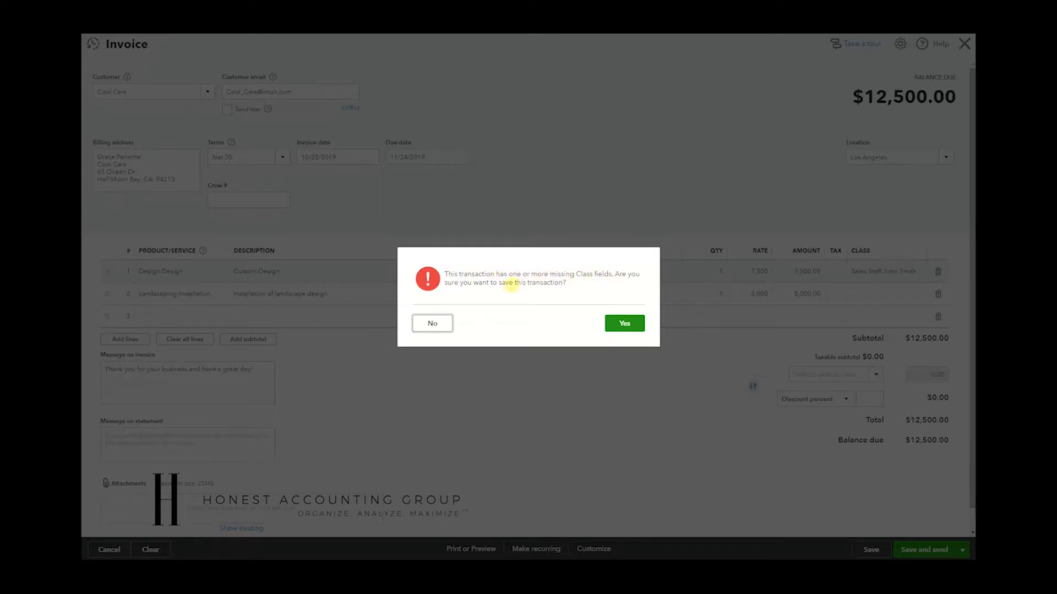
mouse_move(602, 317)
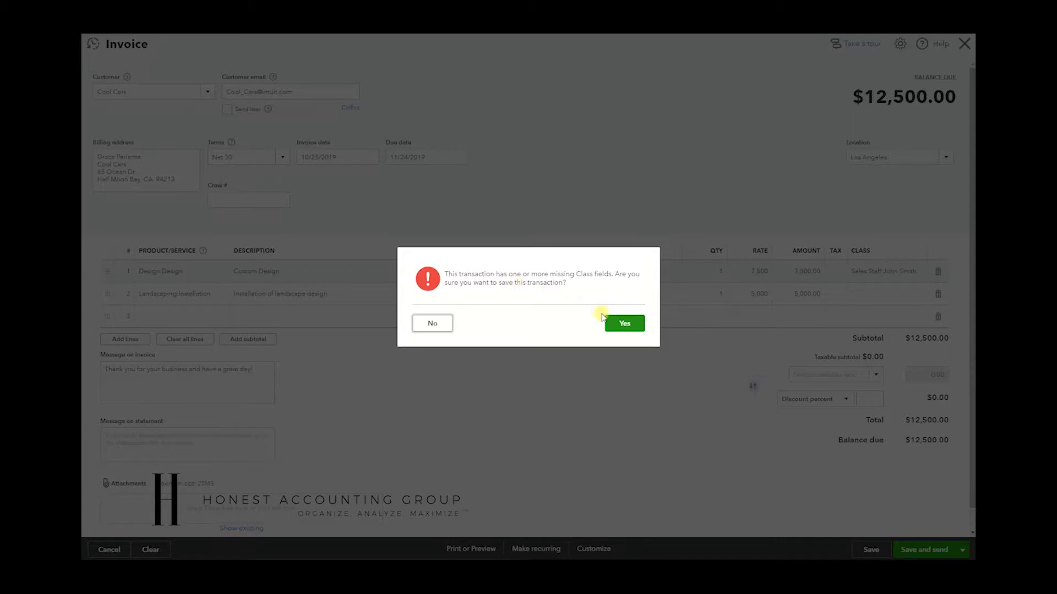
left_click(623, 323)
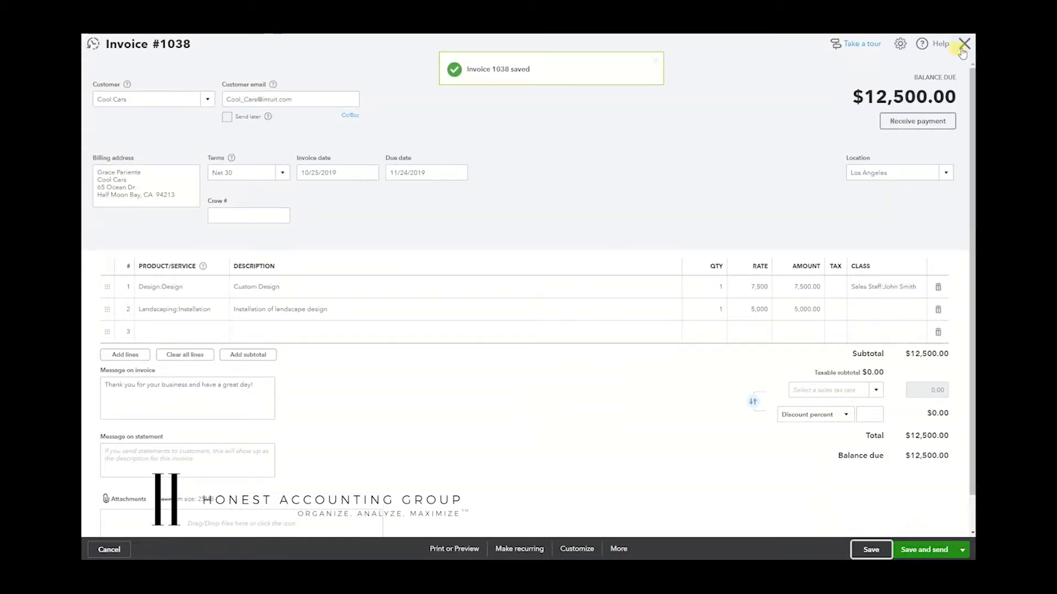
left_click(964, 44)
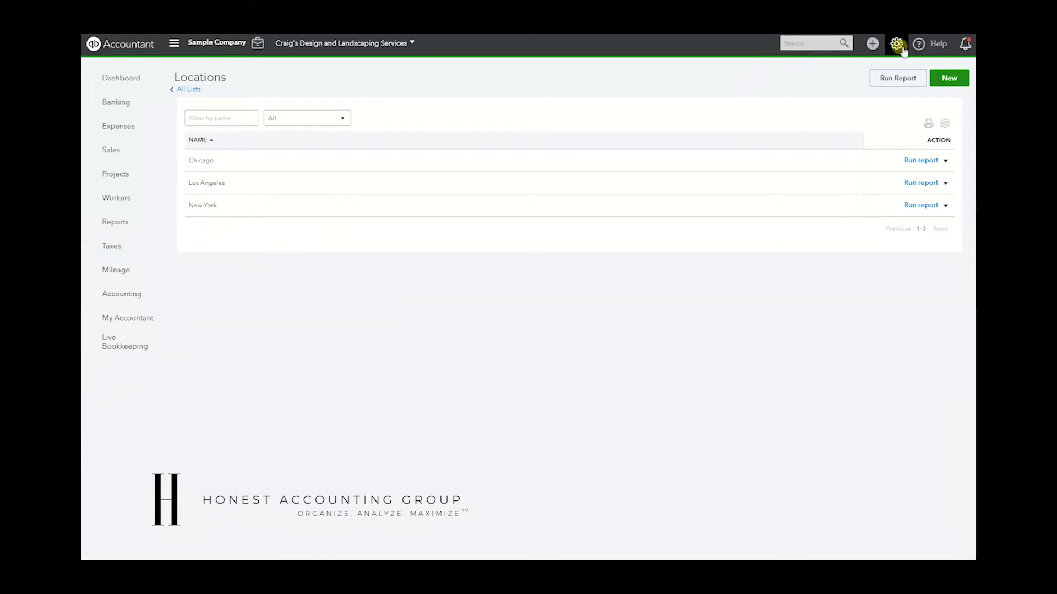
Run the John Smith class QuickReport showing Cool Cars invoice 1038 for $7,500
left_click(189, 89)
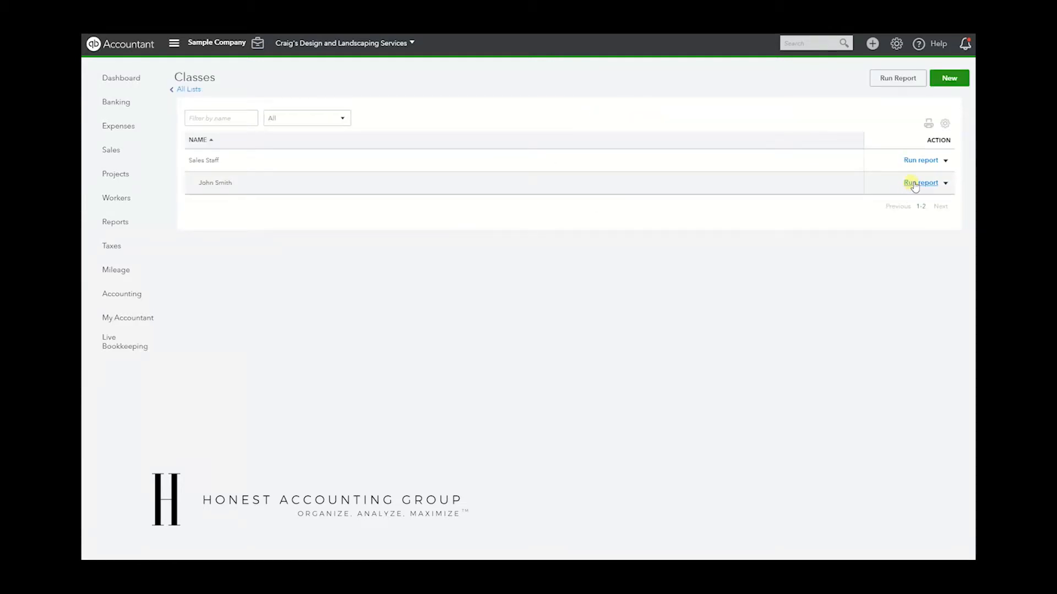
left_click(920, 182)
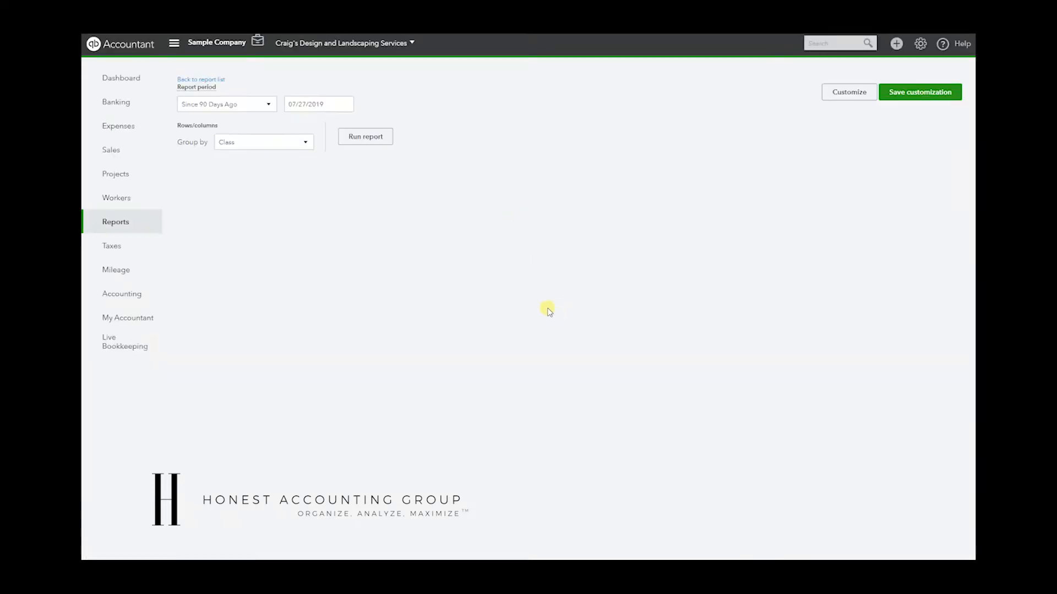
left_click(364, 136)
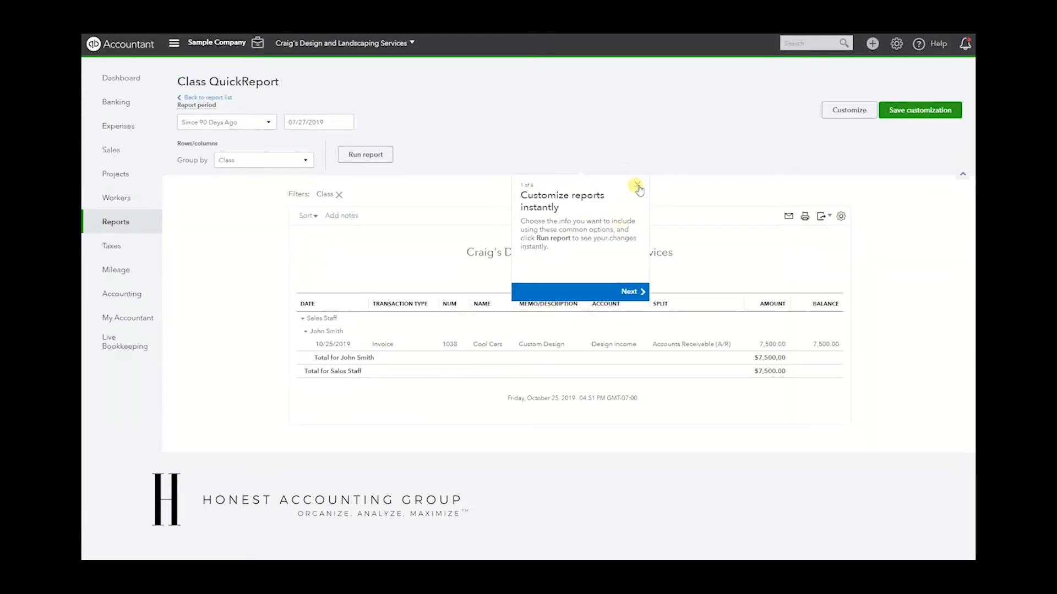
left_click(636, 186)
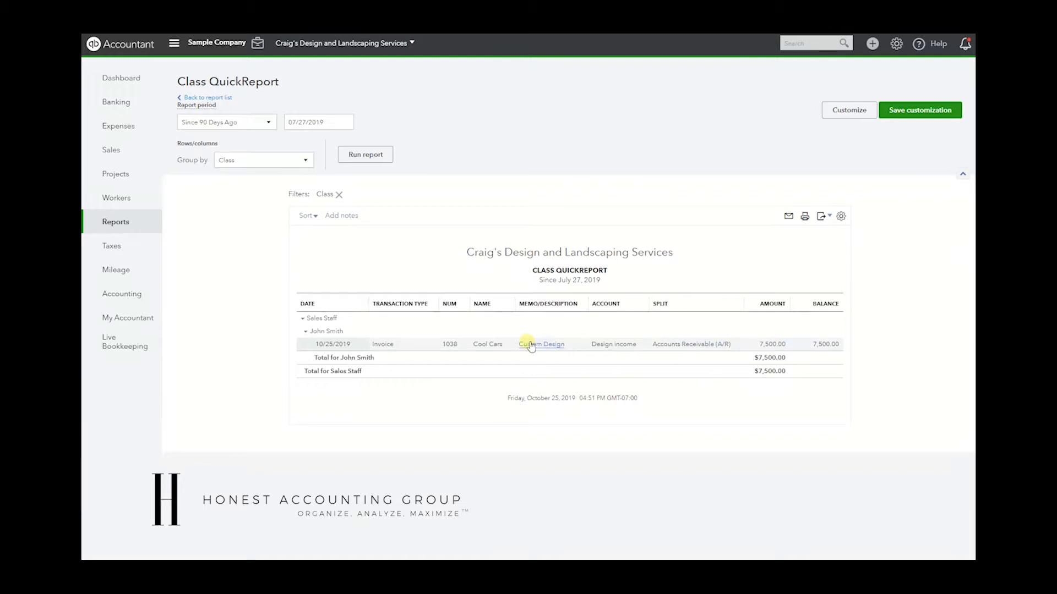
left_click(541, 345)
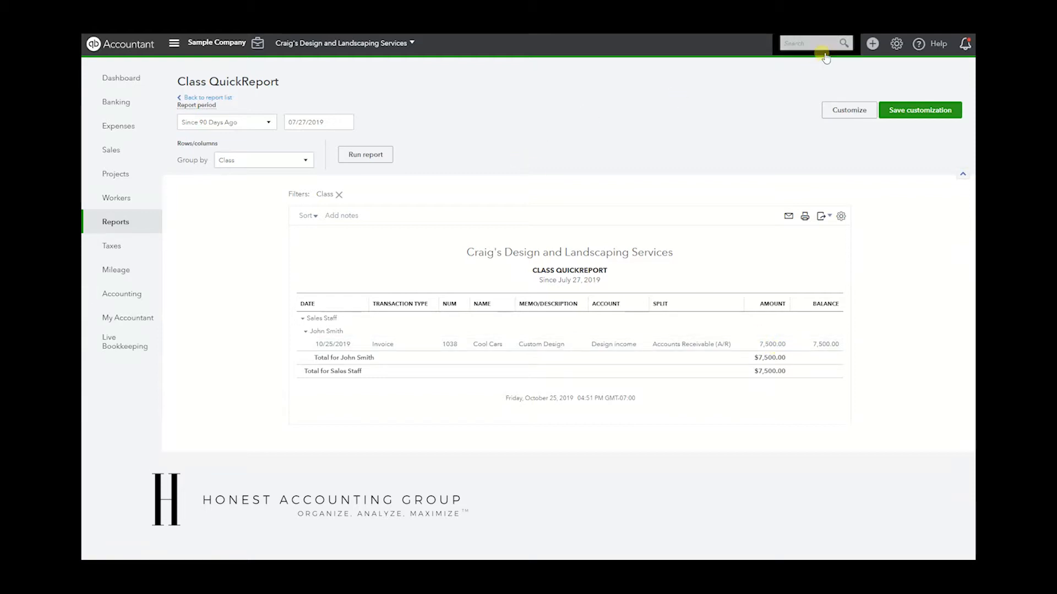
Start a new invoice for Amy's Bird Sanctuary with Design and Landscaping:Installation lines
left_click(871, 44)
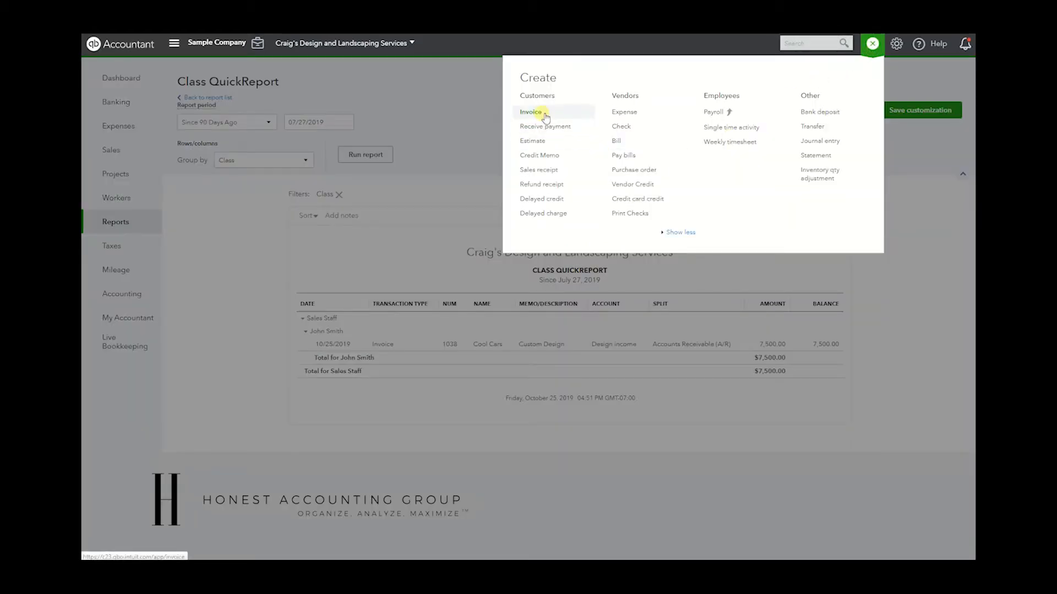
left_click(532, 112)
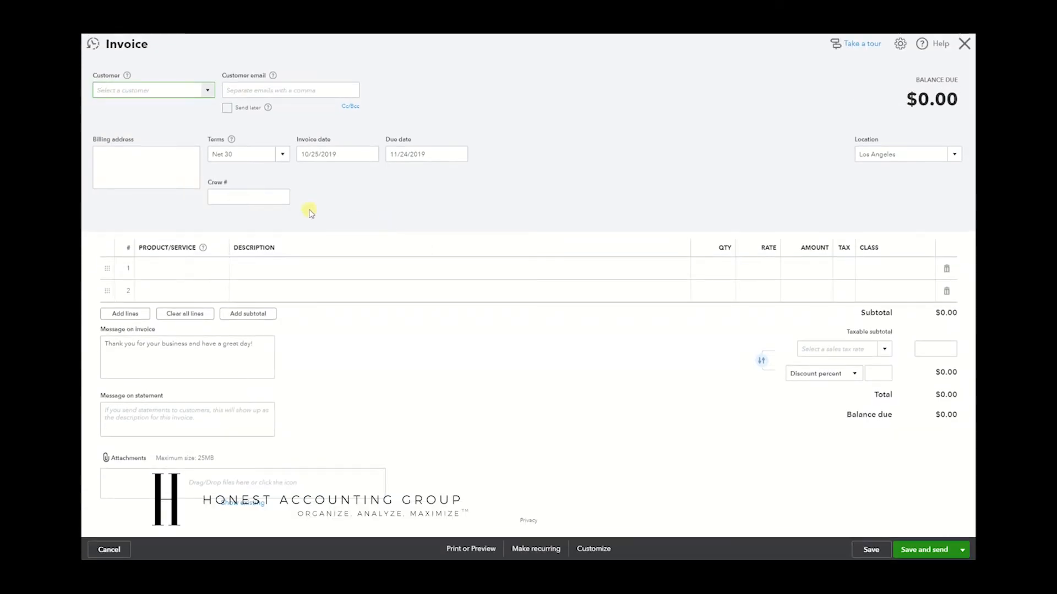
left_click(153, 90)
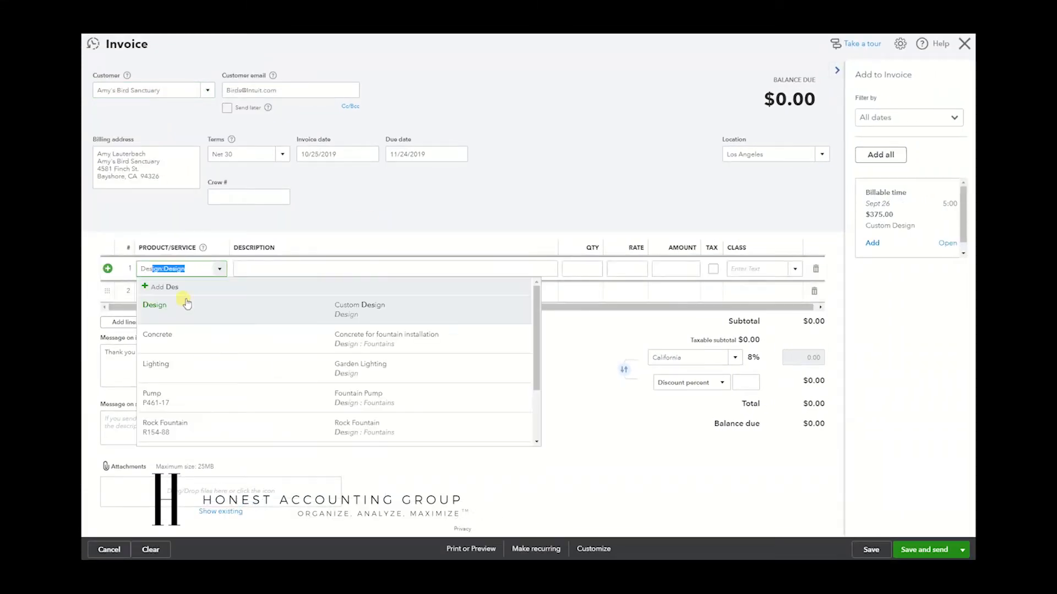
left_click(154, 304)
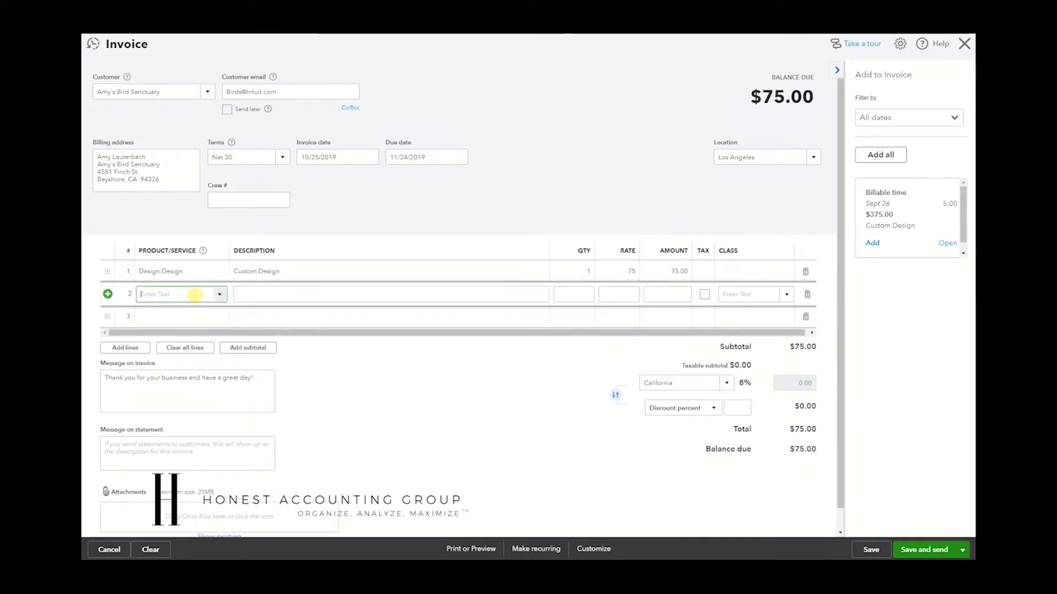
left_click(180, 294)
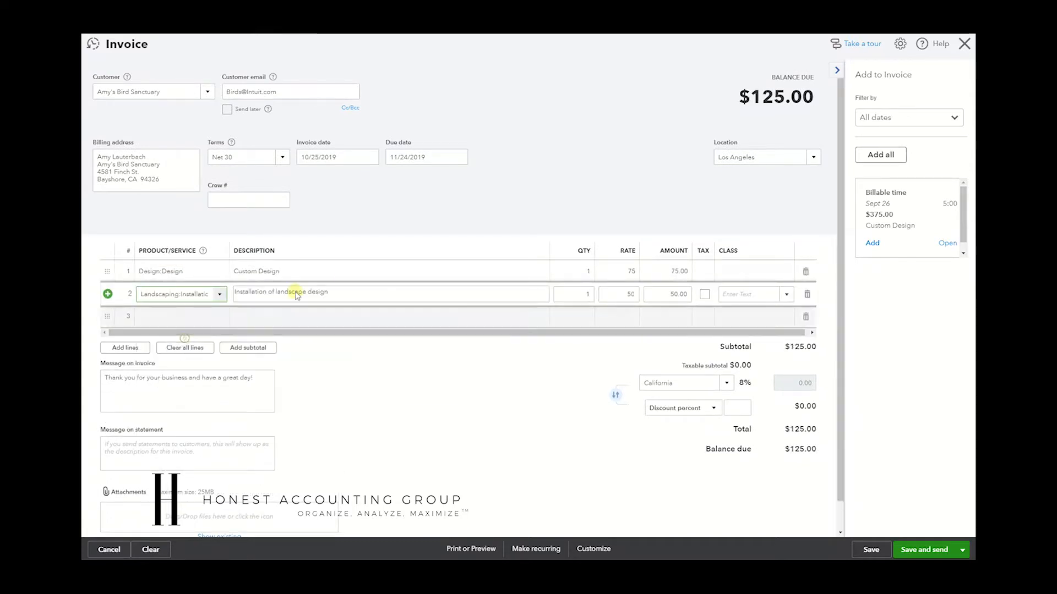
left_click(837, 70)
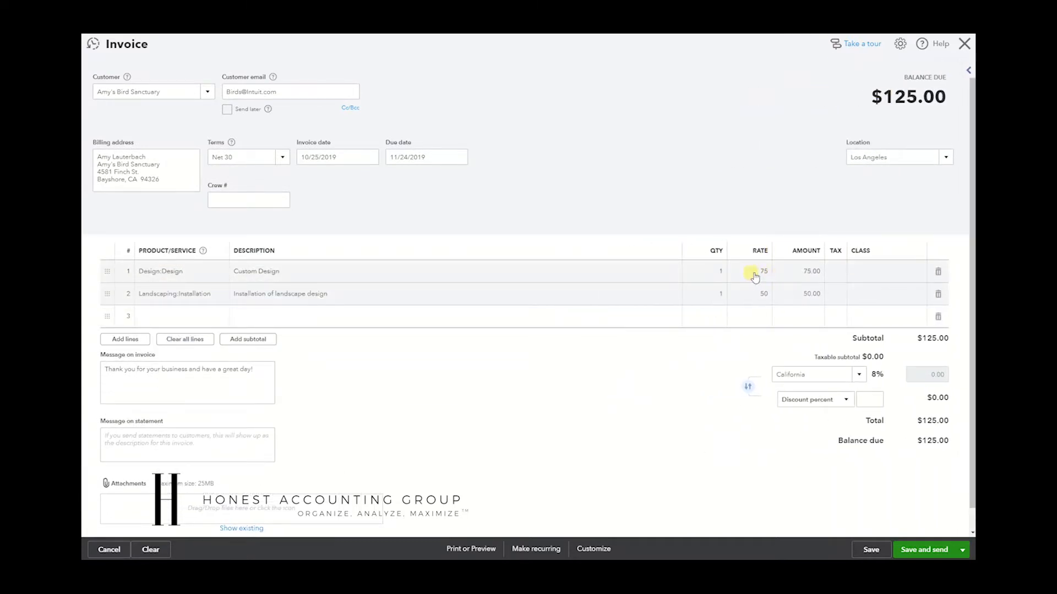
Set line rates to 9500 and 7500 and class the design line John Smith
left_click(755, 271)
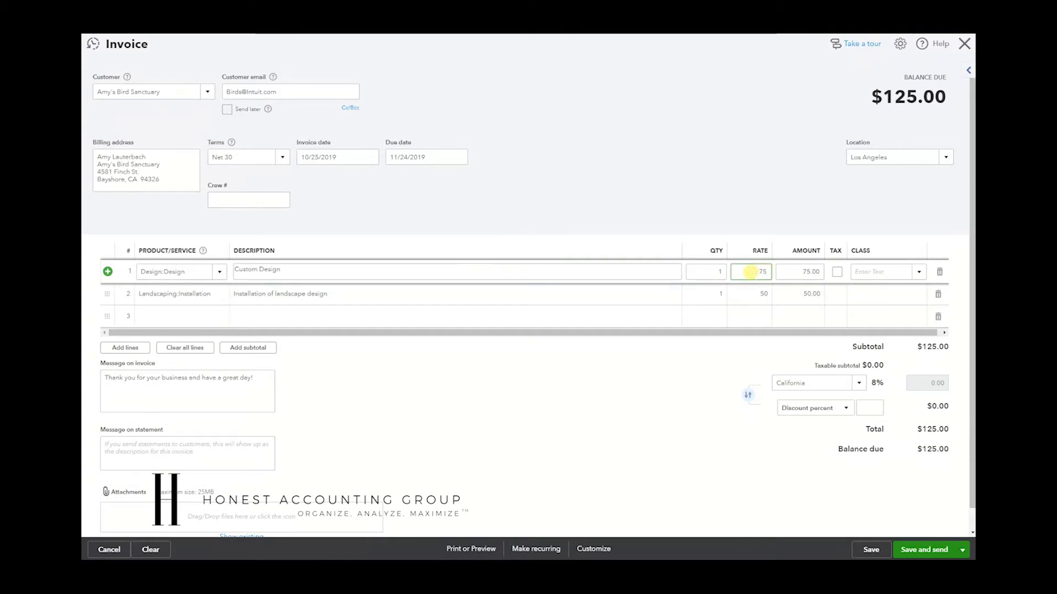
type("9500")
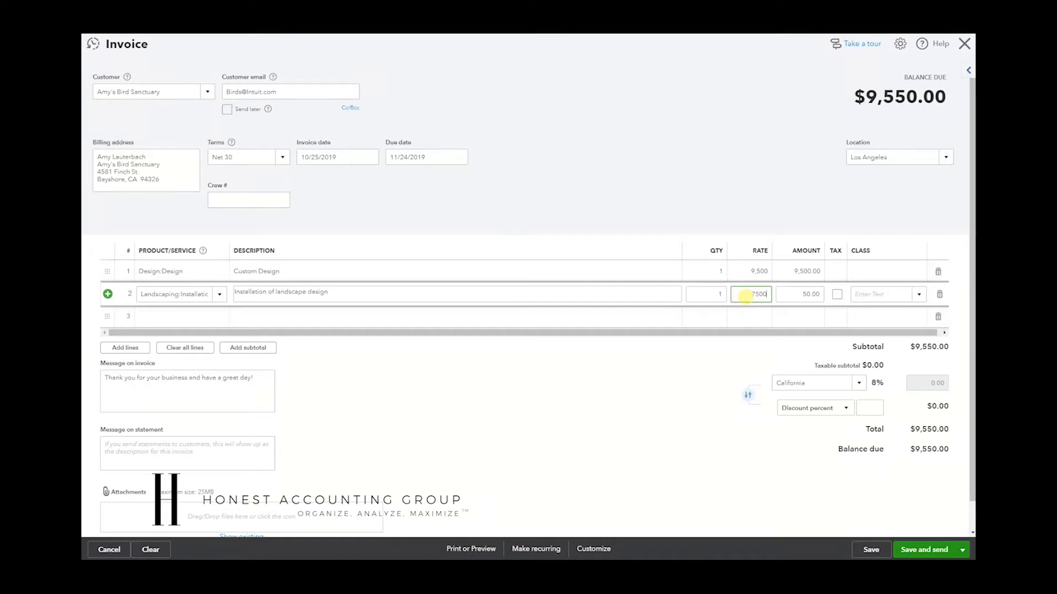
type("7500")
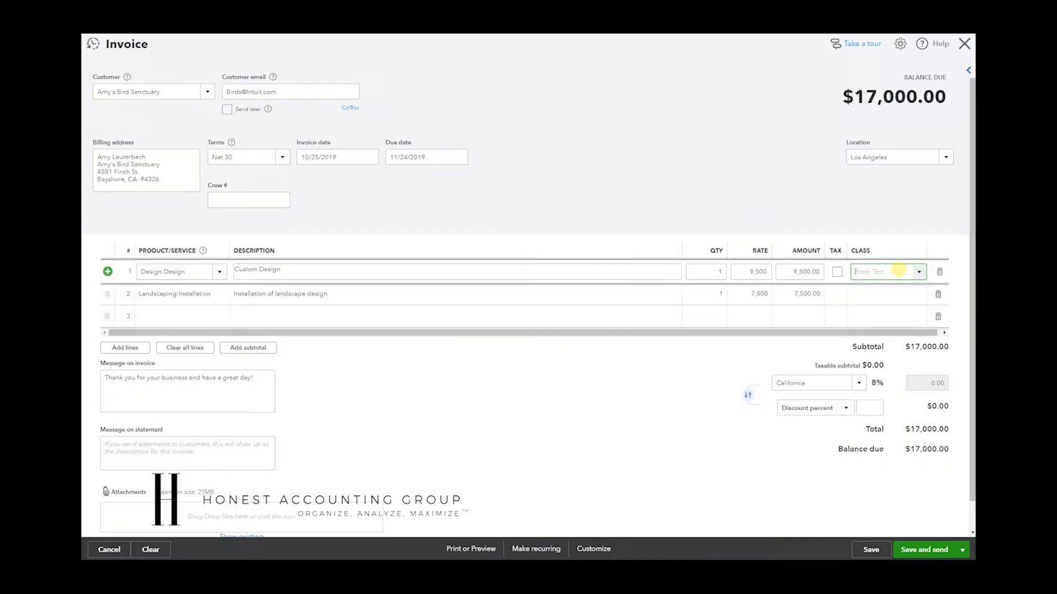
left_click(917, 271)
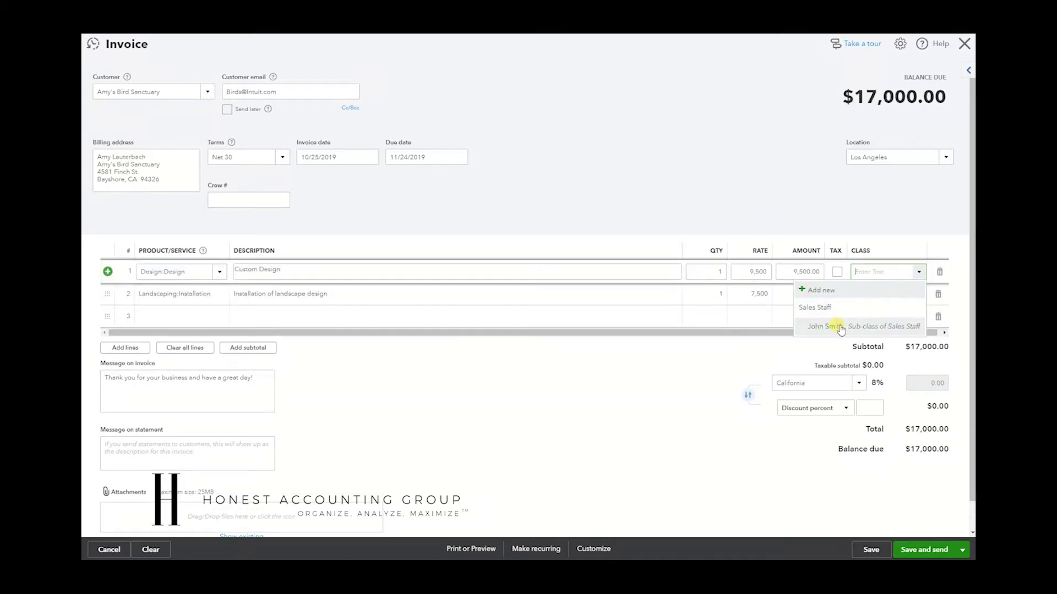
left_click(825, 326)
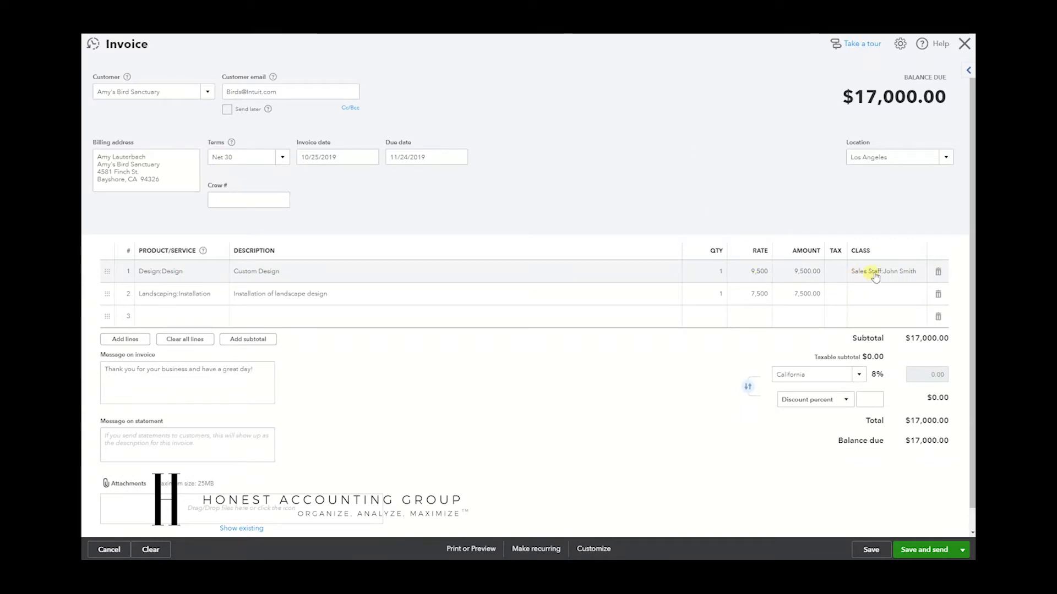
mouse_move(708, 210)
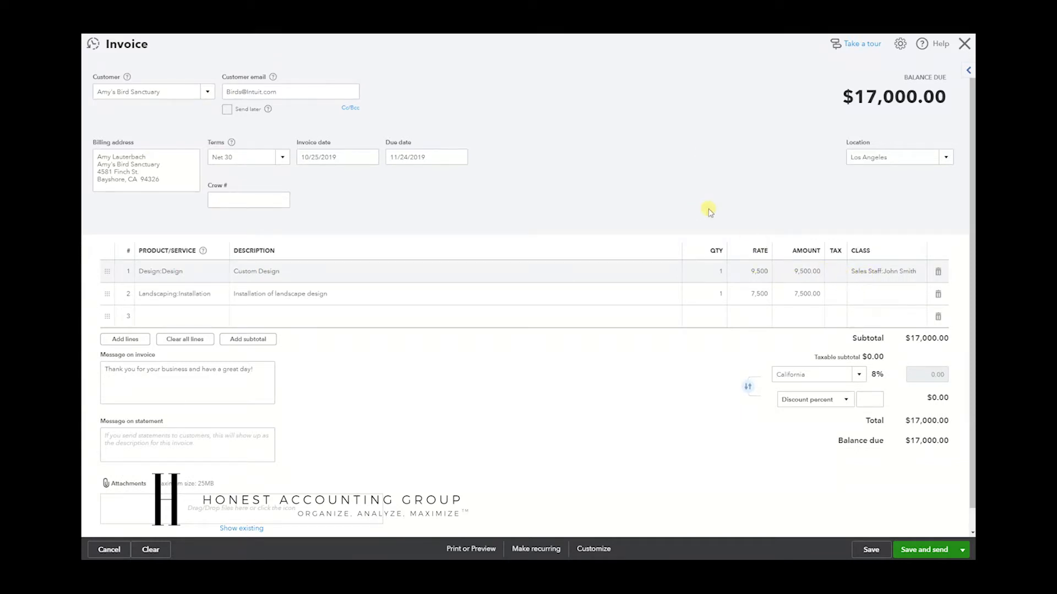
Date the invoice April 1, 2019, set location Chicago, and save it
left_click(337, 157)
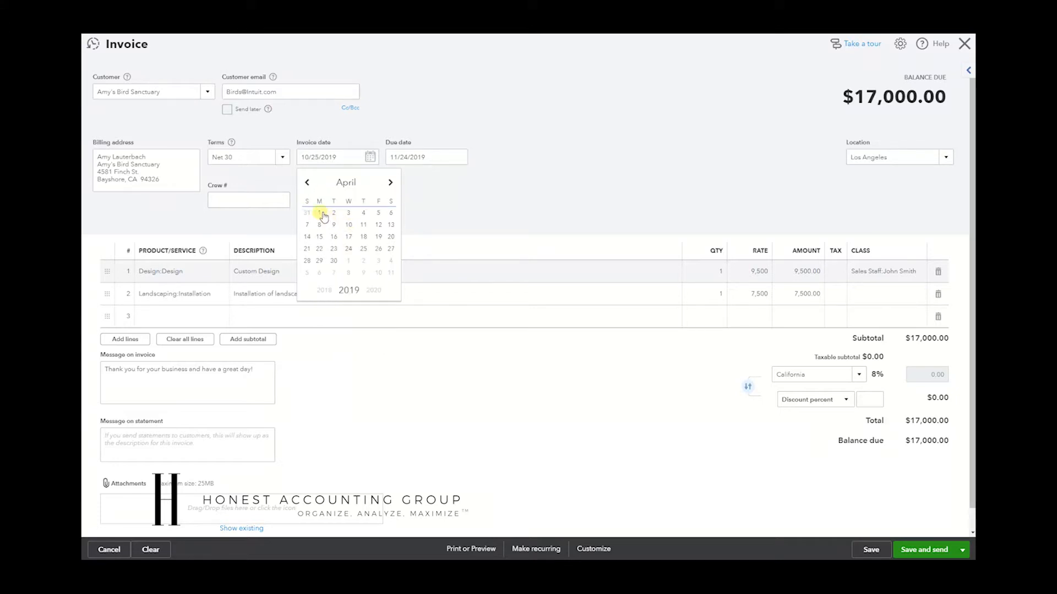
left_click(944, 157)
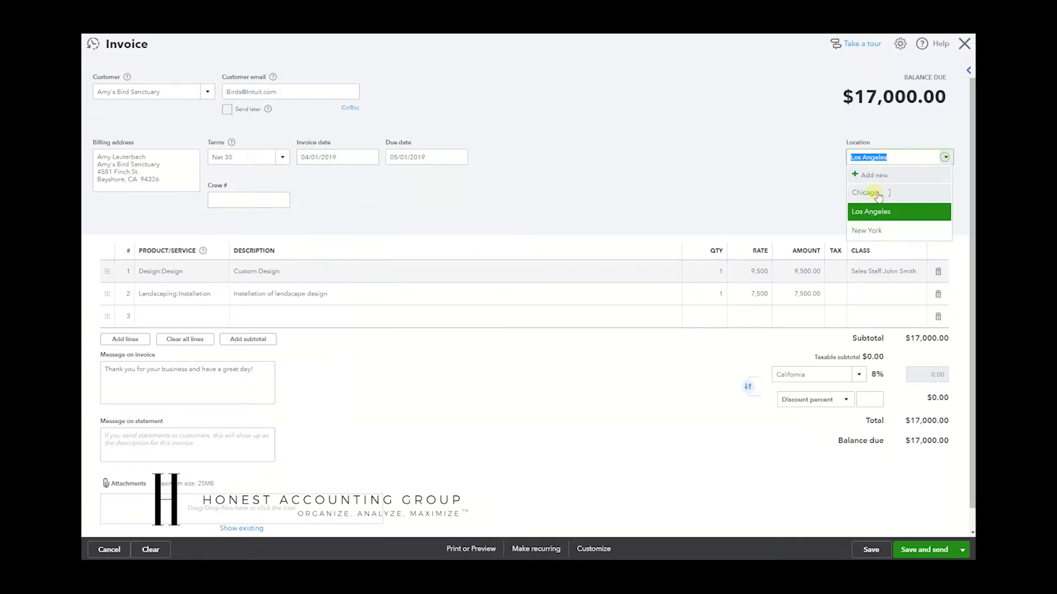
left_click(865, 194)
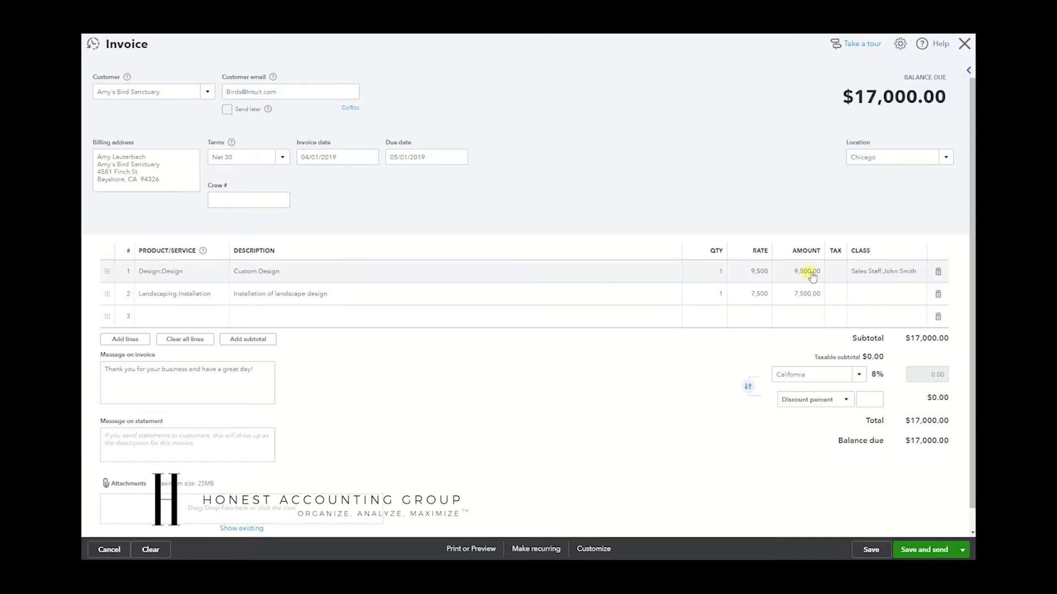
left_click(870, 549)
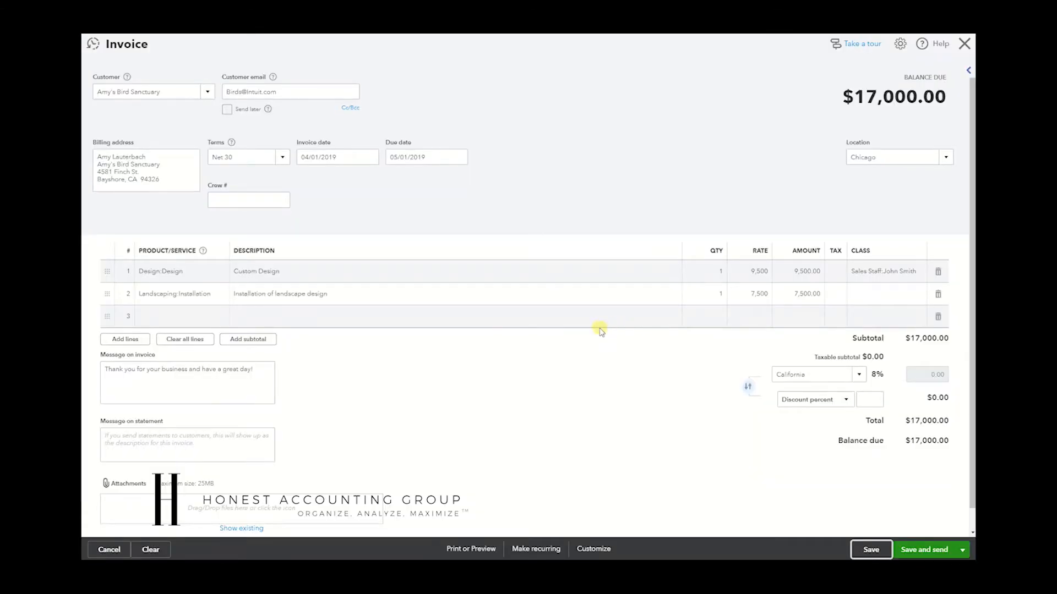
left_click(870, 549)
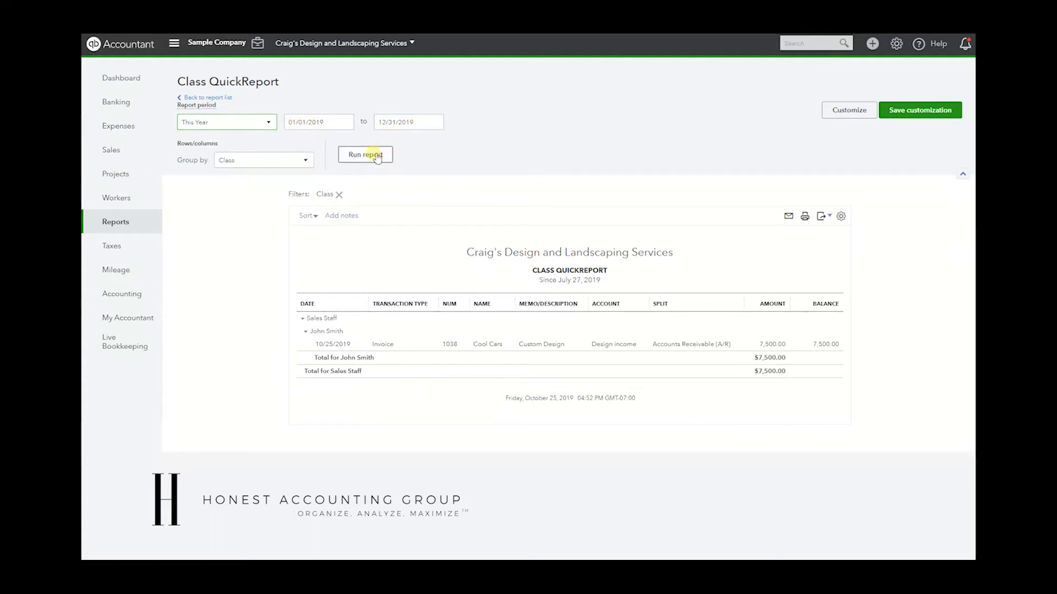
Rerun the class report for This Year and calculate the 2,550 commission on $17,000
left_click(364, 154)
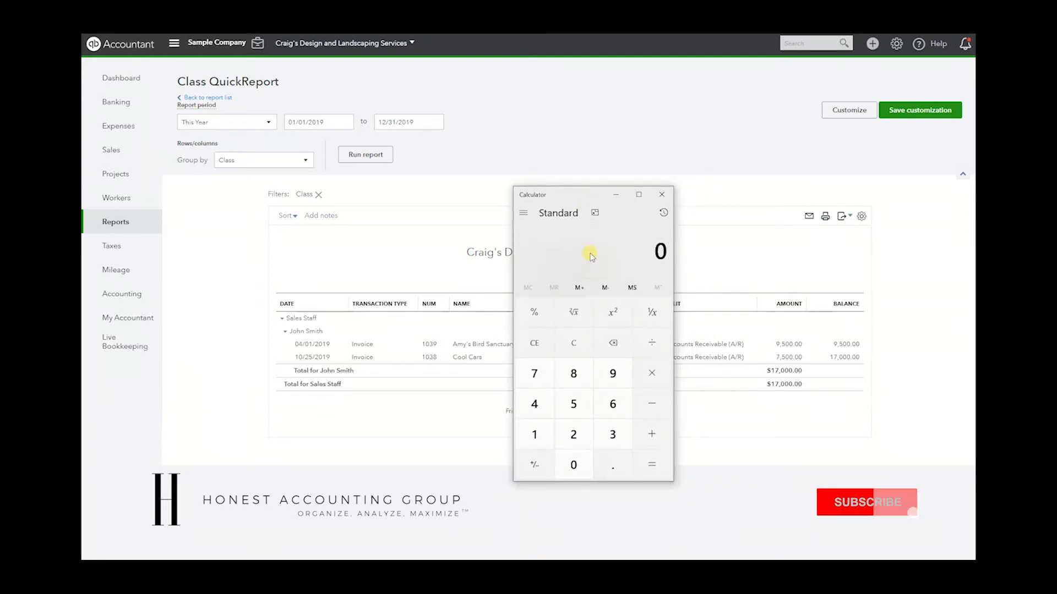
left_click(651, 373)
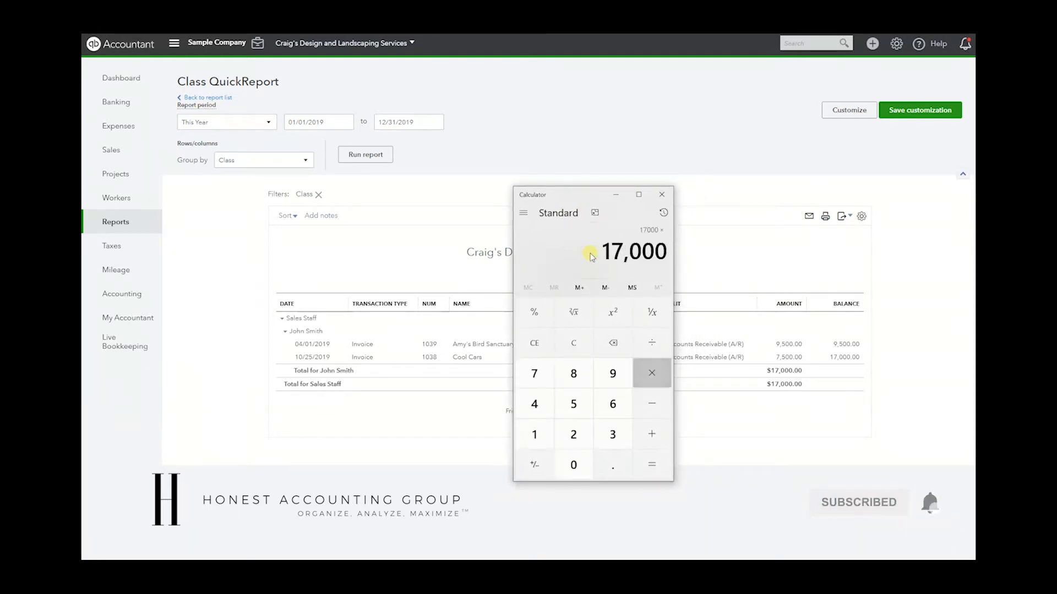
left_click(651, 373)
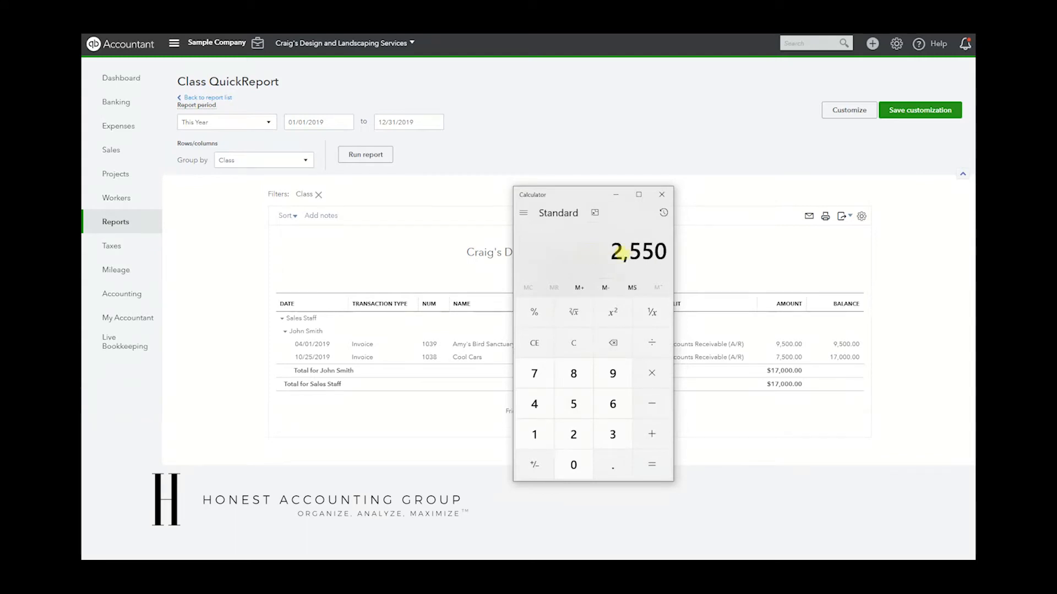
left_click(661, 195)
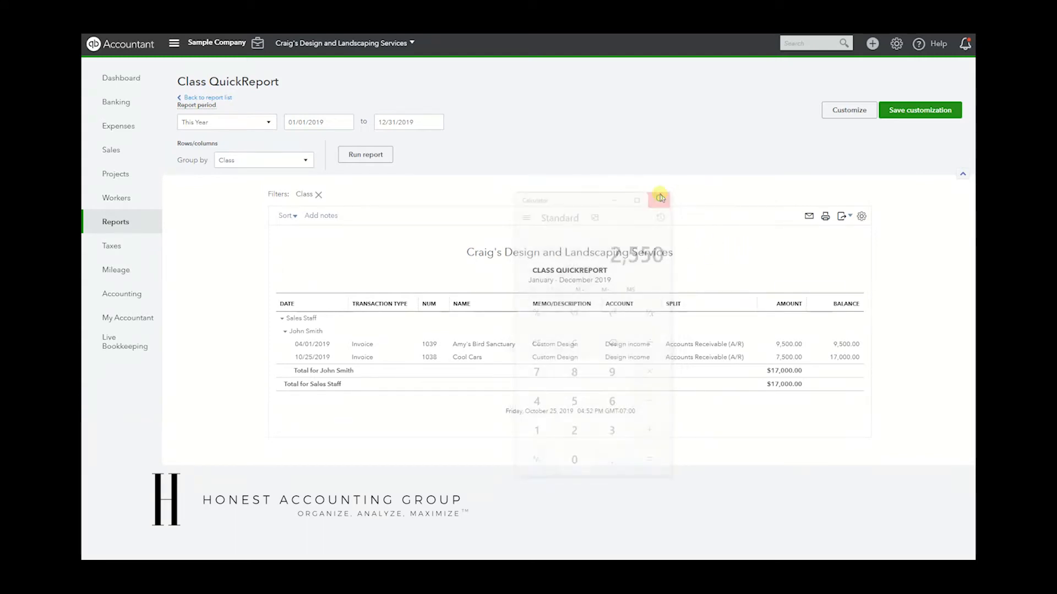
Start a new invoice for Dukes Basketball Camp with Design and Installation lines
left_click(871, 43)
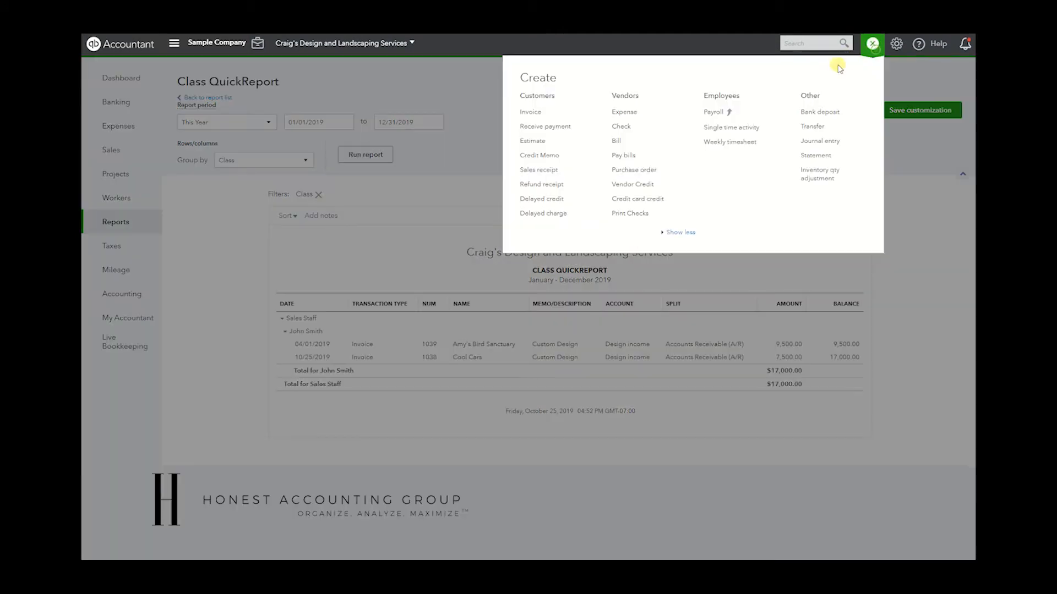
left_click(529, 112)
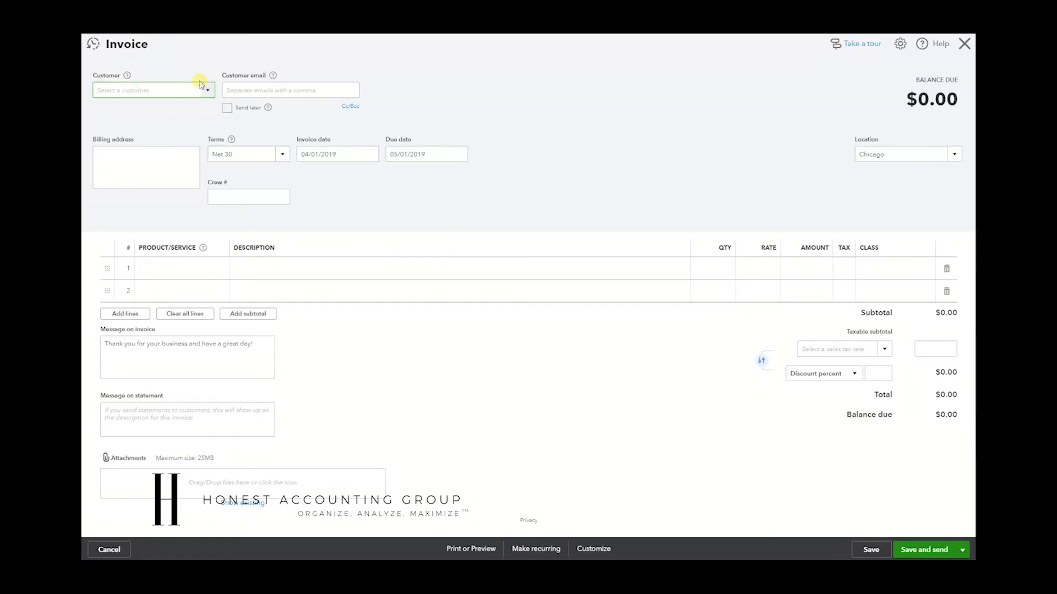
left_click(153, 90)
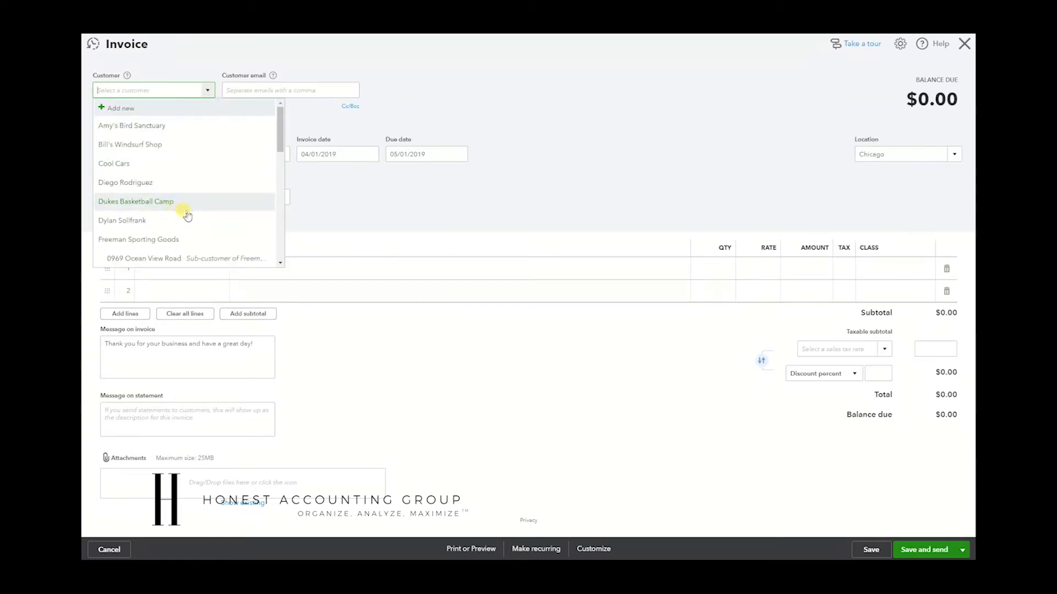
left_click(135, 201)
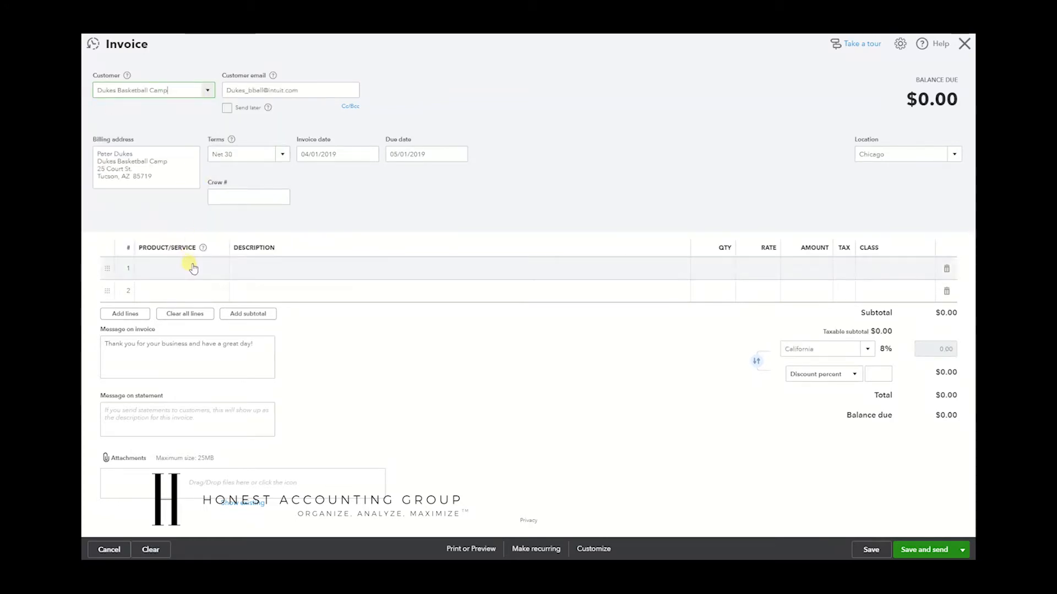
left_click(181, 268)
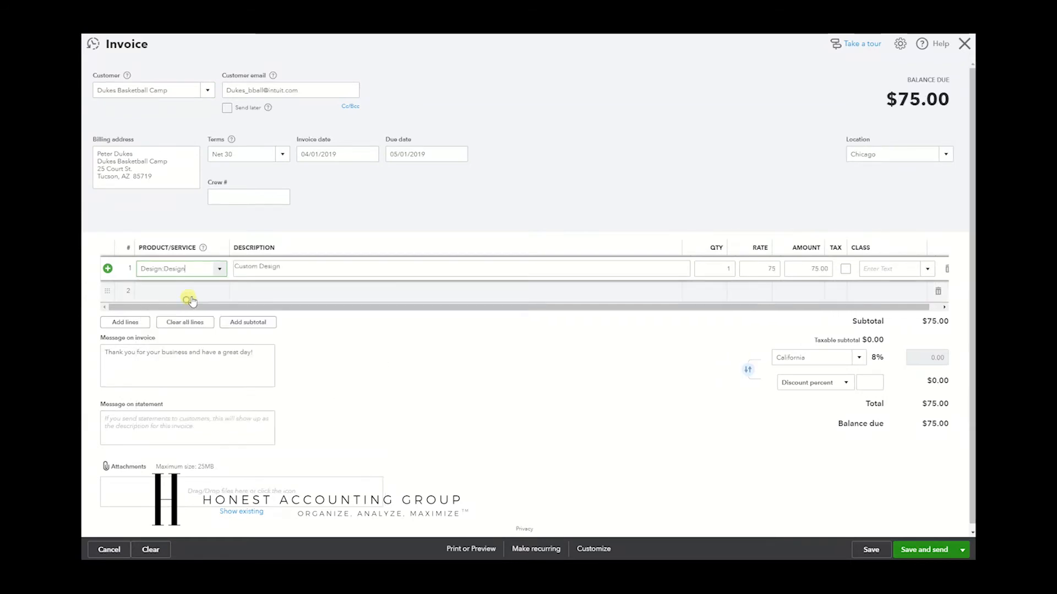
type("ins")
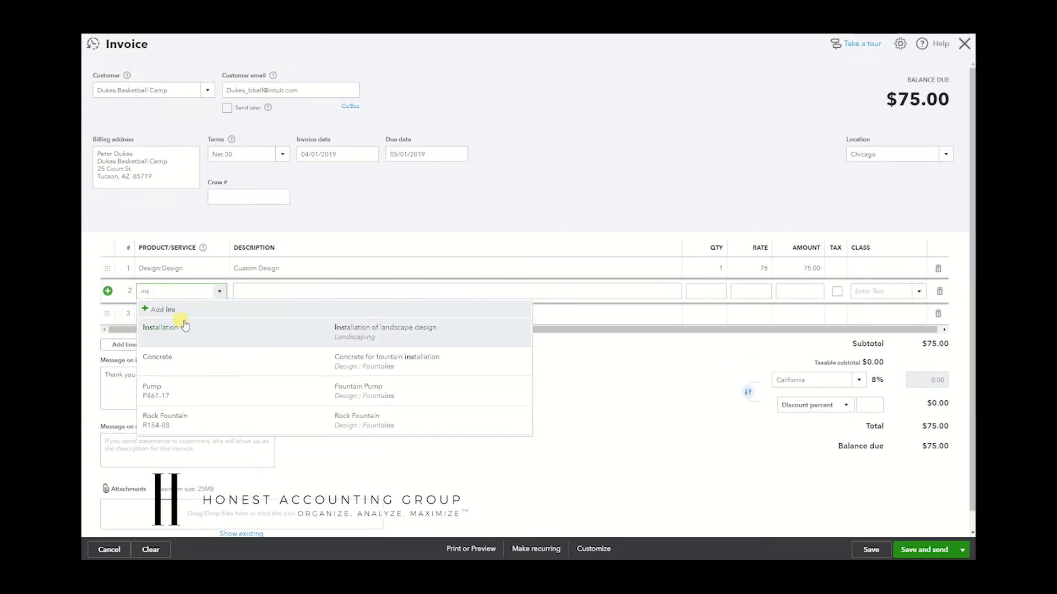
left_click(161, 328)
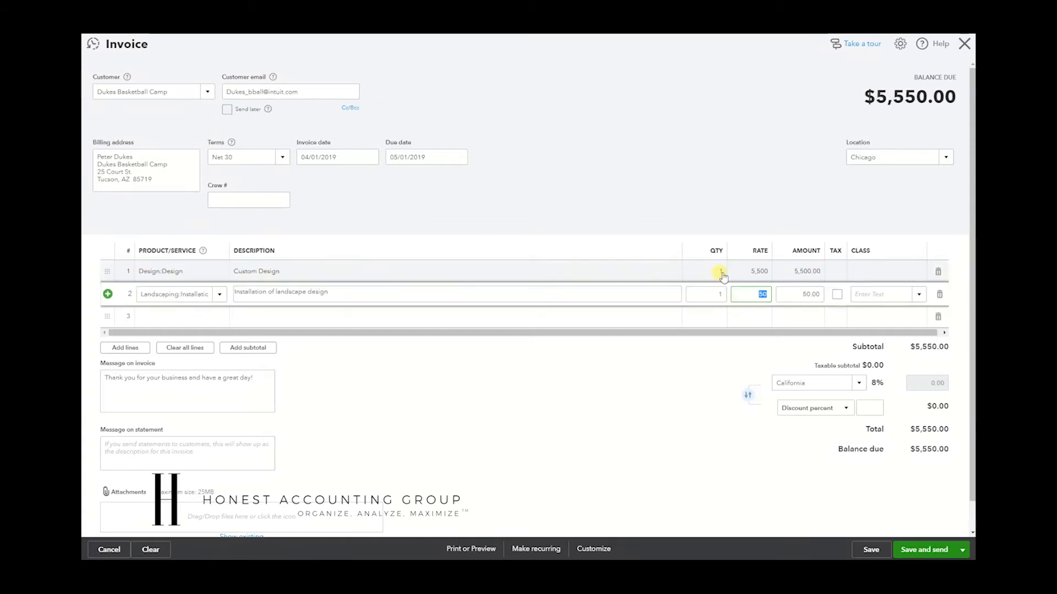
Enter a 2500 rate, set location New York, and date the invoice 06/01/2019
type("2500")
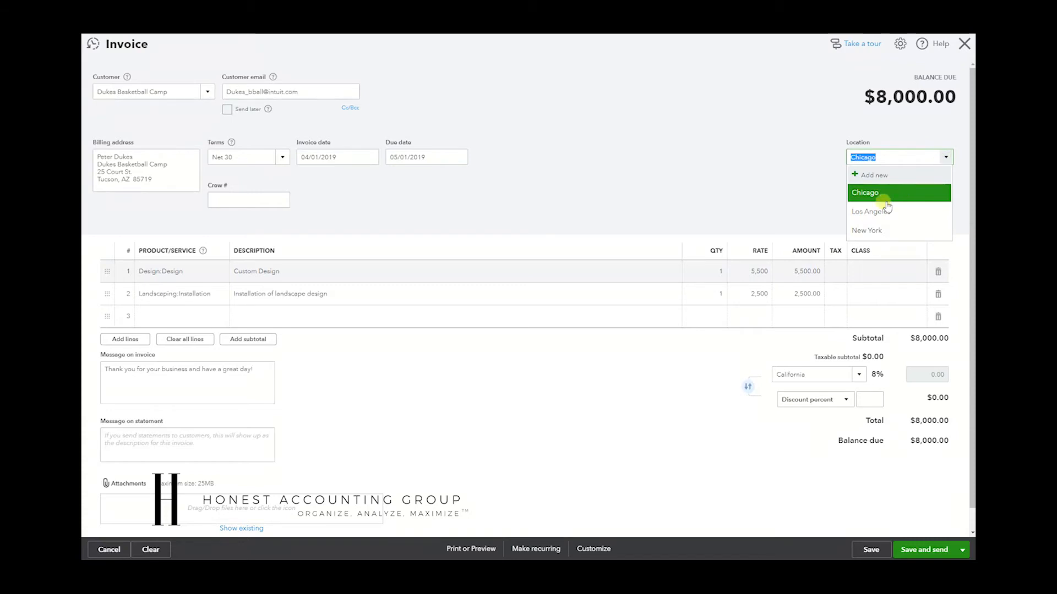
left_click(867, 230)
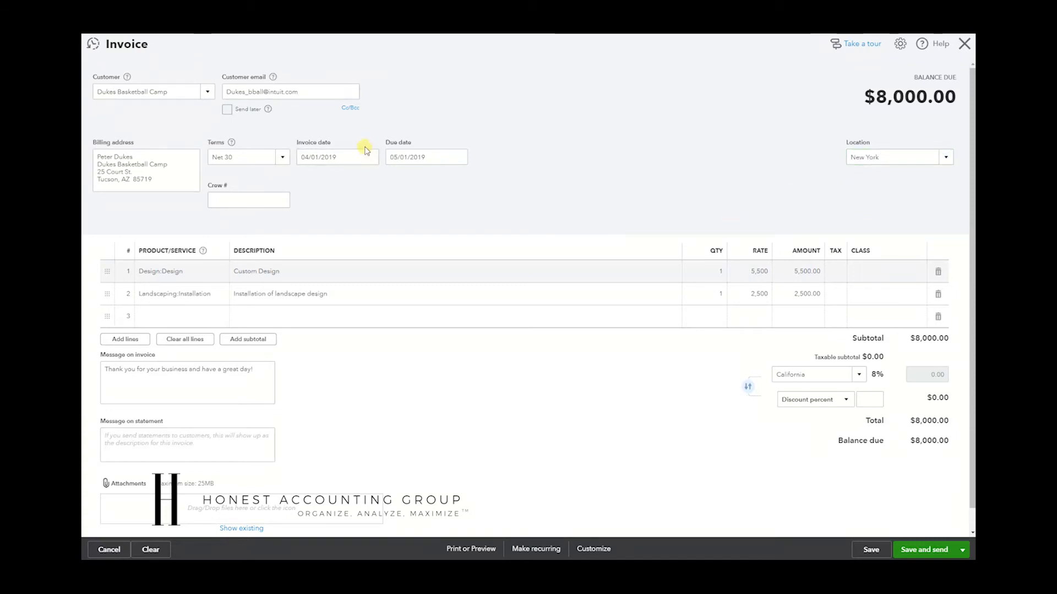
left_click(368, 157)
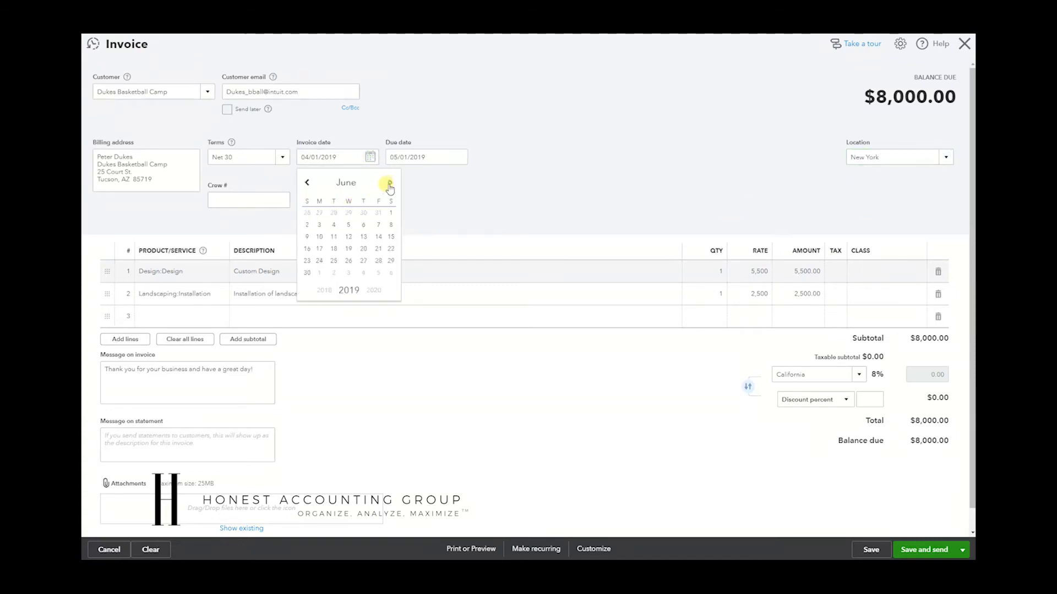
left_click(391, 213)
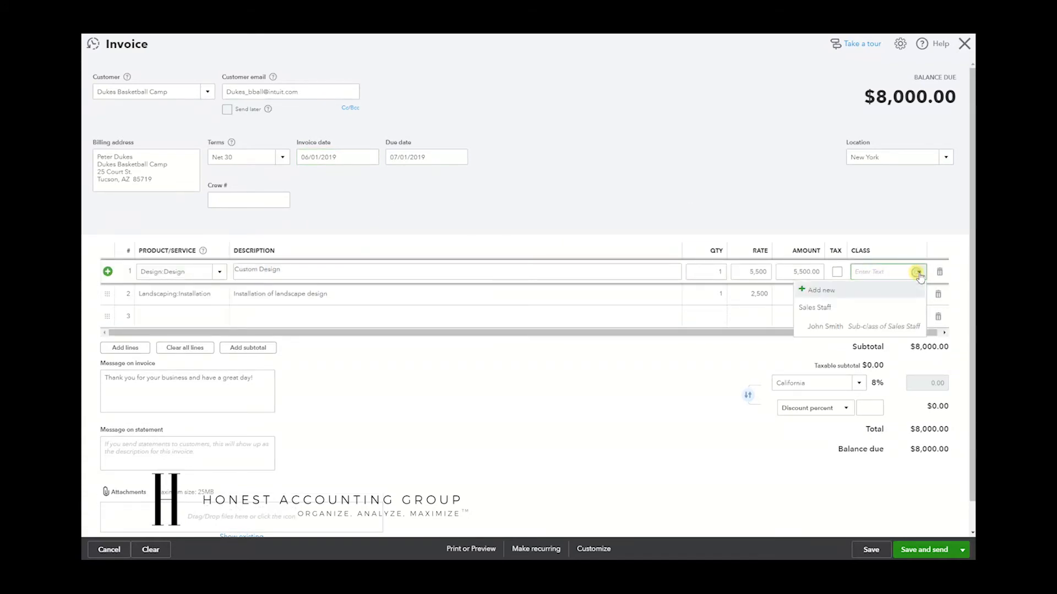
Add a new Jane Smith class to the design line, then save past the missing-class warning
left_click(820, 290)
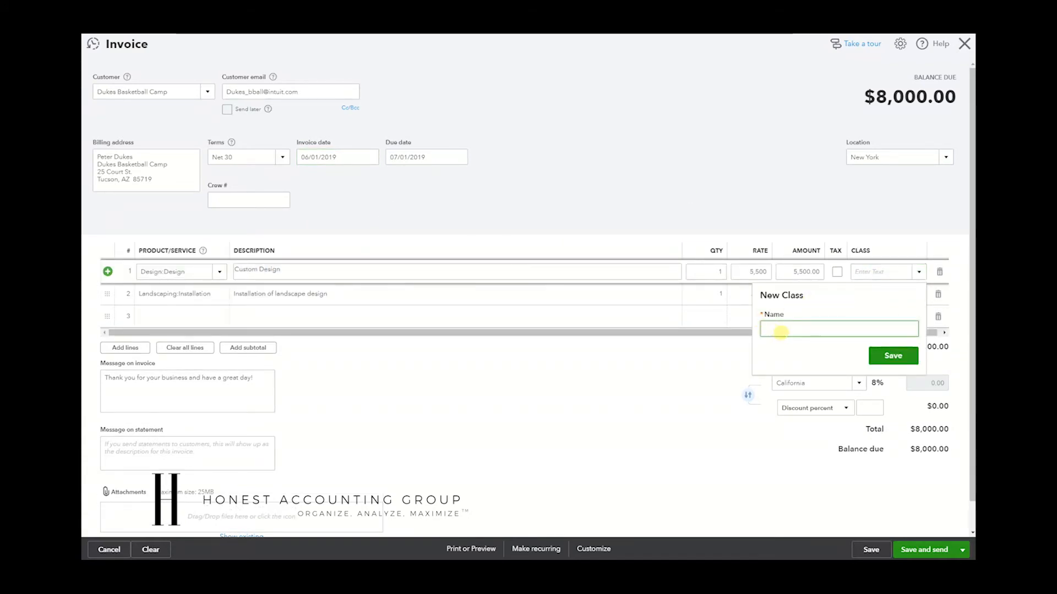
type("Jane Smith")
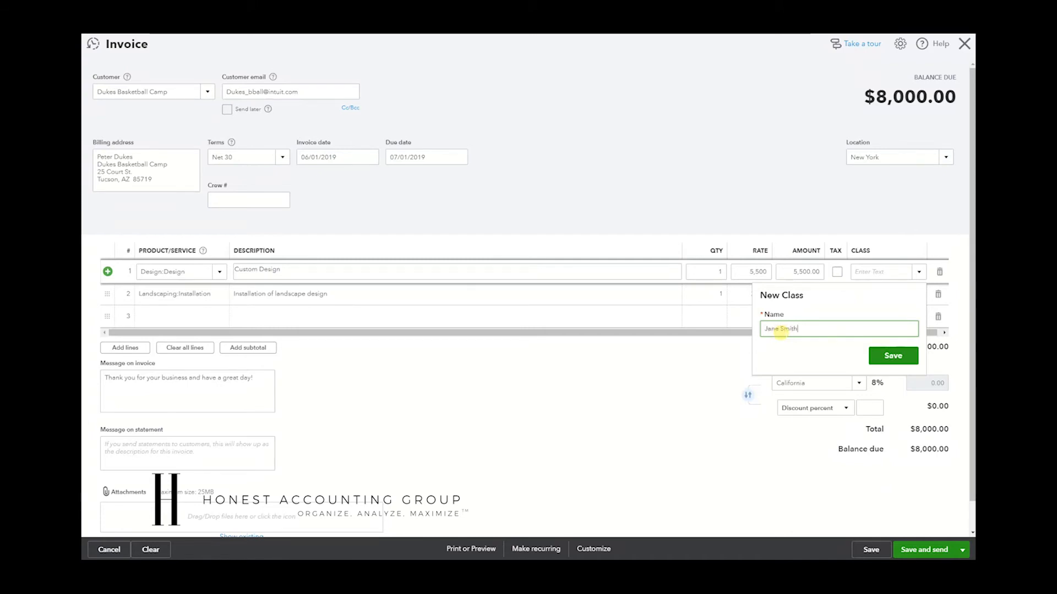
left_click(892, 356)
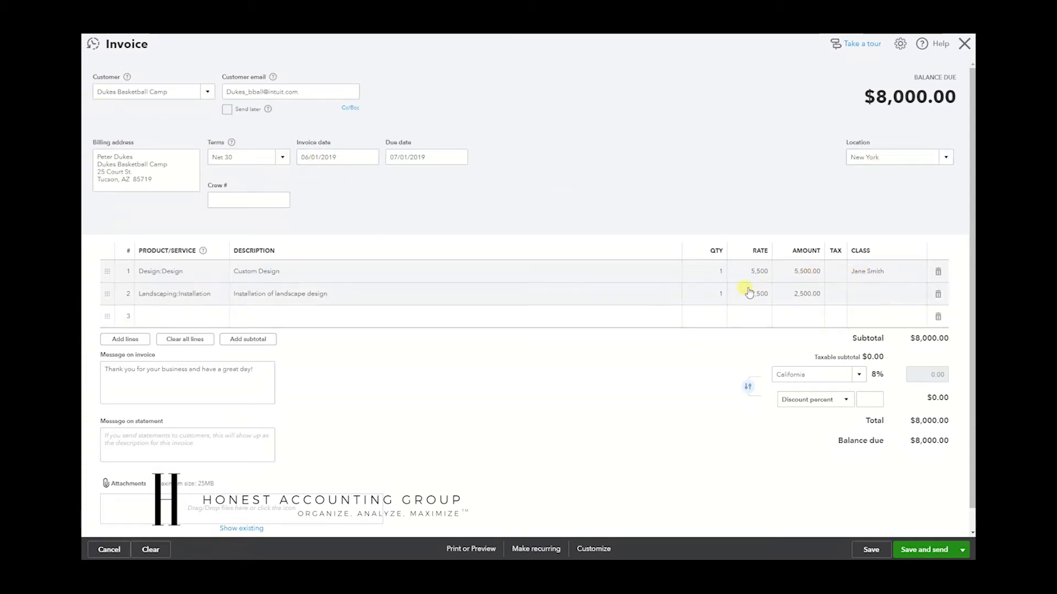
left_click(870, 550)
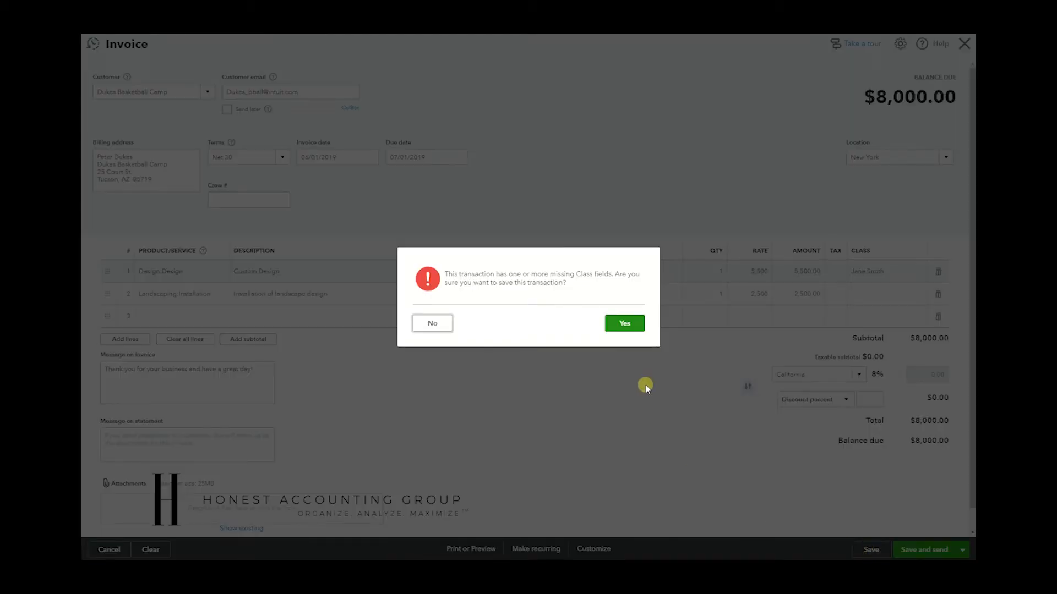
left_click(624, 324)
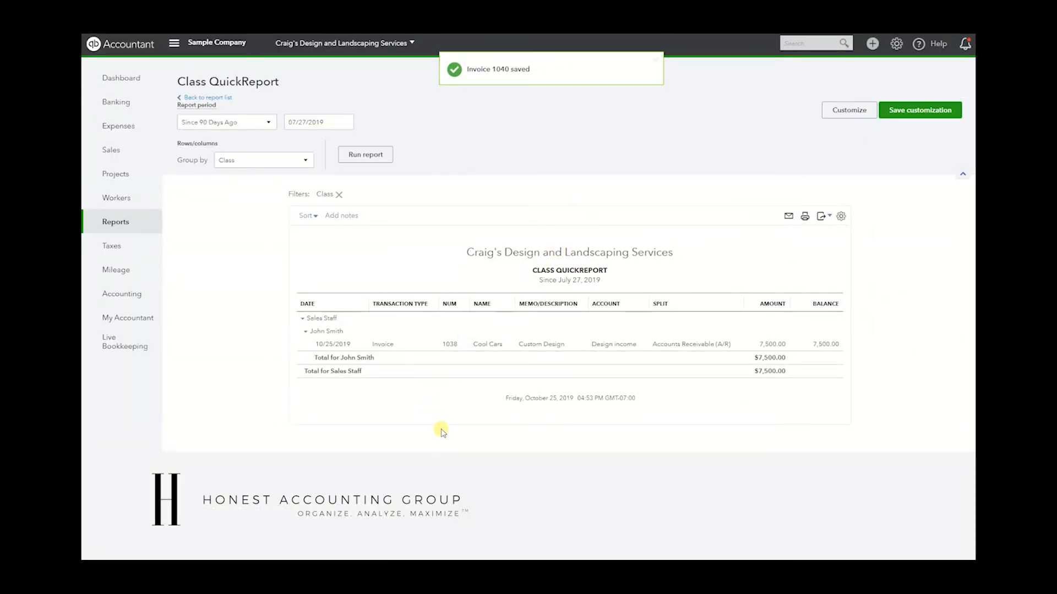
Set the Class QuickReport period to This Year and run it again
left_click(226, 122)
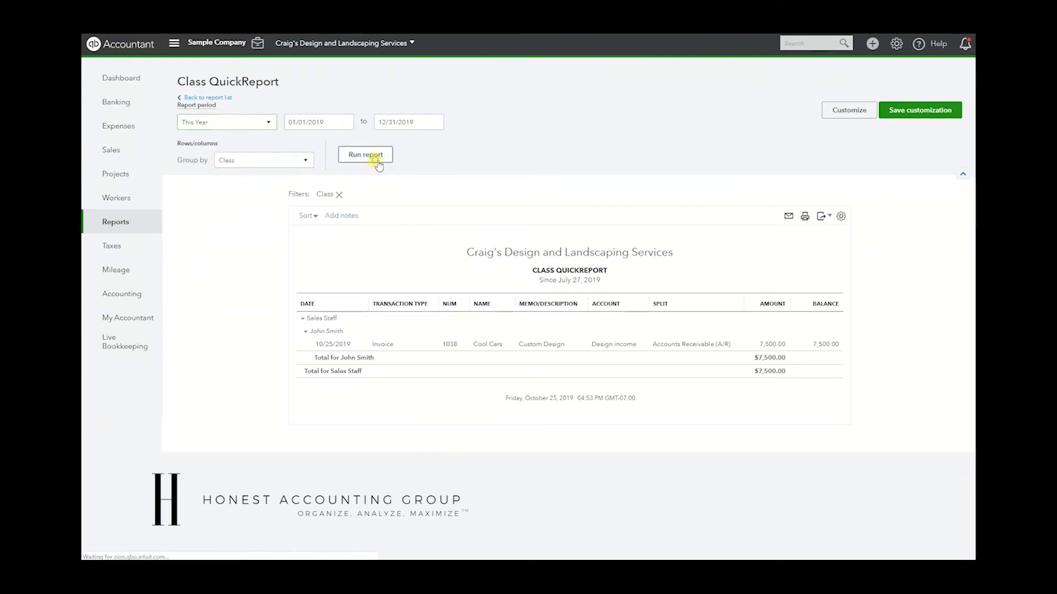
left_click(365, 154)
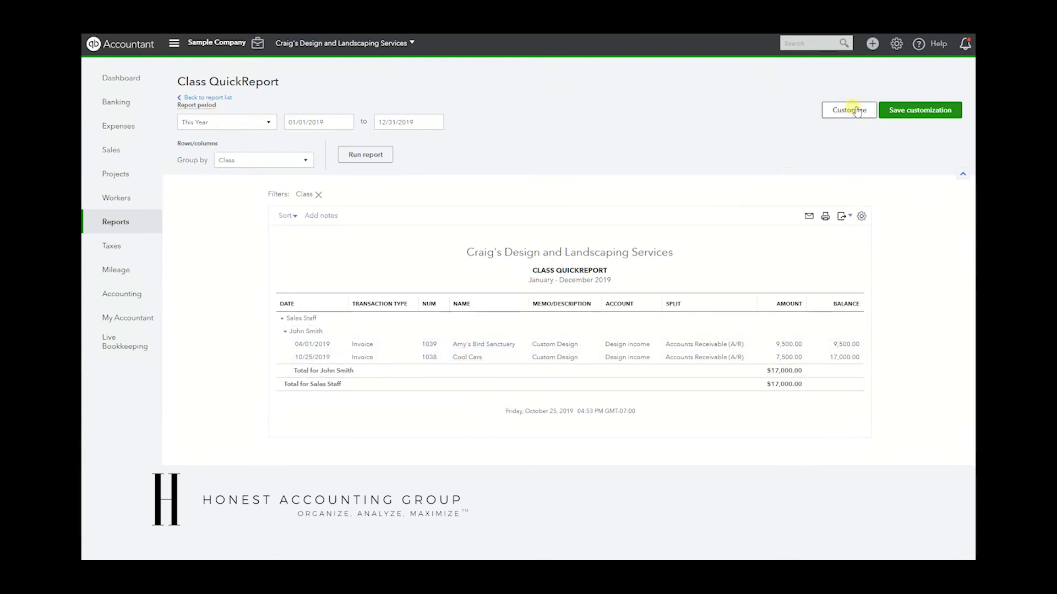
left_click(897, 43)
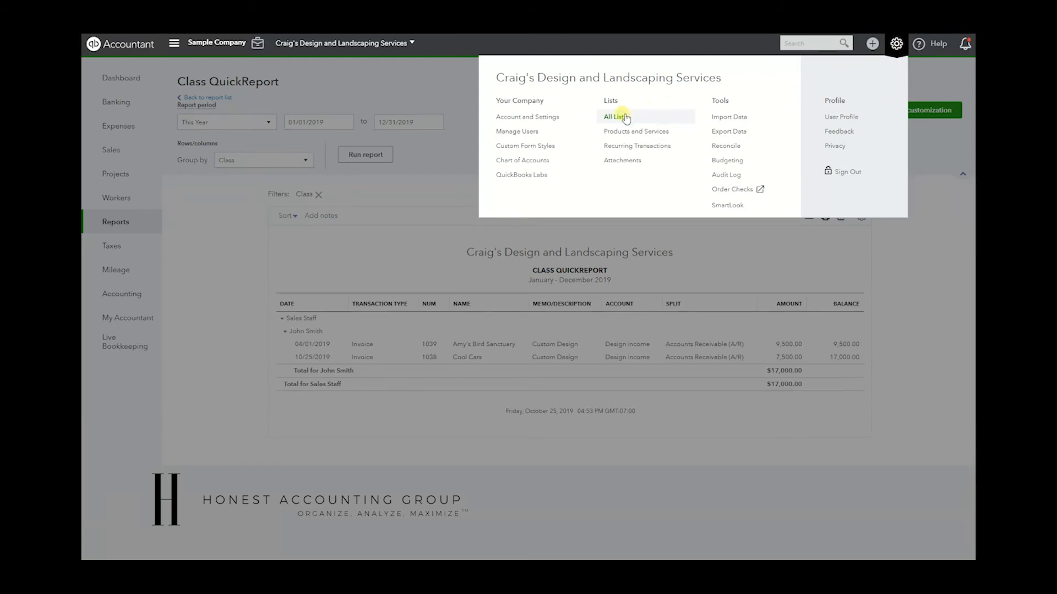
Edit the Jane Smith class in All Lists > Classes into a sub-class of Sales Staff
left_click(612, 117)
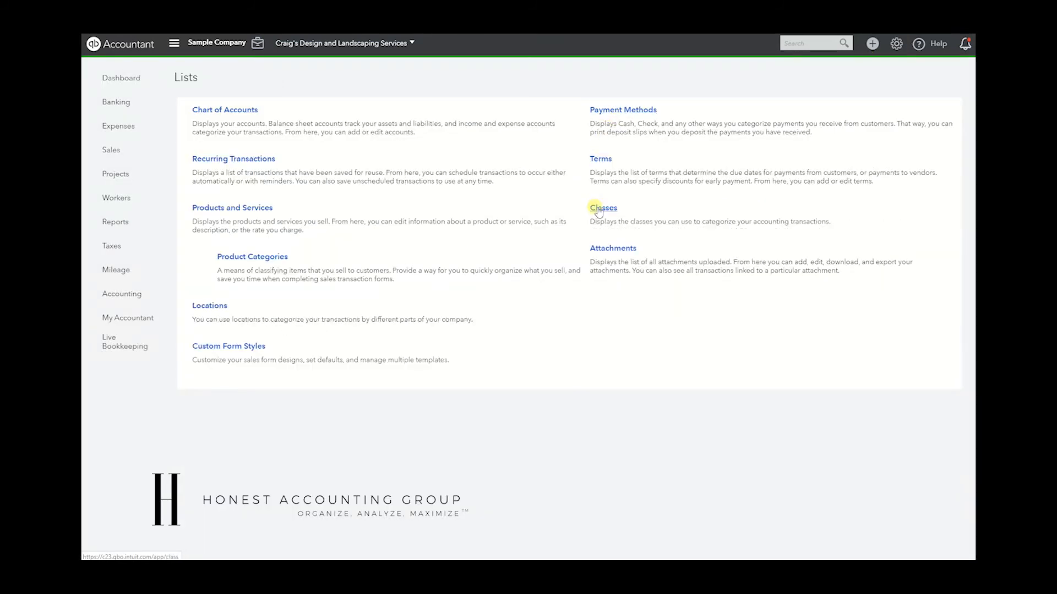
left_click(602, 208)
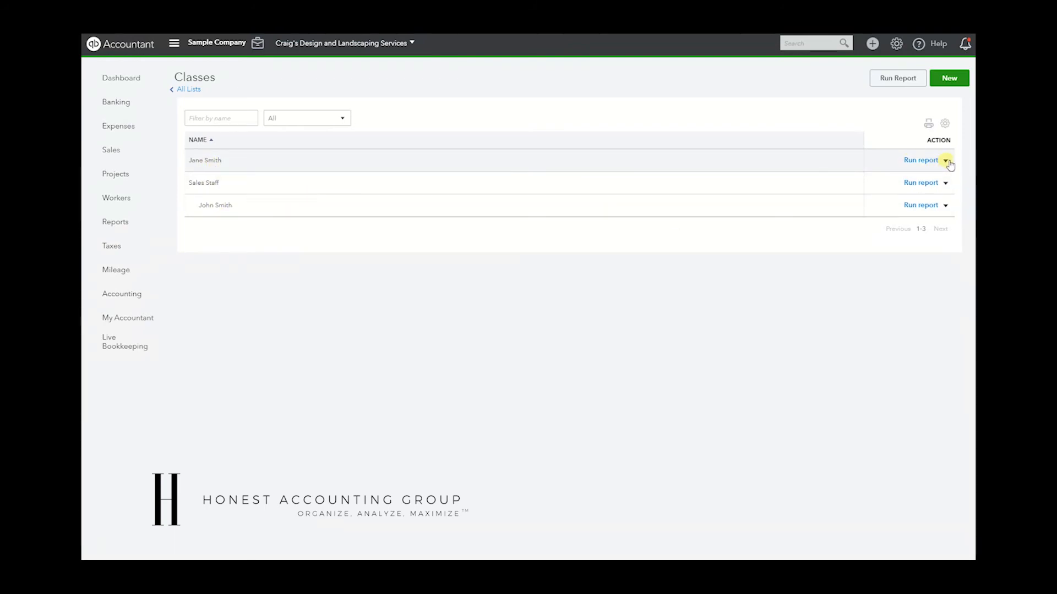
left_click(945, 161)
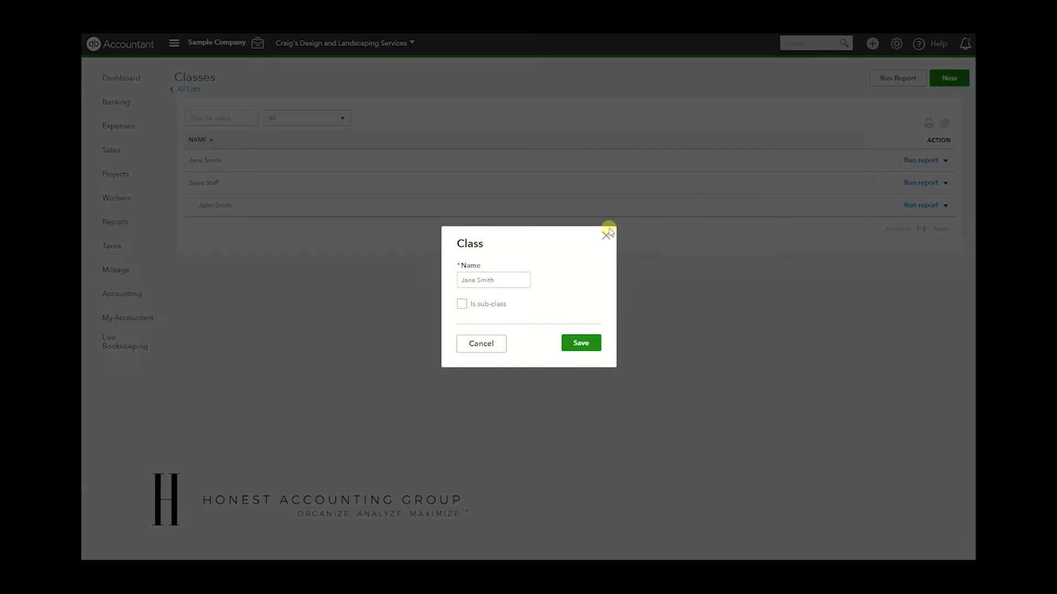
left_click(462, 304)
type("Sales Staff")
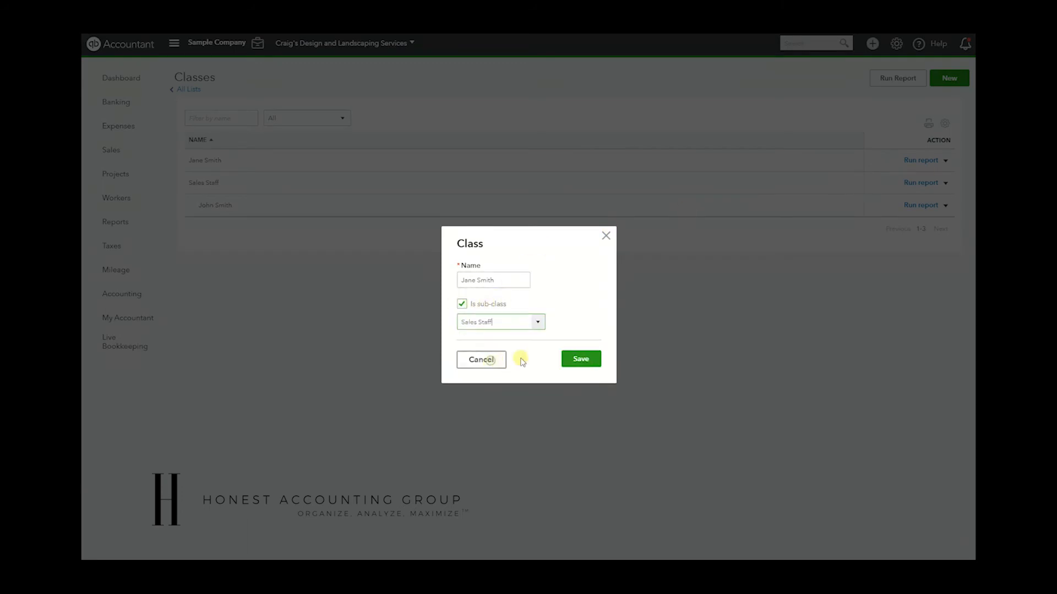
left_click(580, 358)
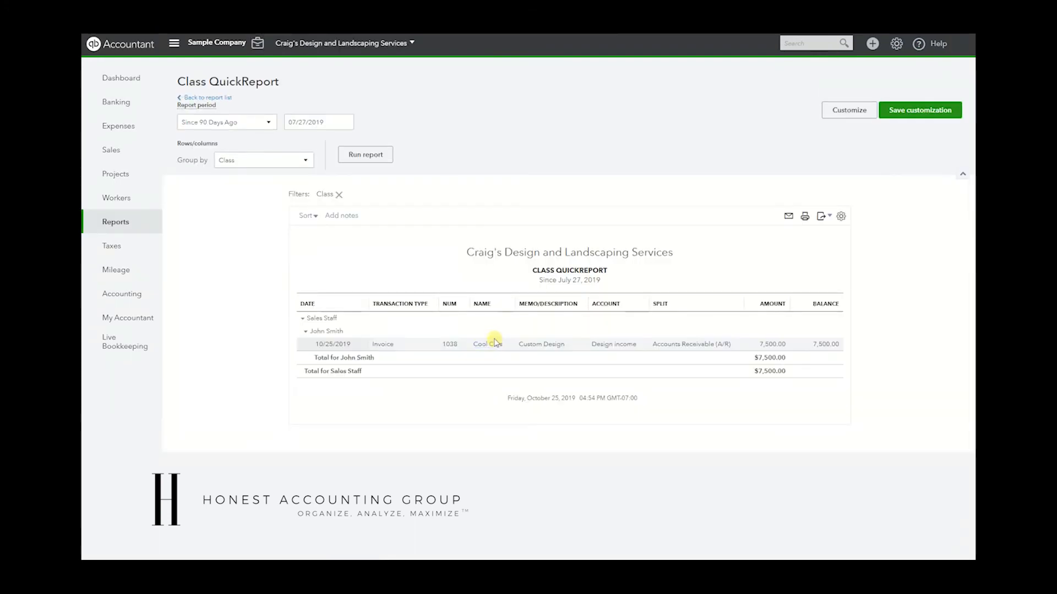
Run the Class QuickReport for This Year, now showing Jane Smith's invoice 1040
left_click(226, 122)
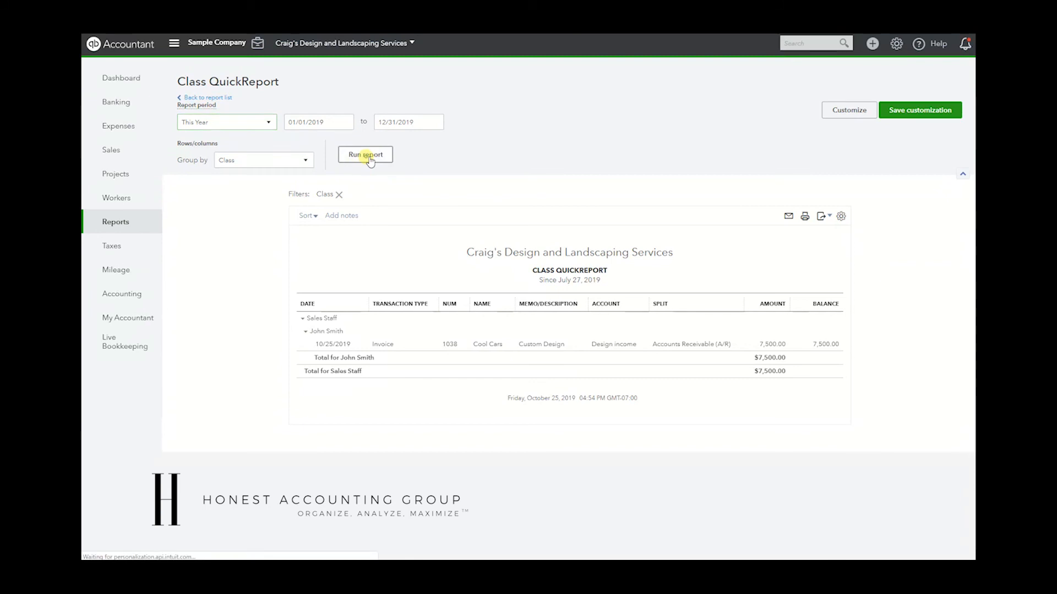
left_click(364, 154)
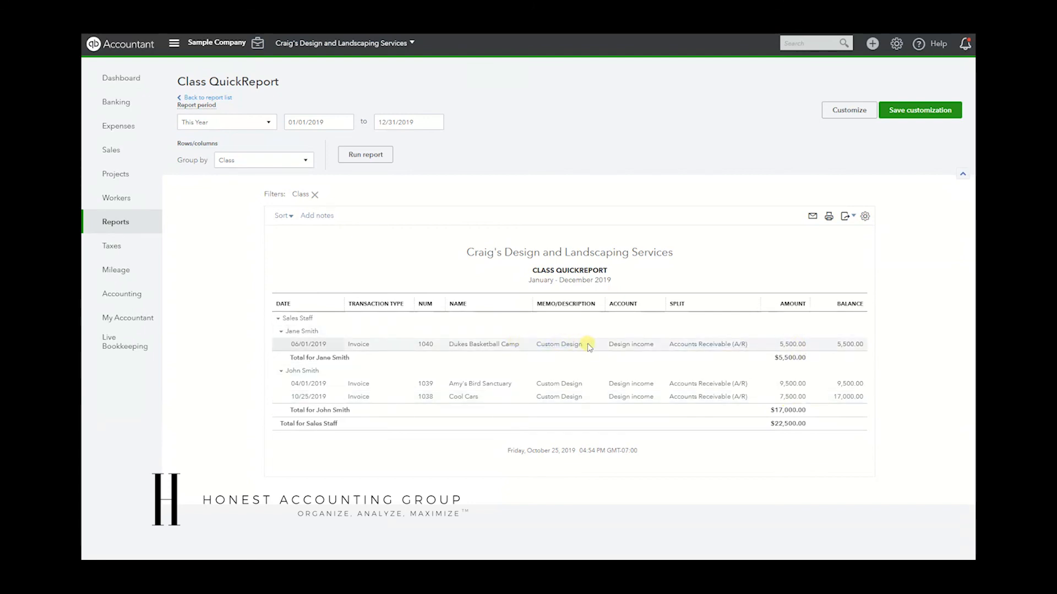
mouse_move(566, 537)
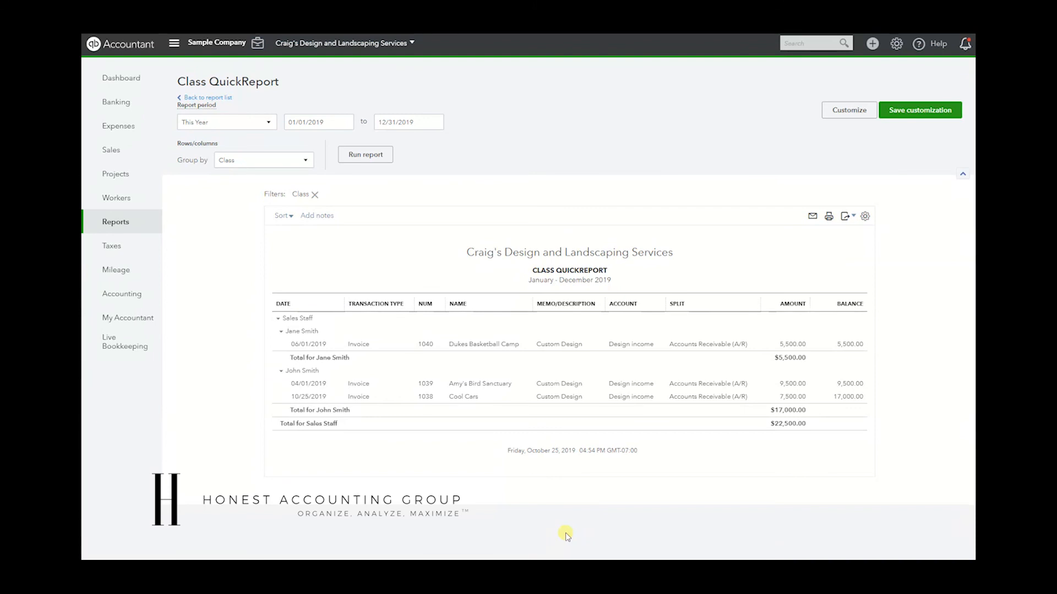
mouse_move(554, 523)
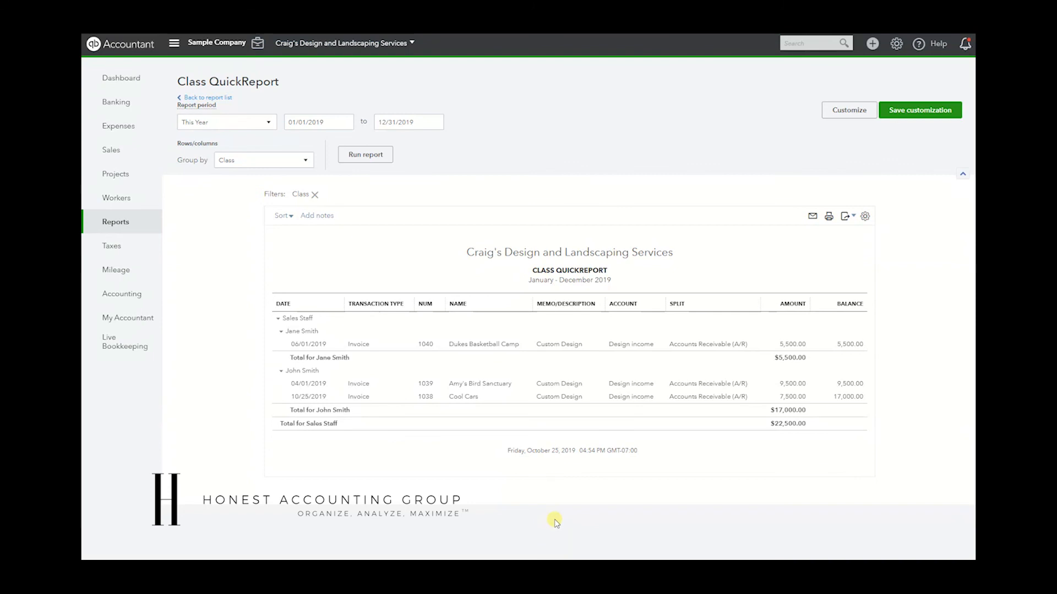